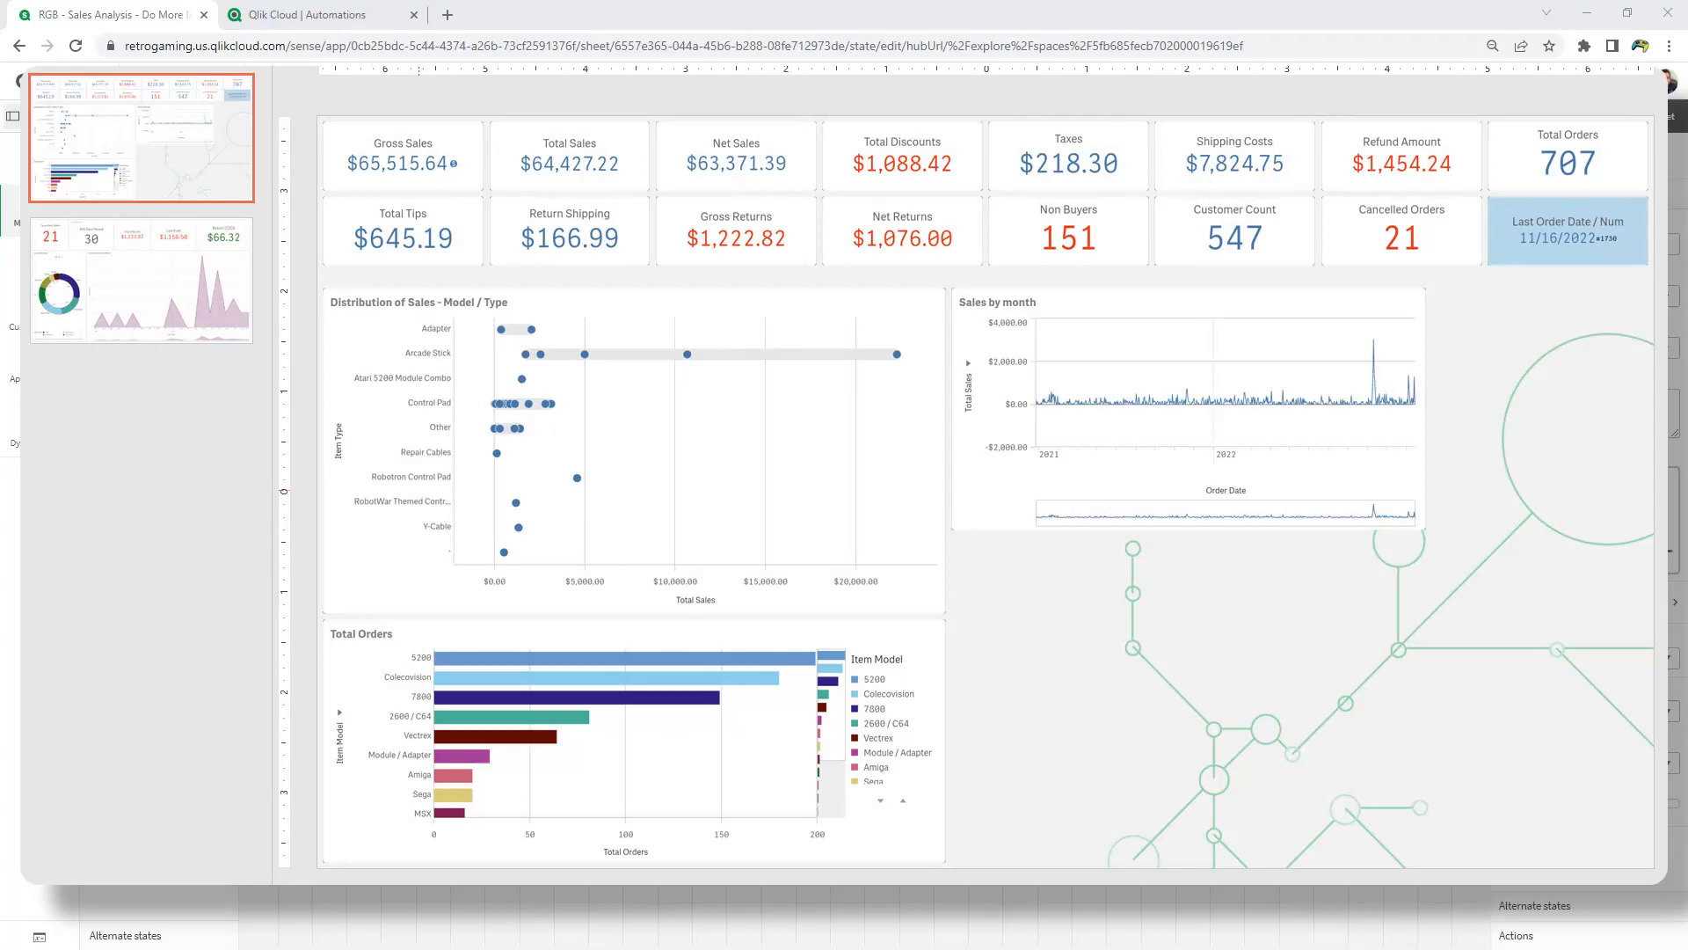
Select the empty canvas to show the whole sheet's properties
{"action": "left_click", "coordinate": [1648, 116]}
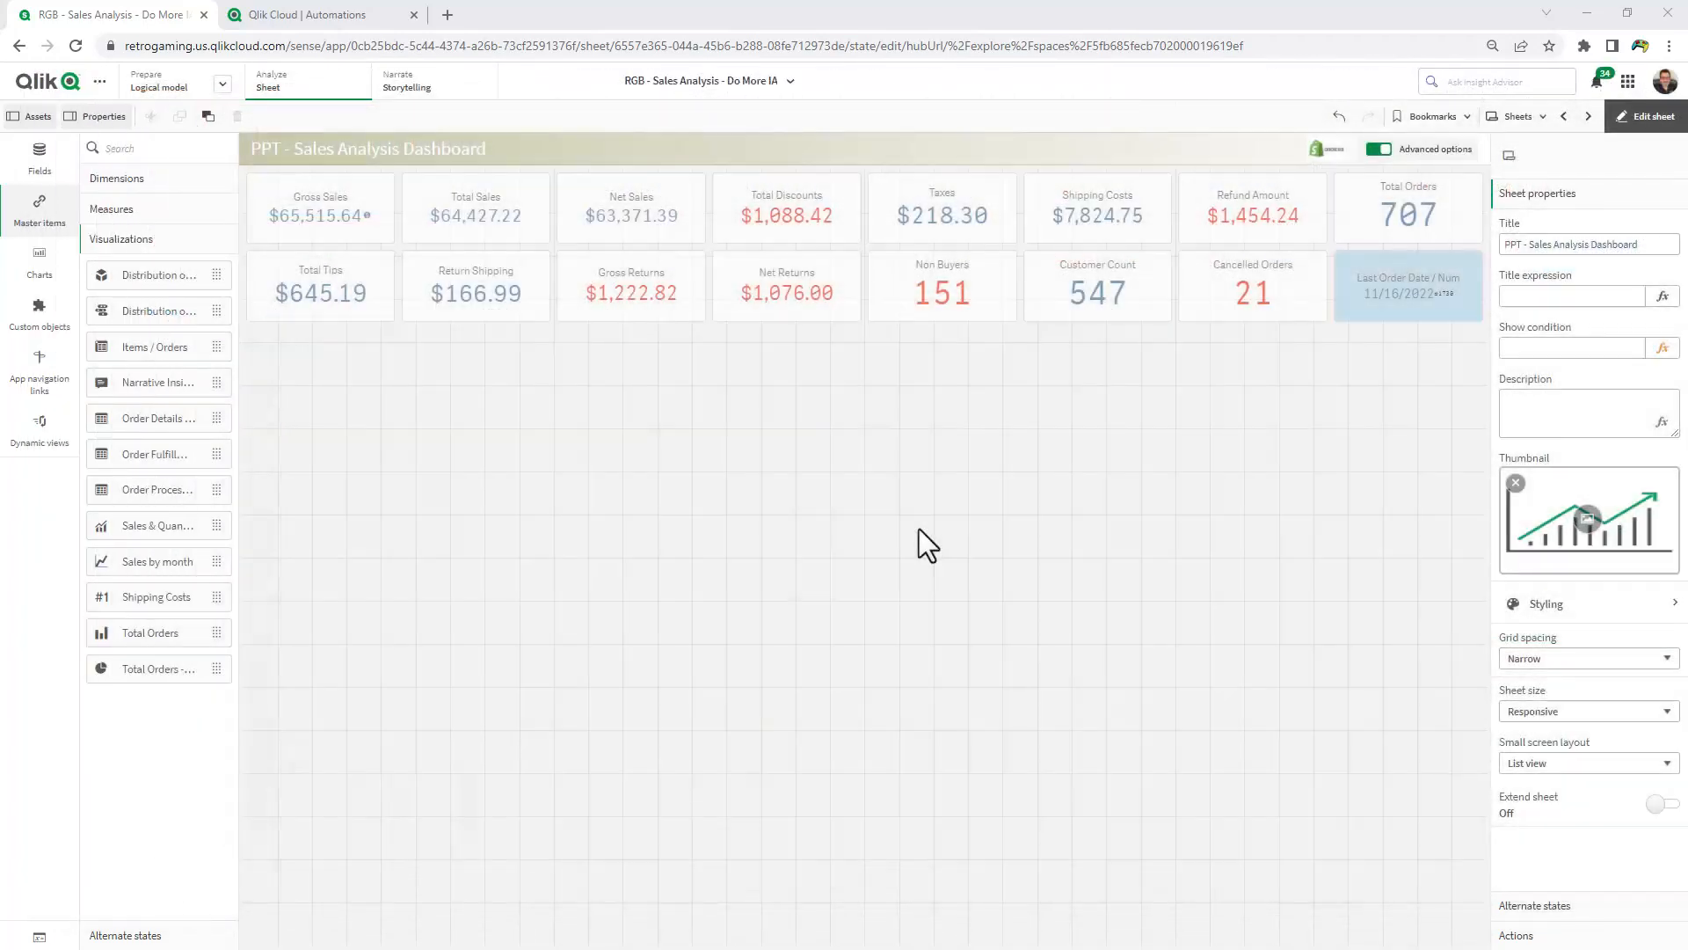
{"action": "mouse_move", "coordinate": [821, 605]}
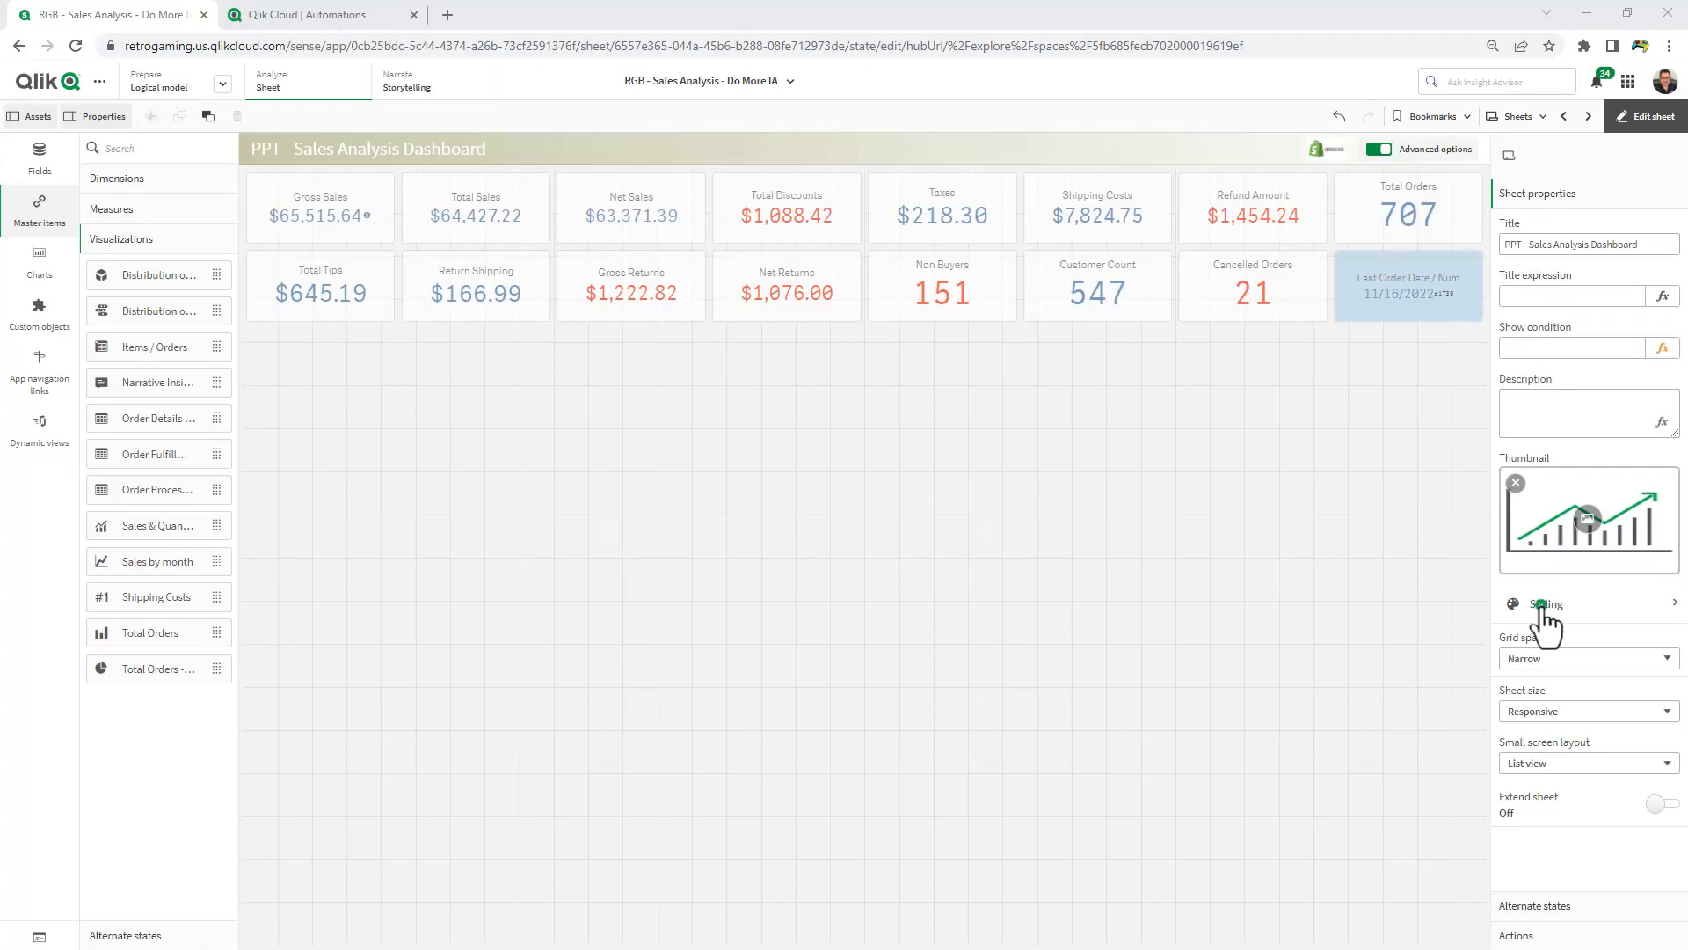
In Styling, set the sheet background to the ppt_contol.png image from the Media library
{"action": "left_click", "coordinate": [1546, 603]}
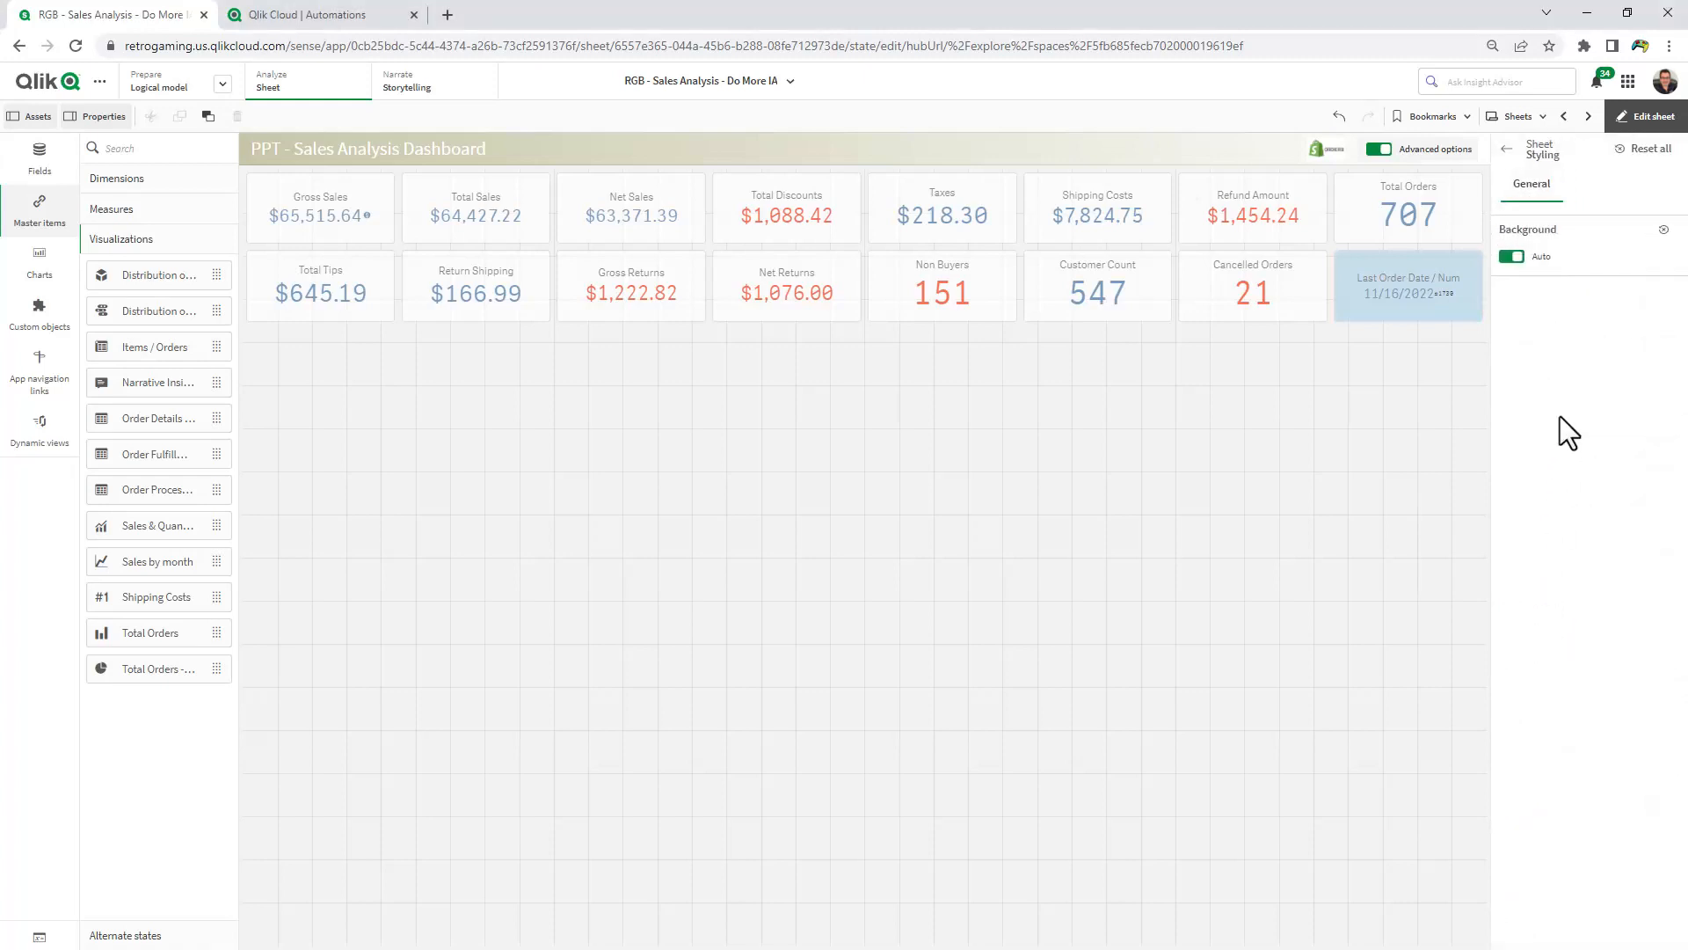
{"action": "mouse_move", "coordinate": [1576, 359]}
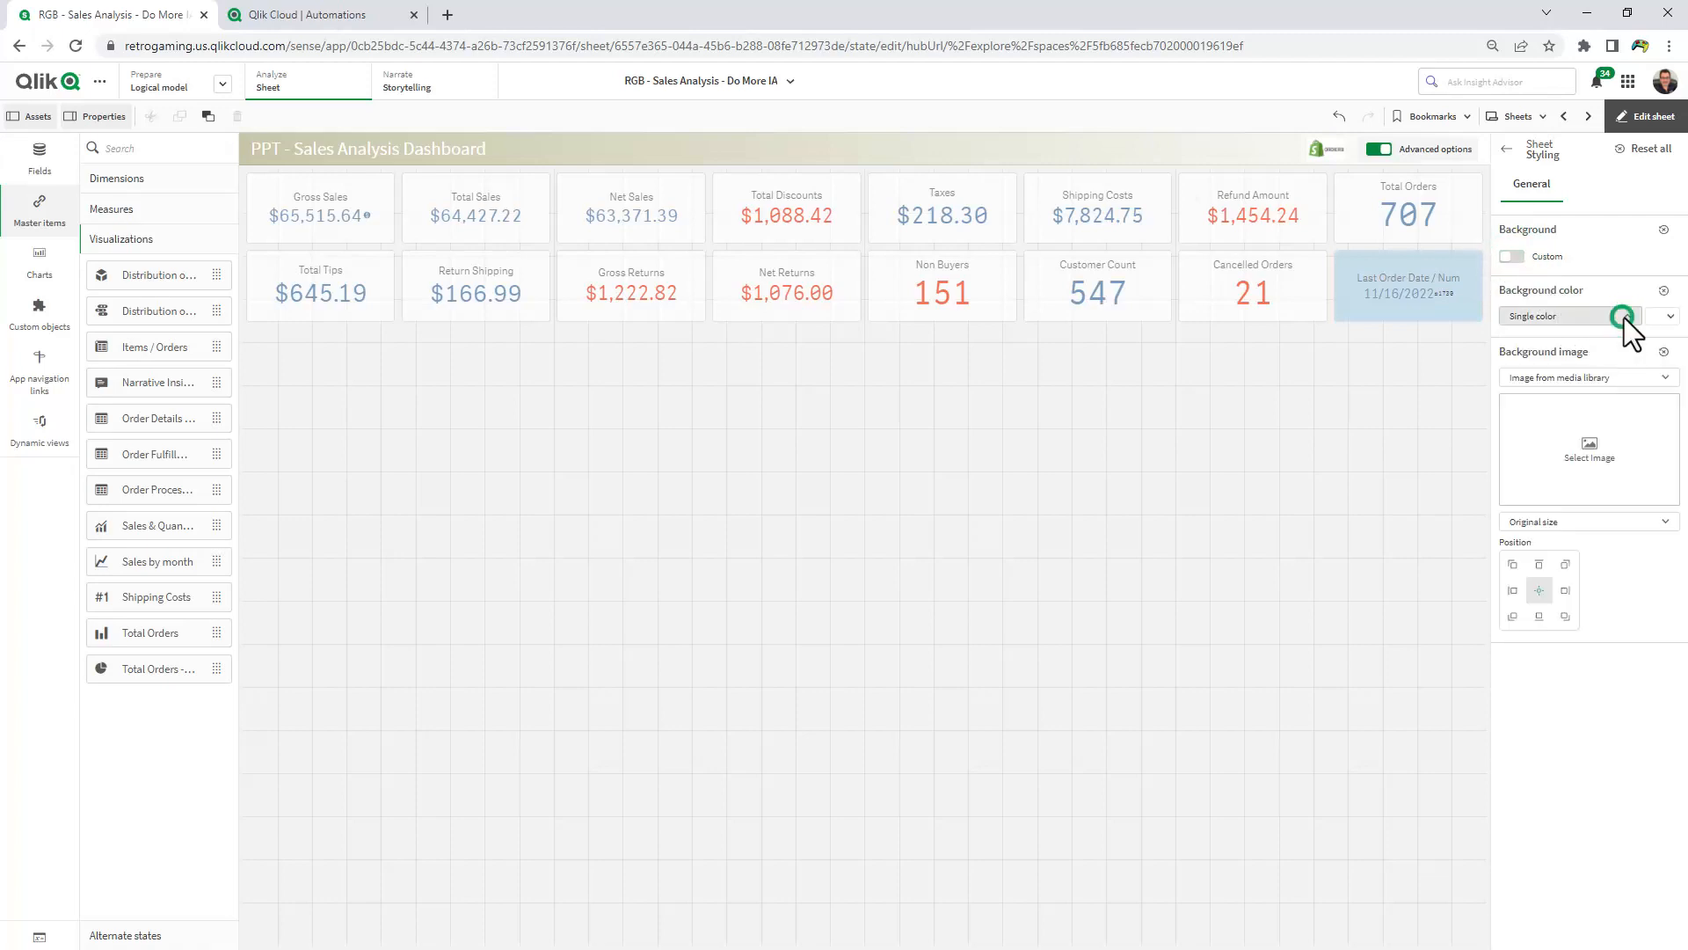
{"action": "left_click", "coordinate": [1583, 314]}
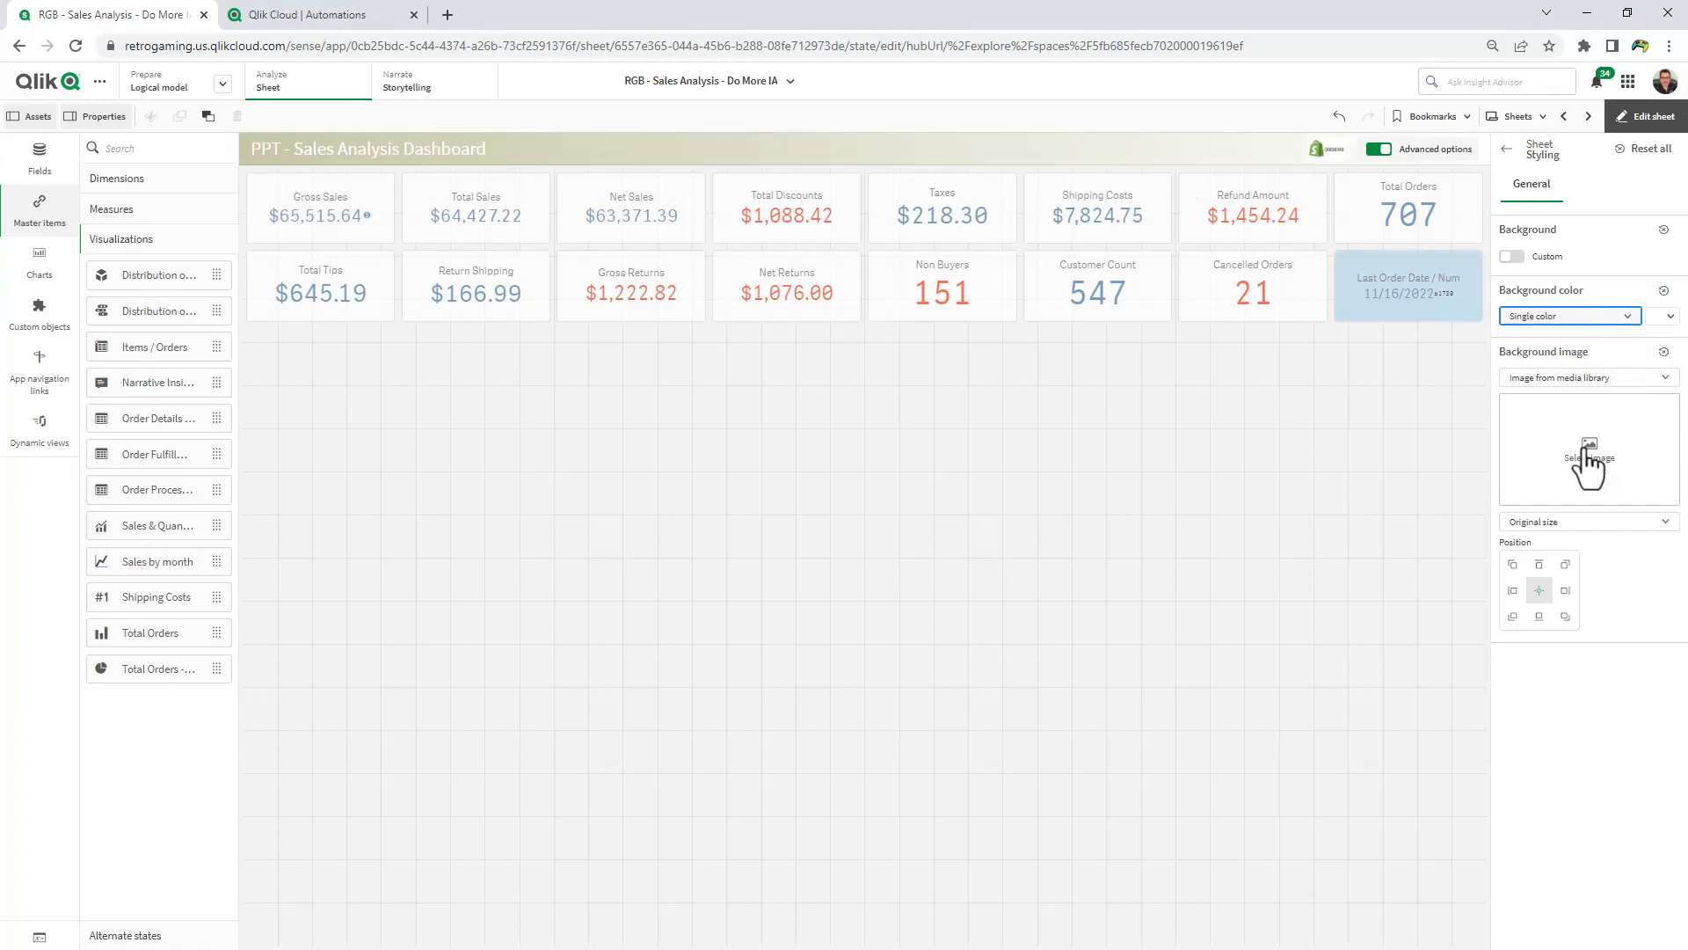
{"action": "left_click", "coordinate": [1586, 450]}
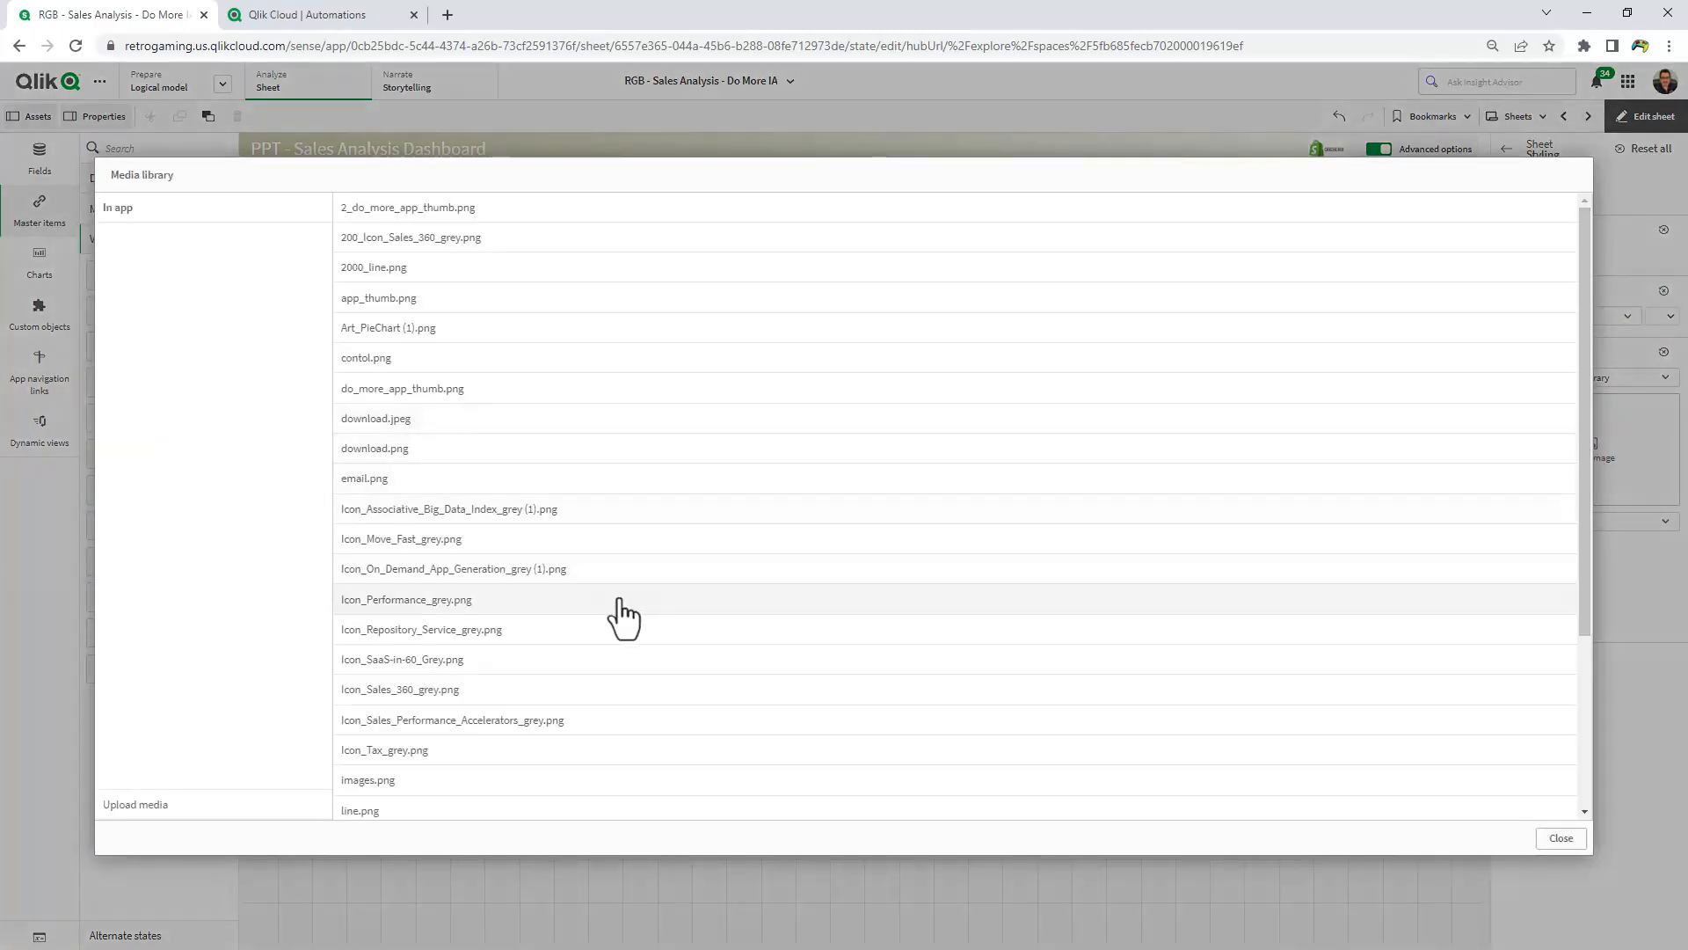
{"action": "scroll", "scroll_direction": "down", "scroll_amount": 3}
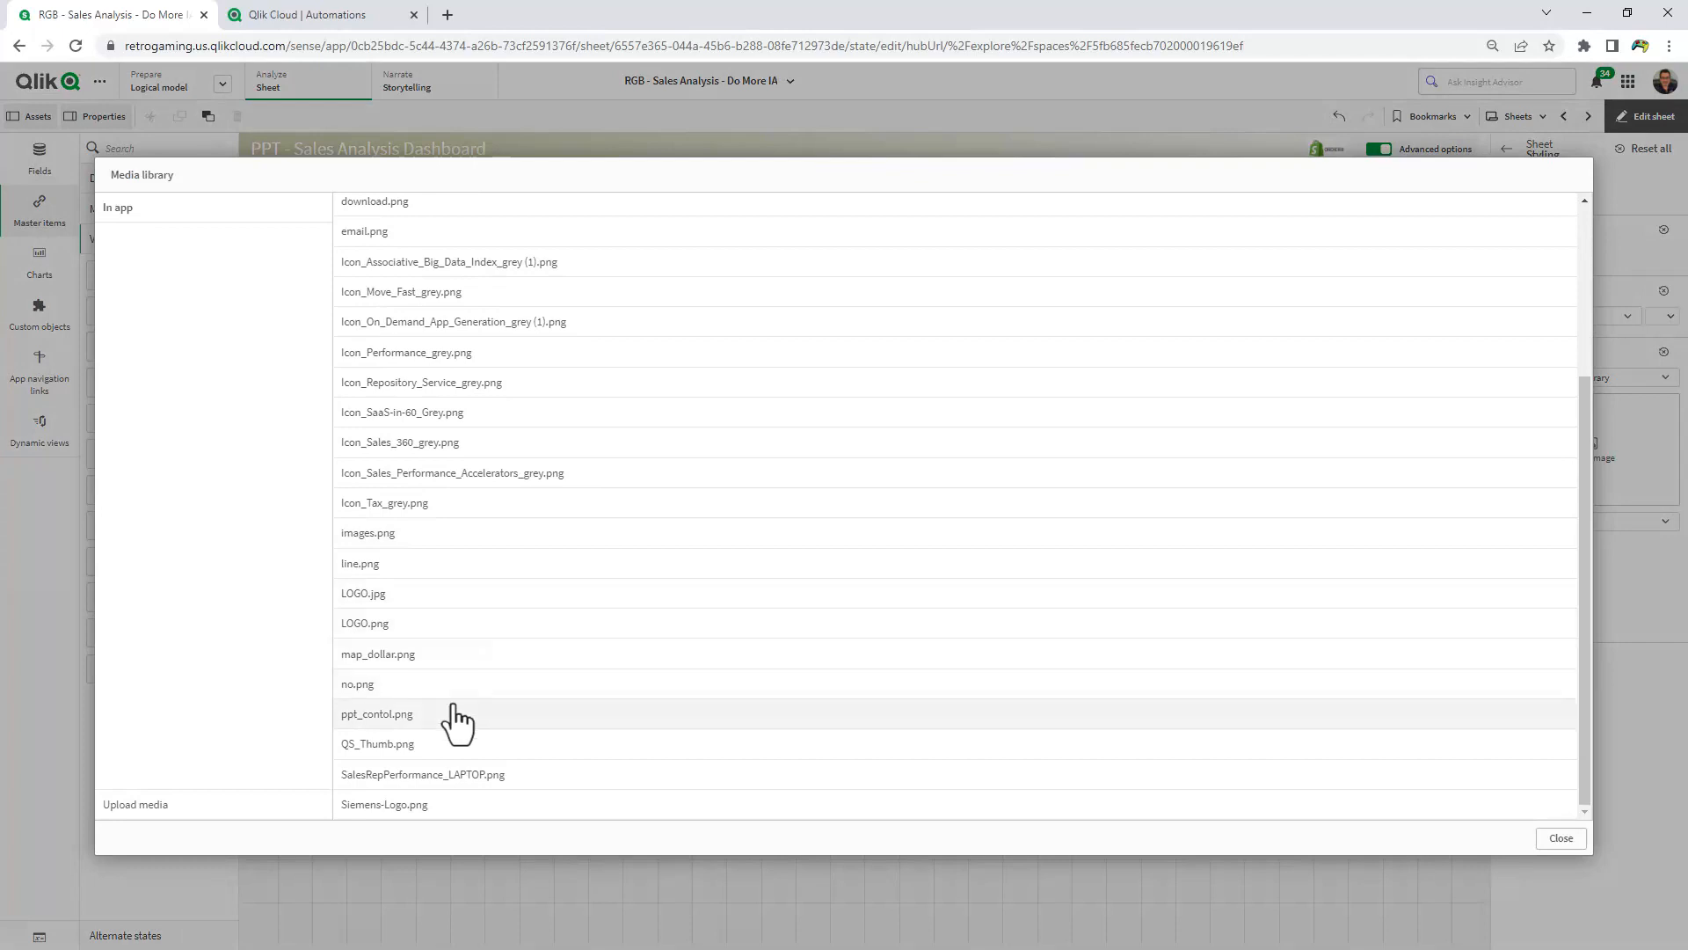
{"action": "left_click", "coordinate": [376, 712]}
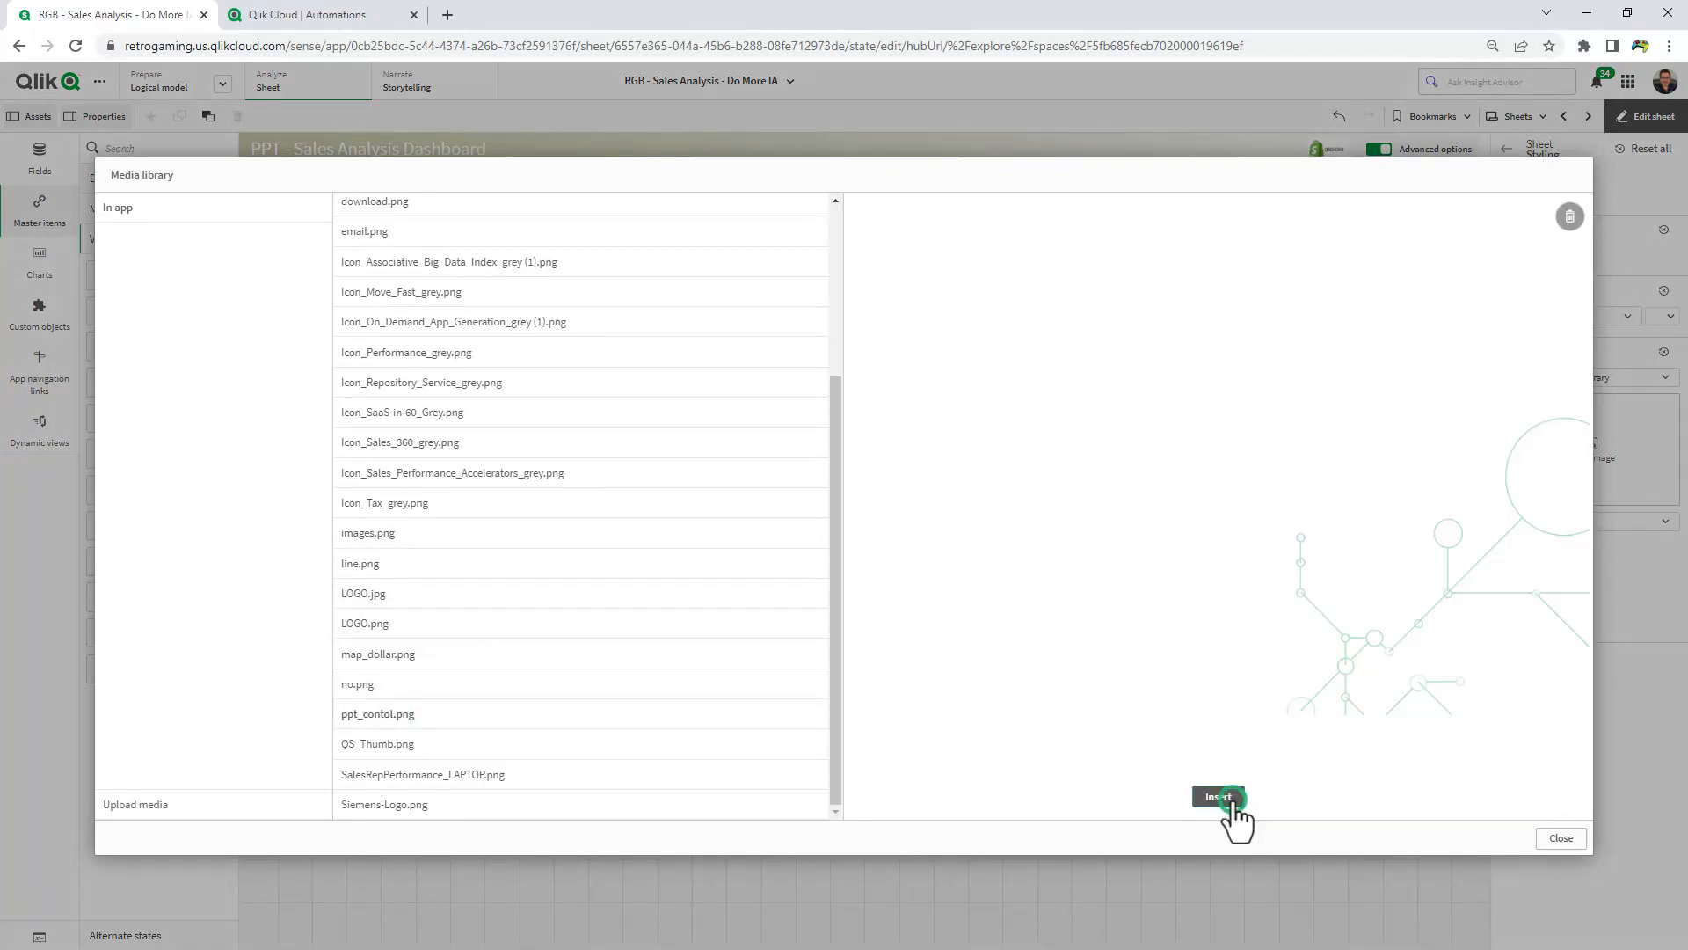
{"action": "left_click", "coordinate": [1217, 797]}
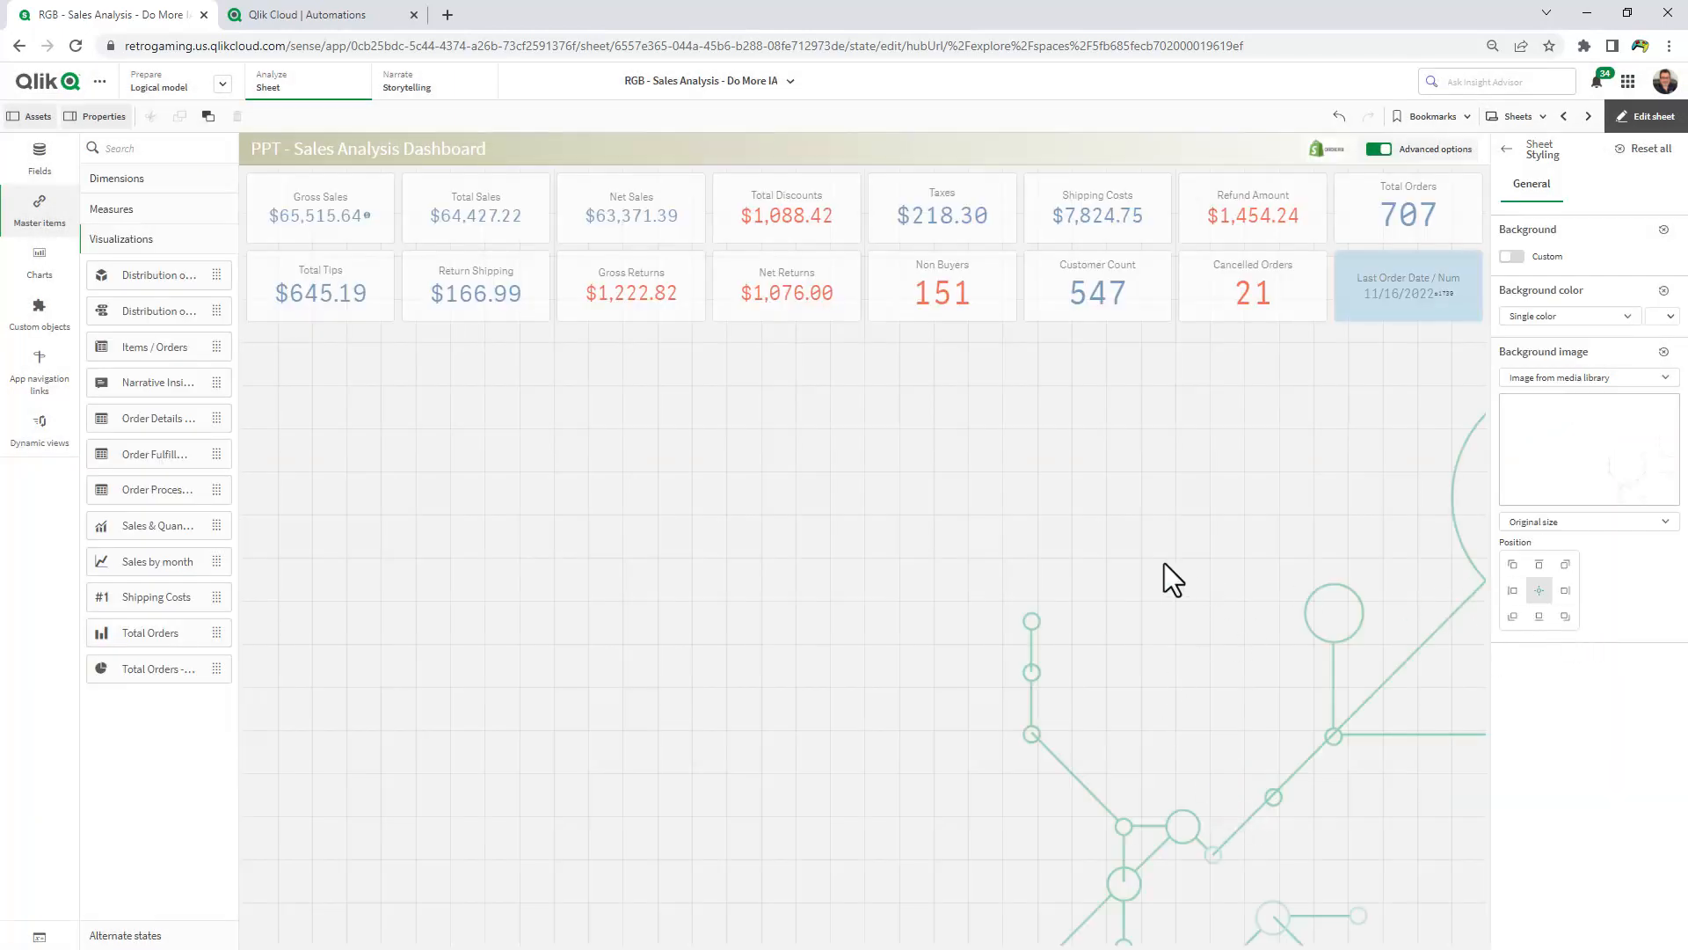
{"action": "mouse_move", "coordinate": [9, 452]}
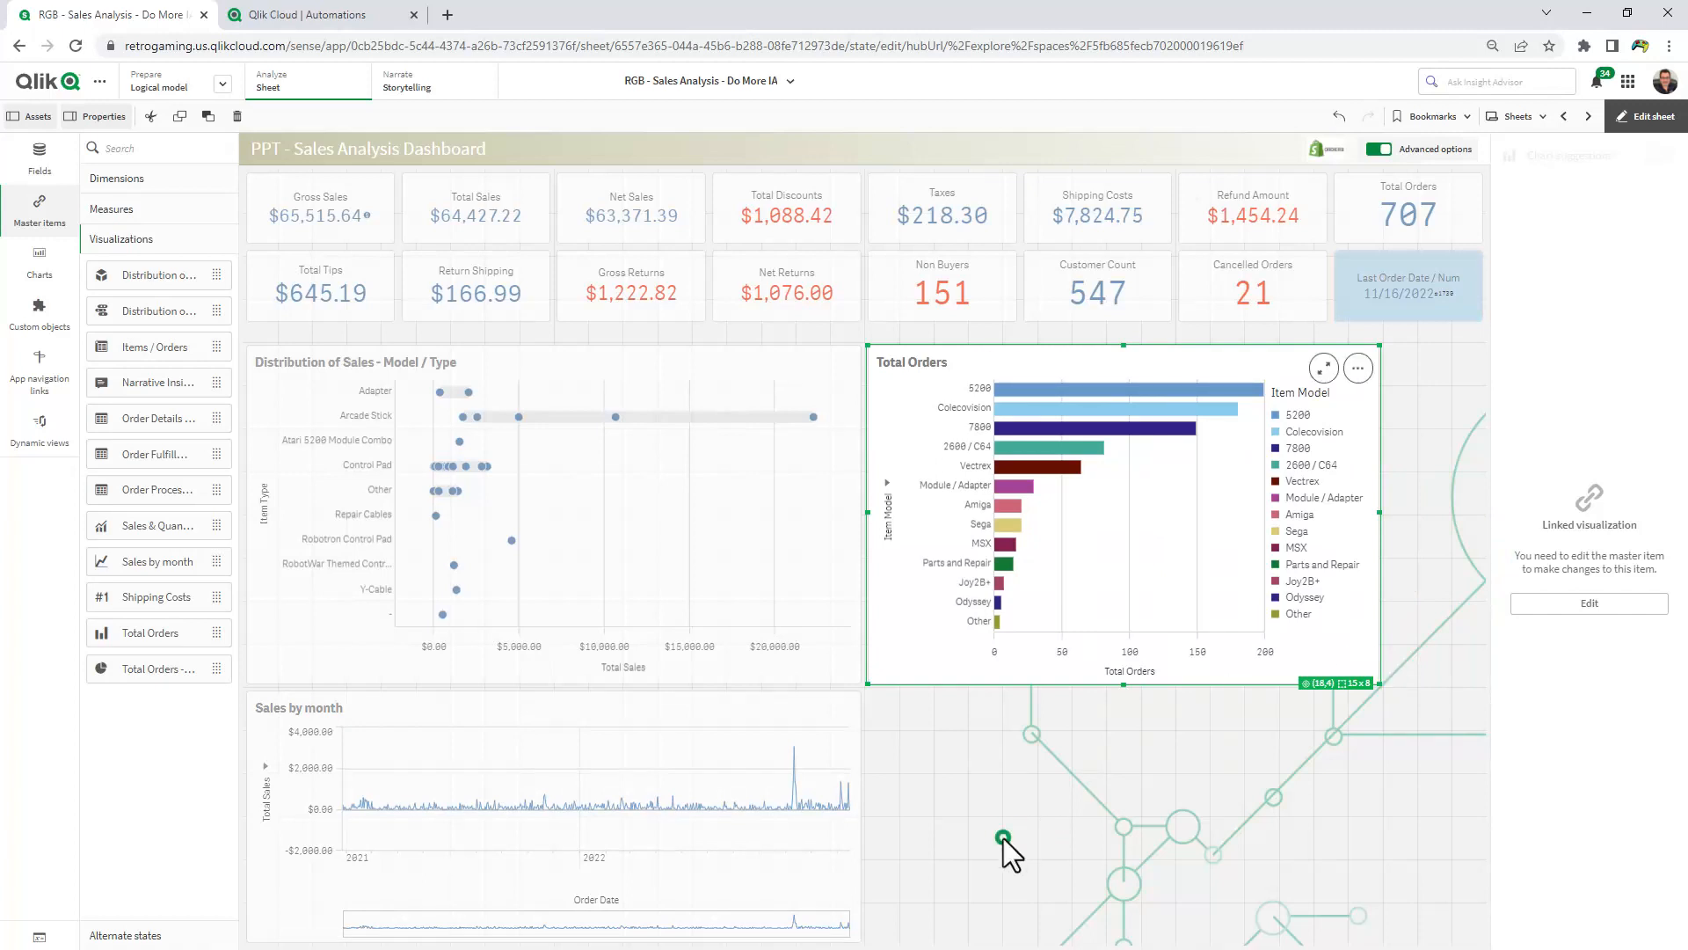
Deselect the Total Orders chart and leave Edit sheet mode
{"action": "left_click", "coordinate": [1646, 116]}
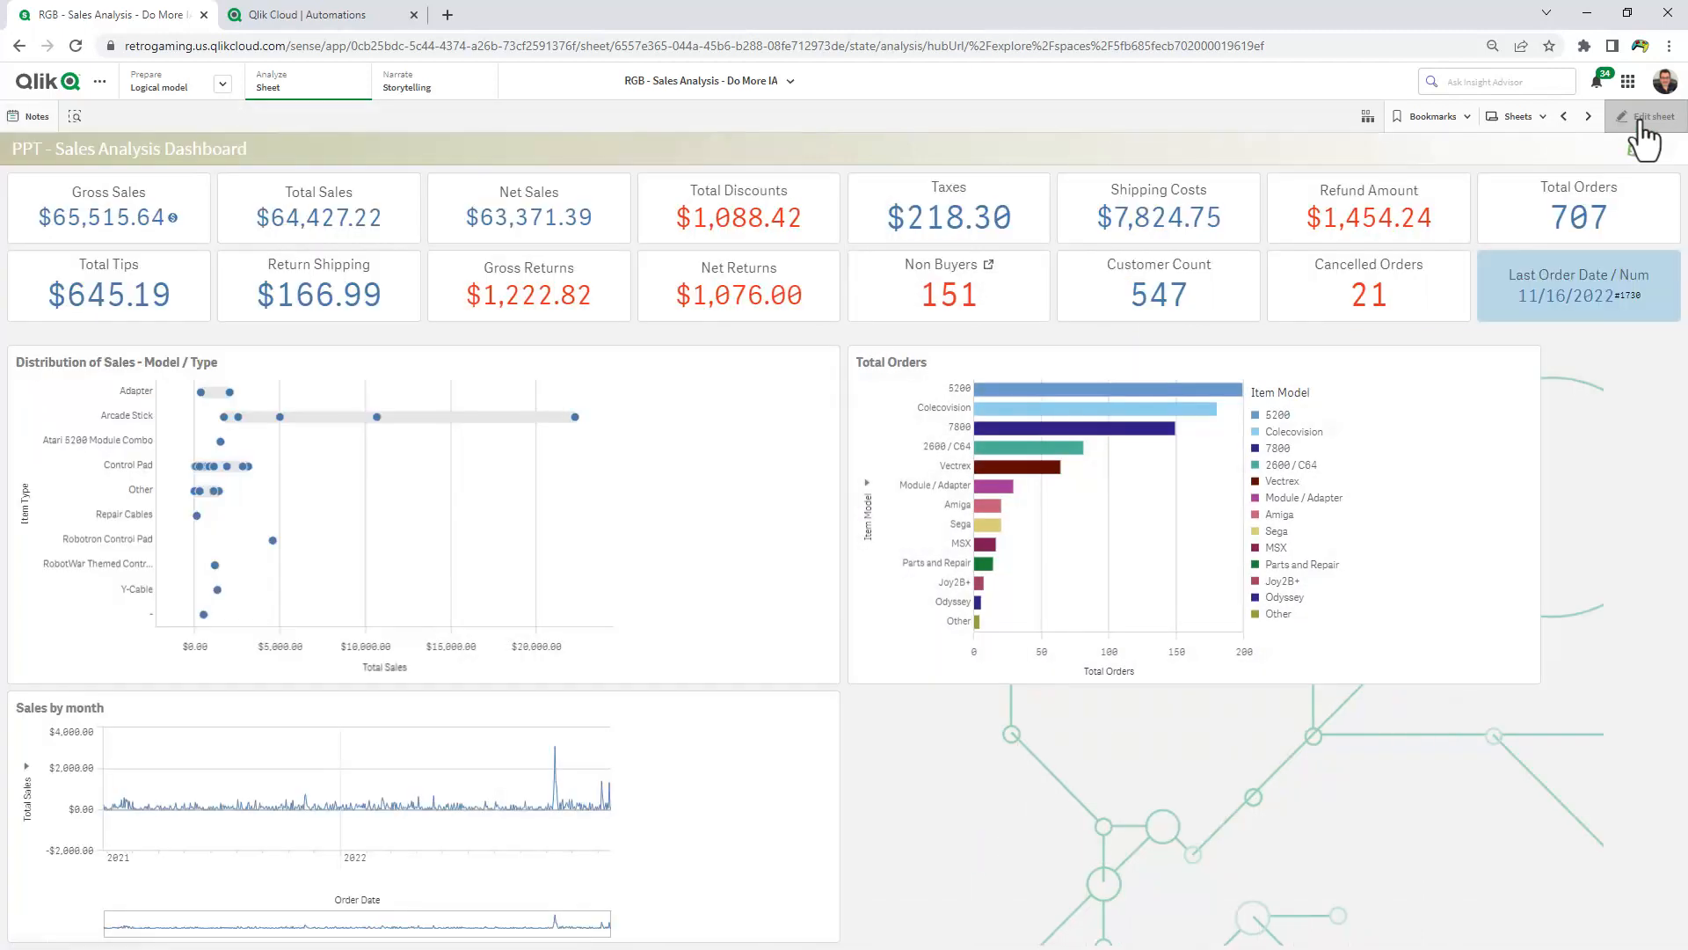
{"action": "left_click", "coordinate": [74, 116]}
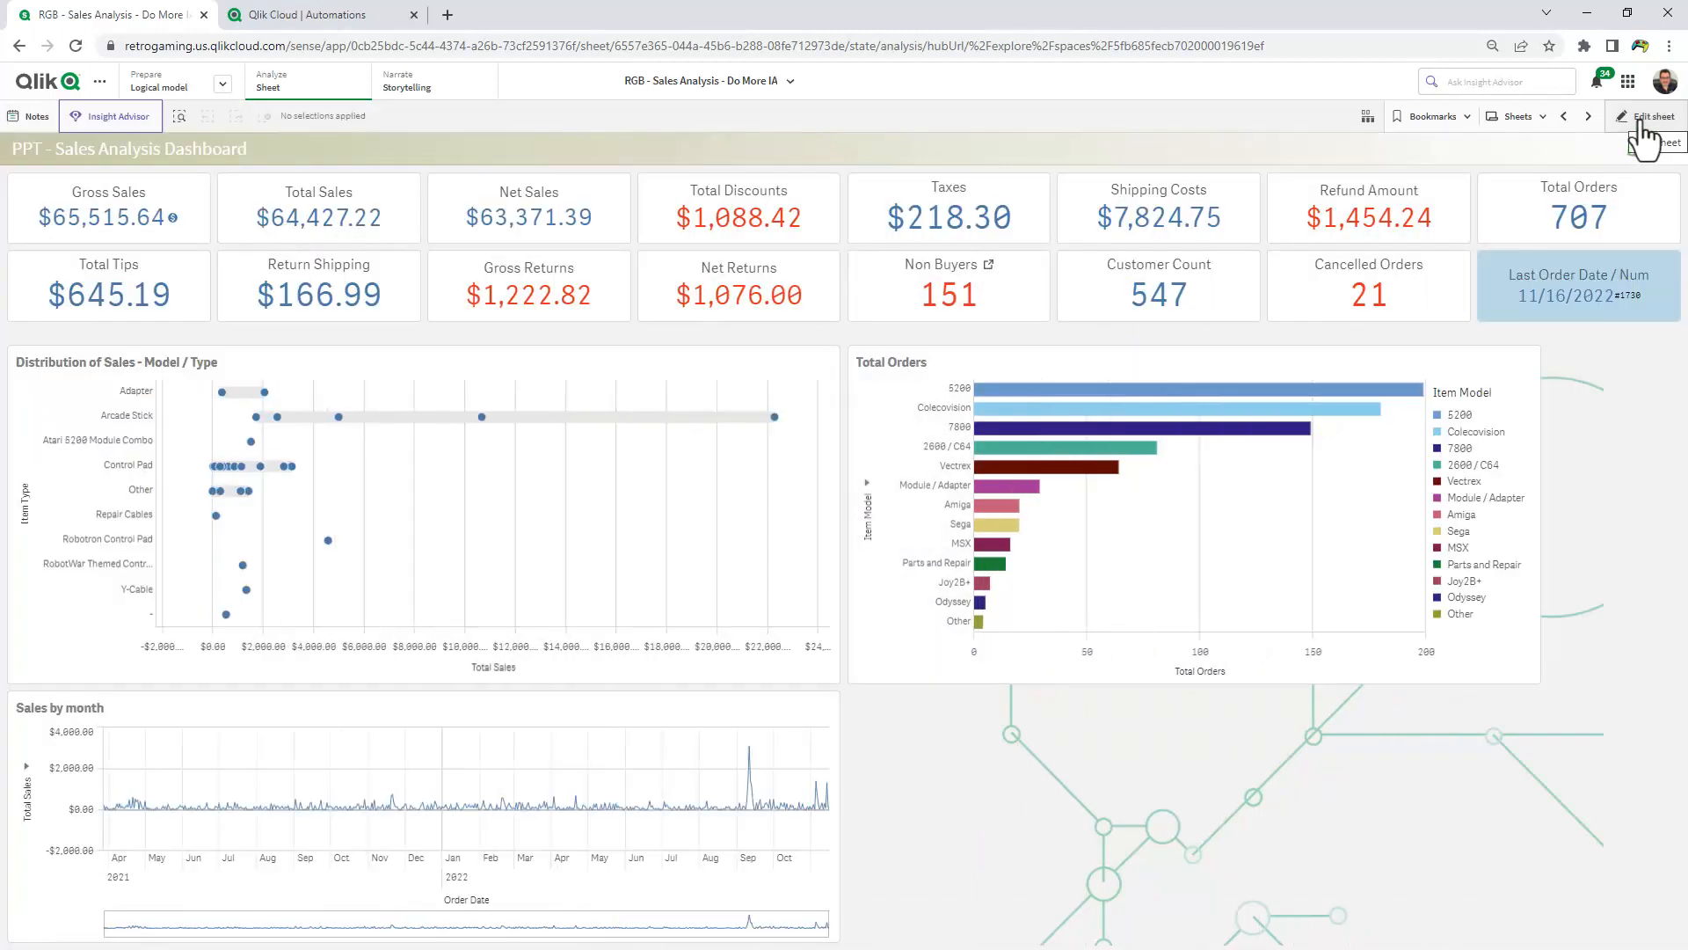
Start a sheet subscription and set its format to Microsoft PowerPoint
{"action": "left_click", "coordinate": [98, 85]}
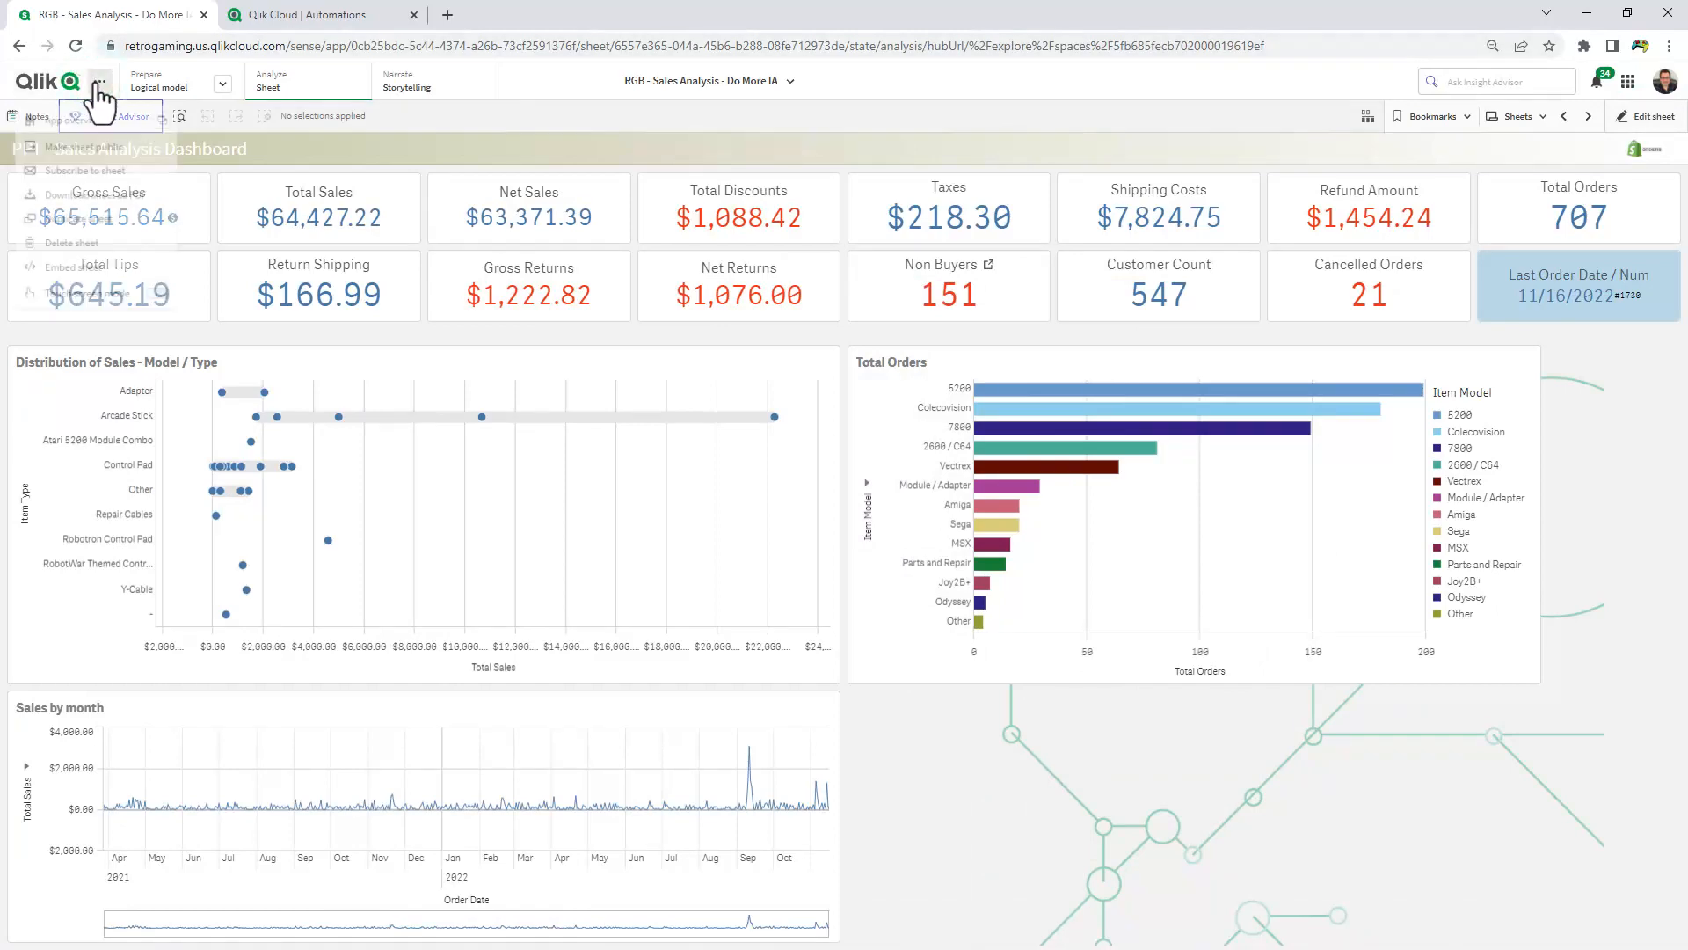
{"action": "left_click", "coordinate": [104, 84]}
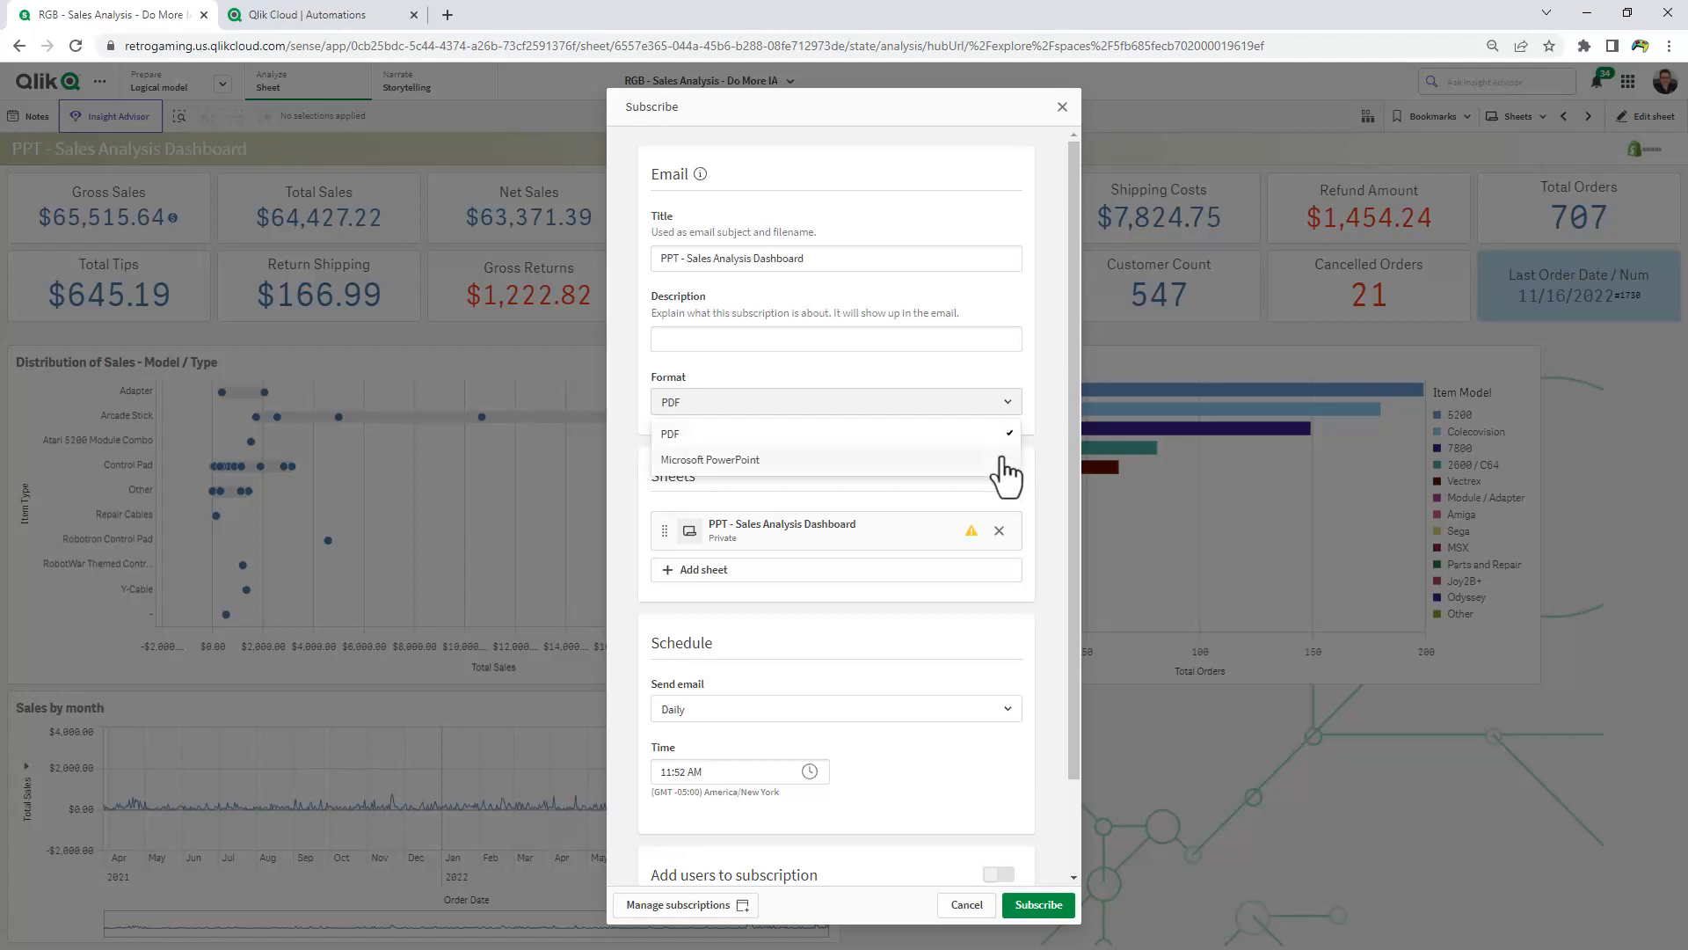
{"action": "mouse_move", "coordinate": [773, 473]}
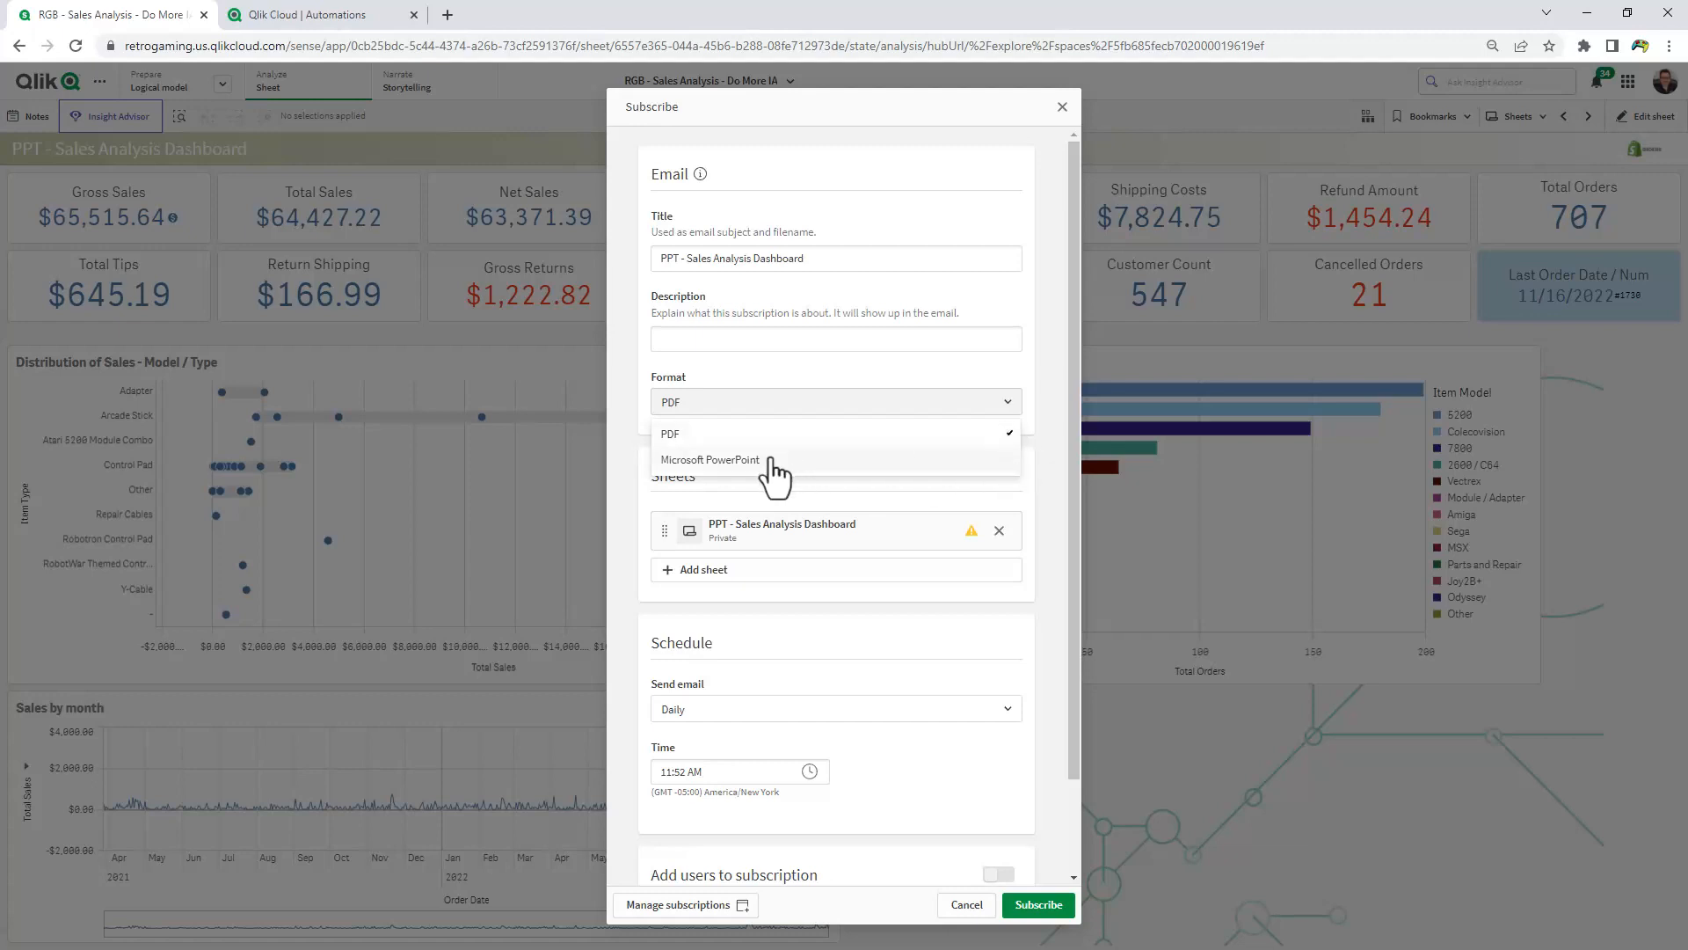
{"action": "left_click", "coordinate": [709, 459]}
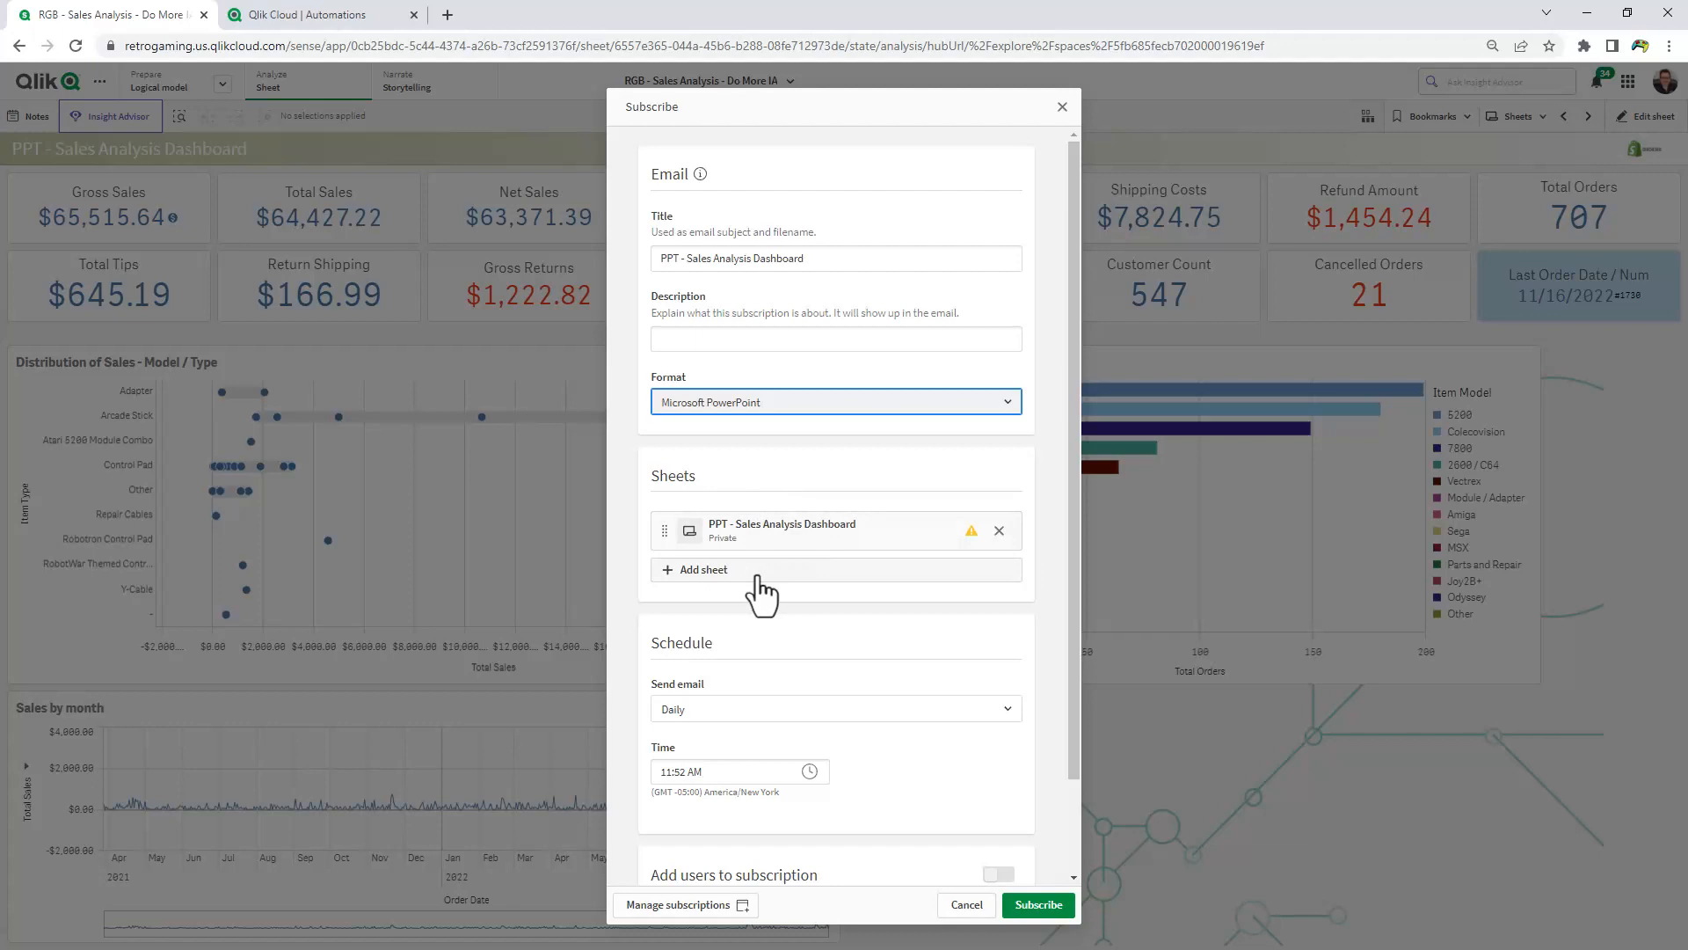
Add the PPT - Order Cancellations sheet, enable adding users, and create the subscription
{"action": "left_click", "coordinate": [704, 570]}
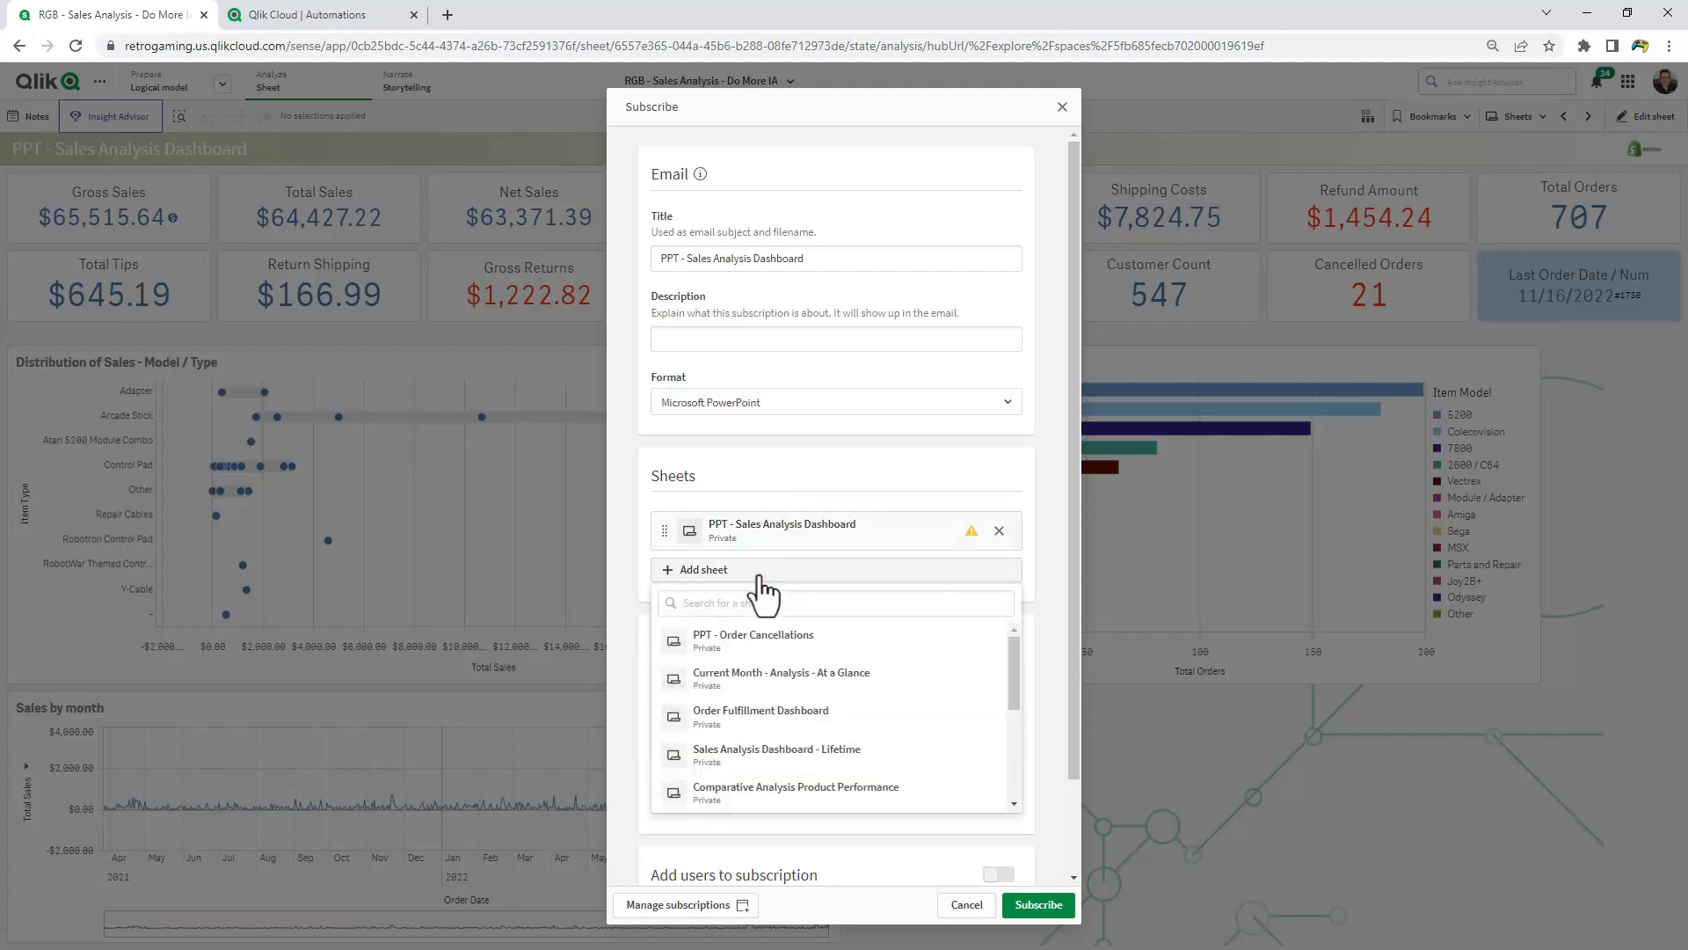
{"action": "left_click", "coordinate": [754, 639]}
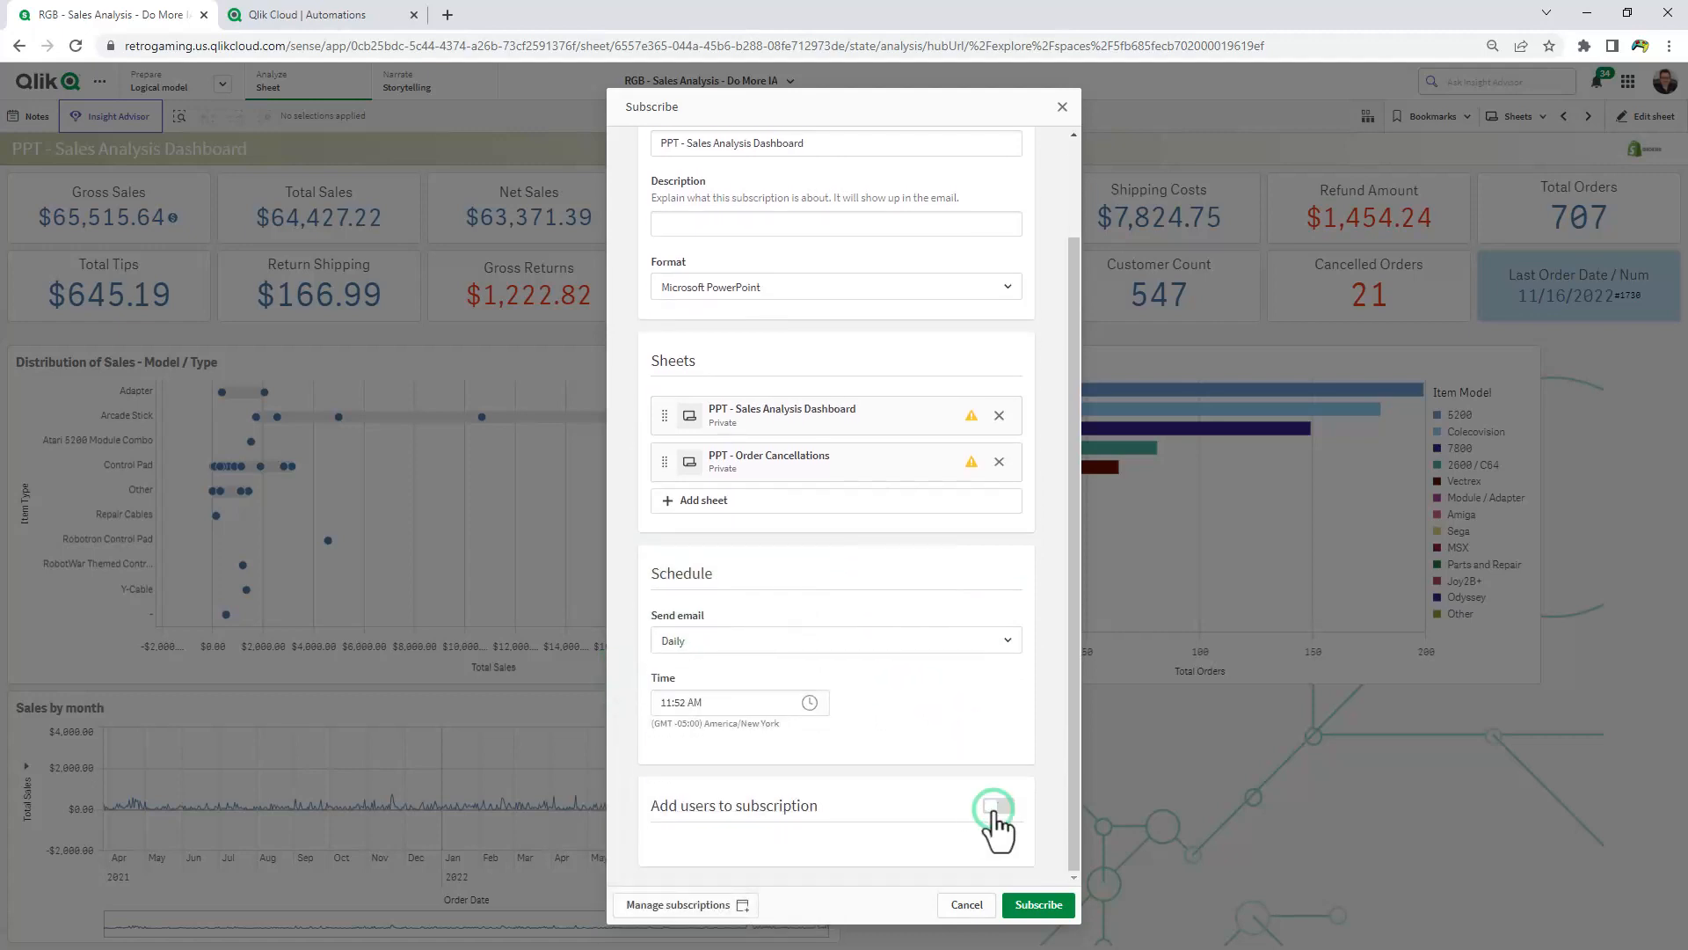
{"action": "left_click", "coordinate": [990, 809]}
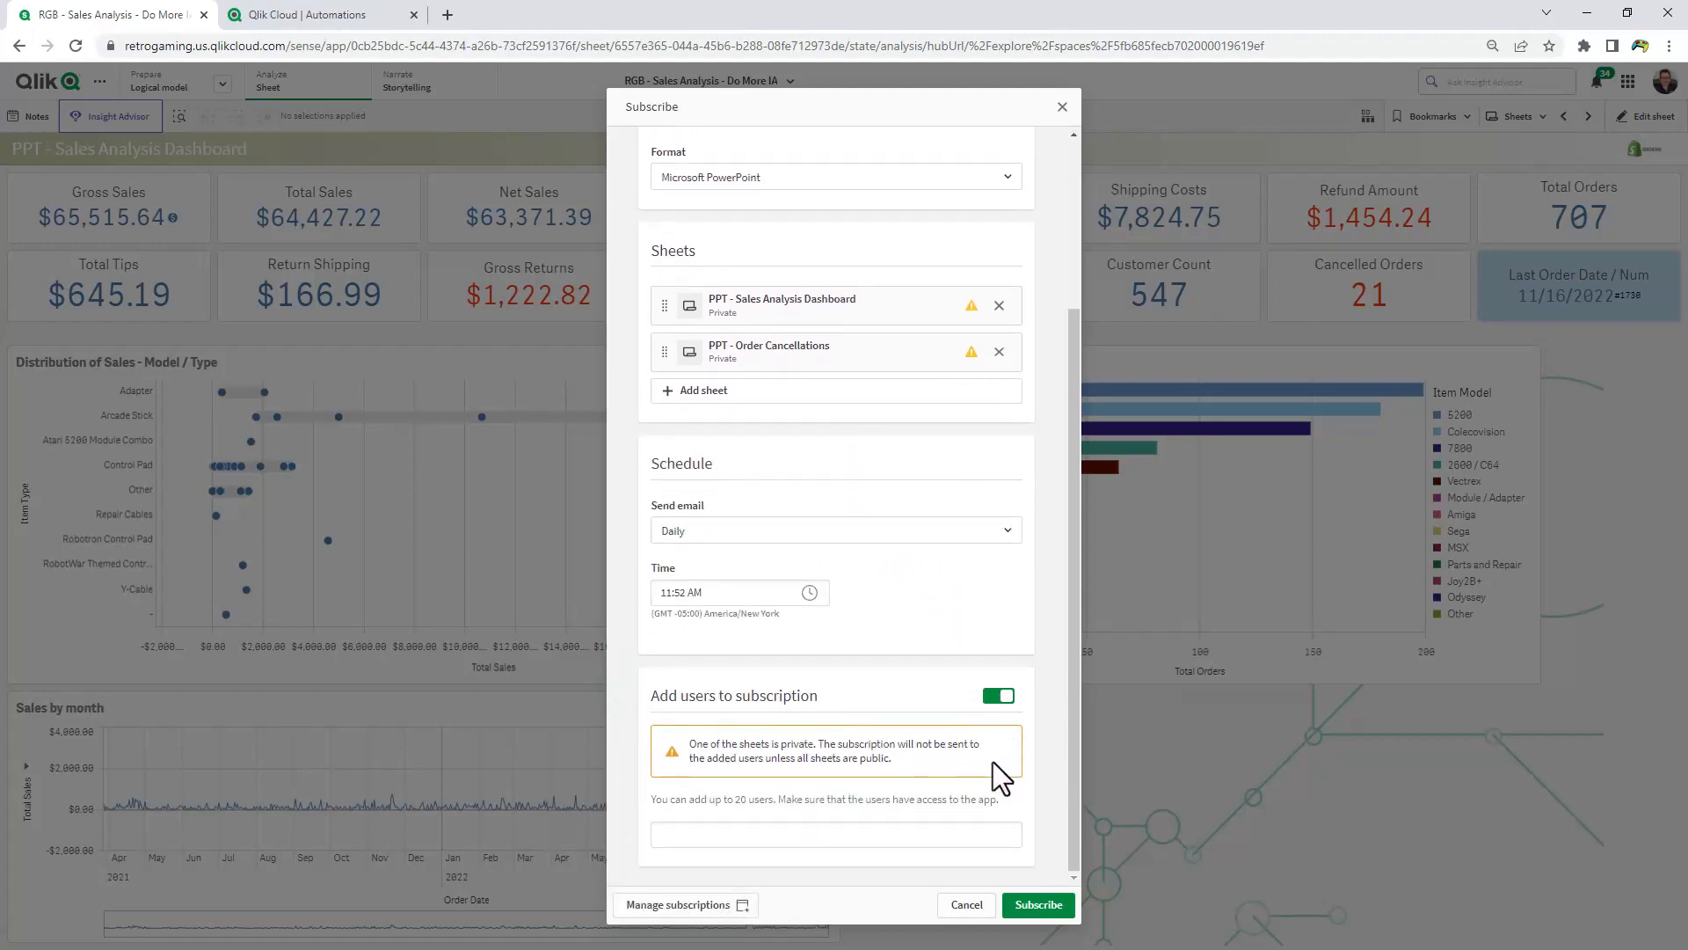
{"action": "mouse_move", "coordinate": [952, 830]}
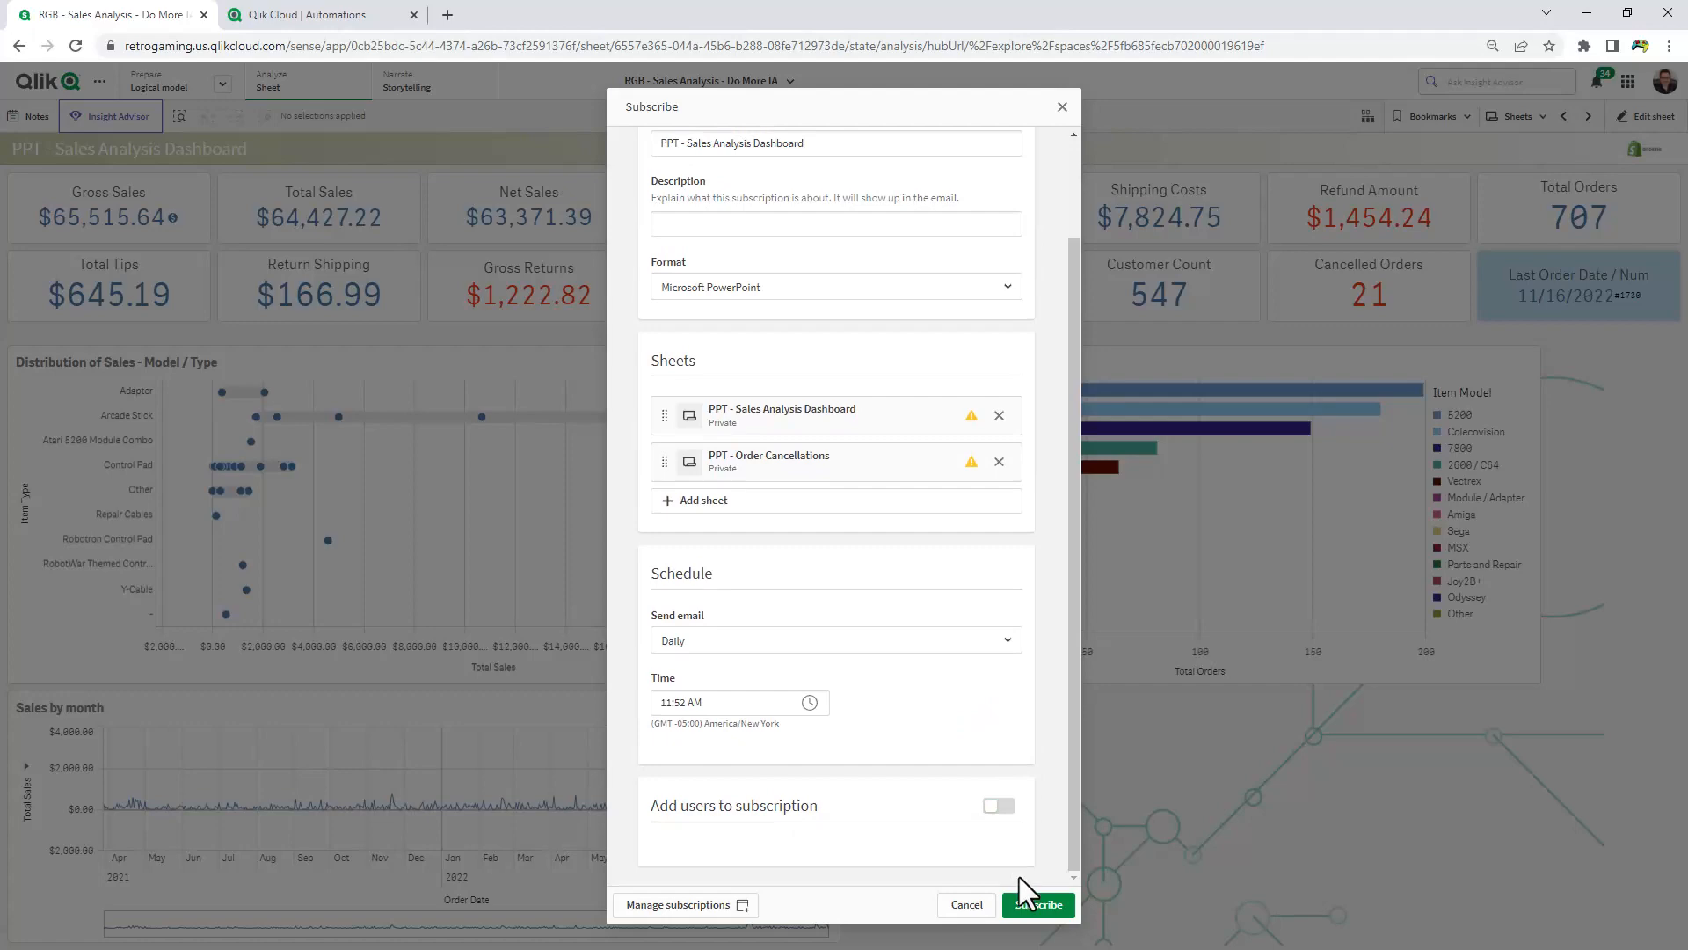
{"action": "left_click", "coordinate": [1037, 903]}
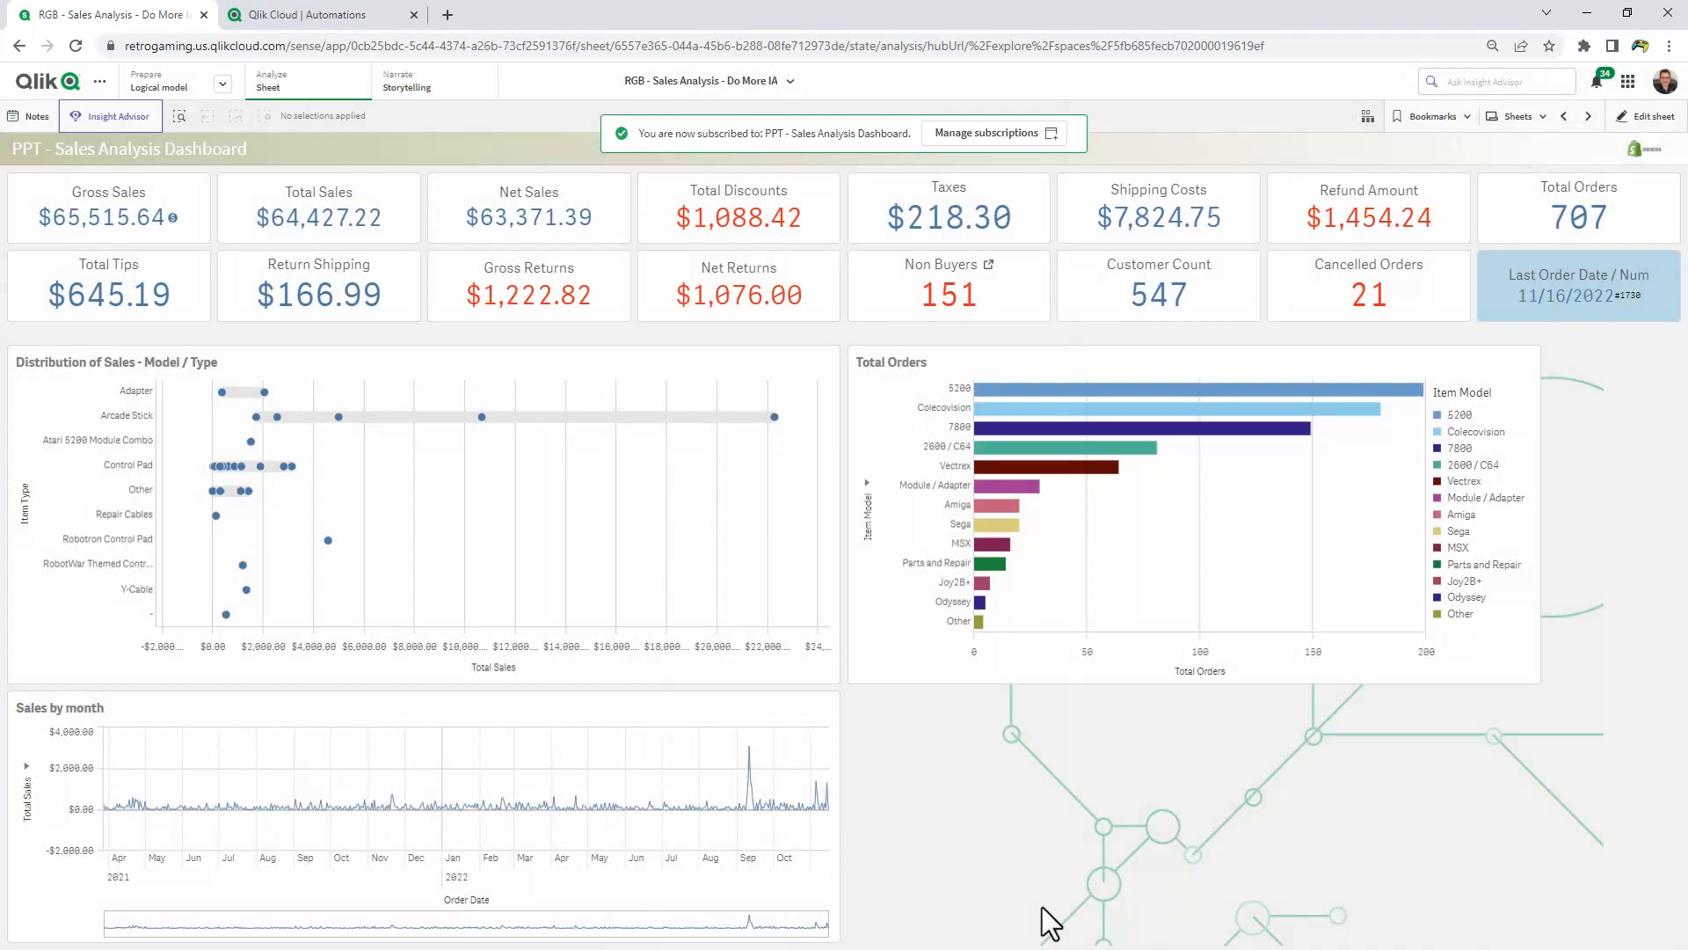
Go to Manage subscriptions and show the dashboard subscription's row actions
{"action": "left_click", "coordinate": [989, 132]}
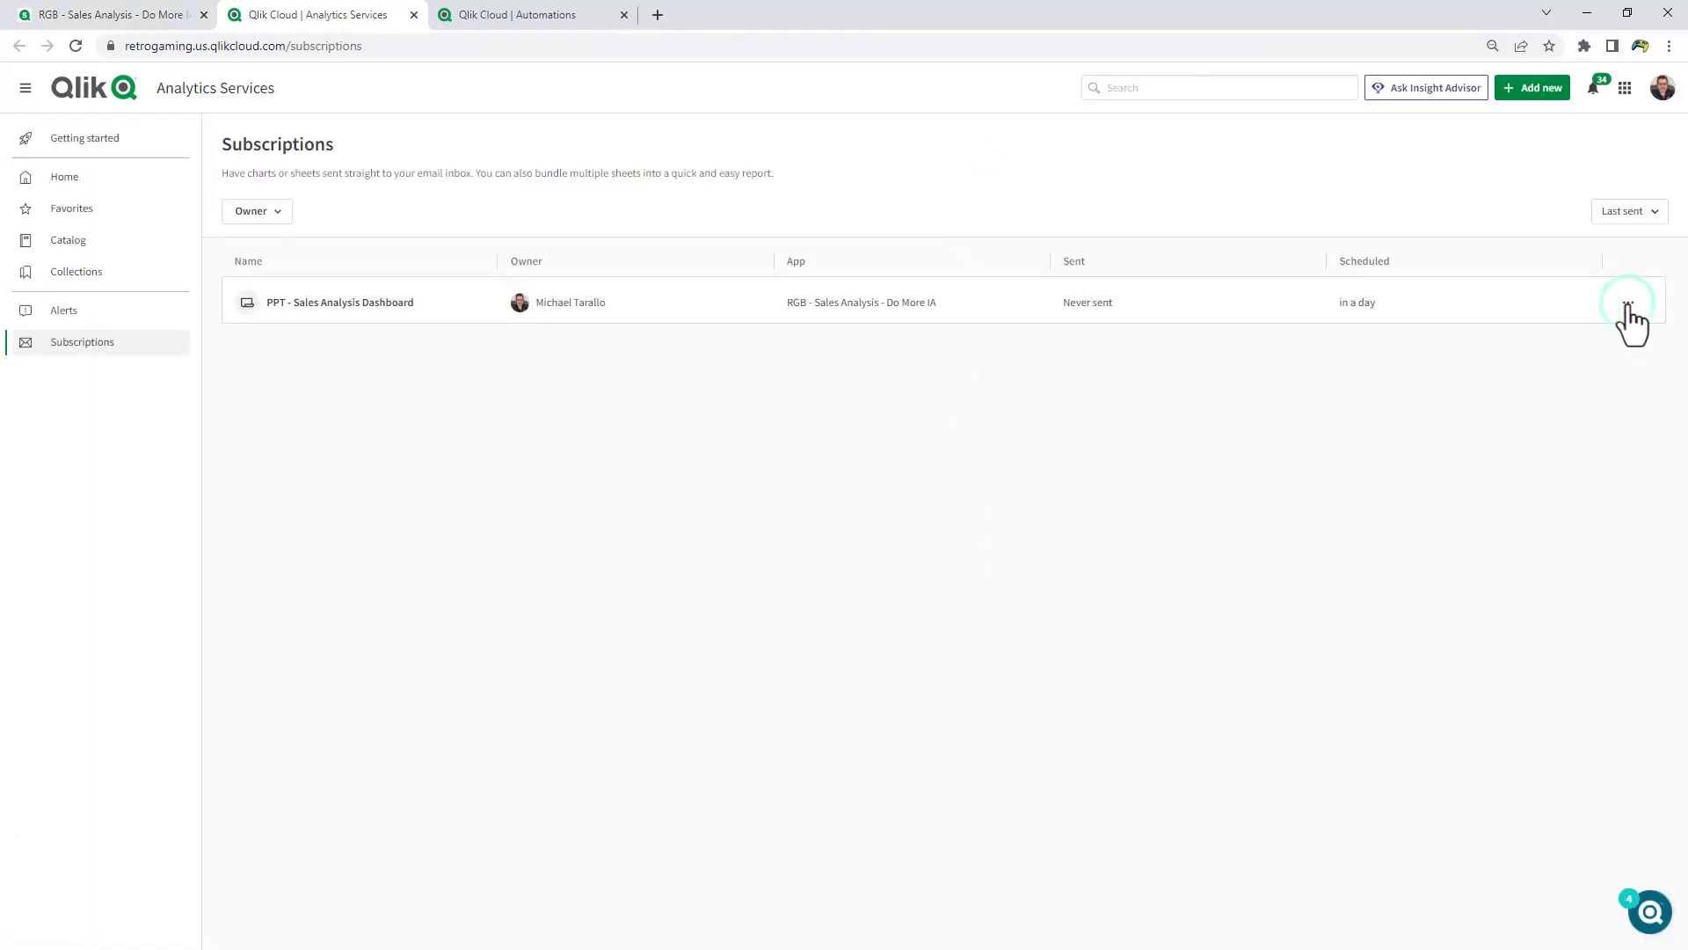
{"action": "left_click", "coordinate": [1629, 302]}
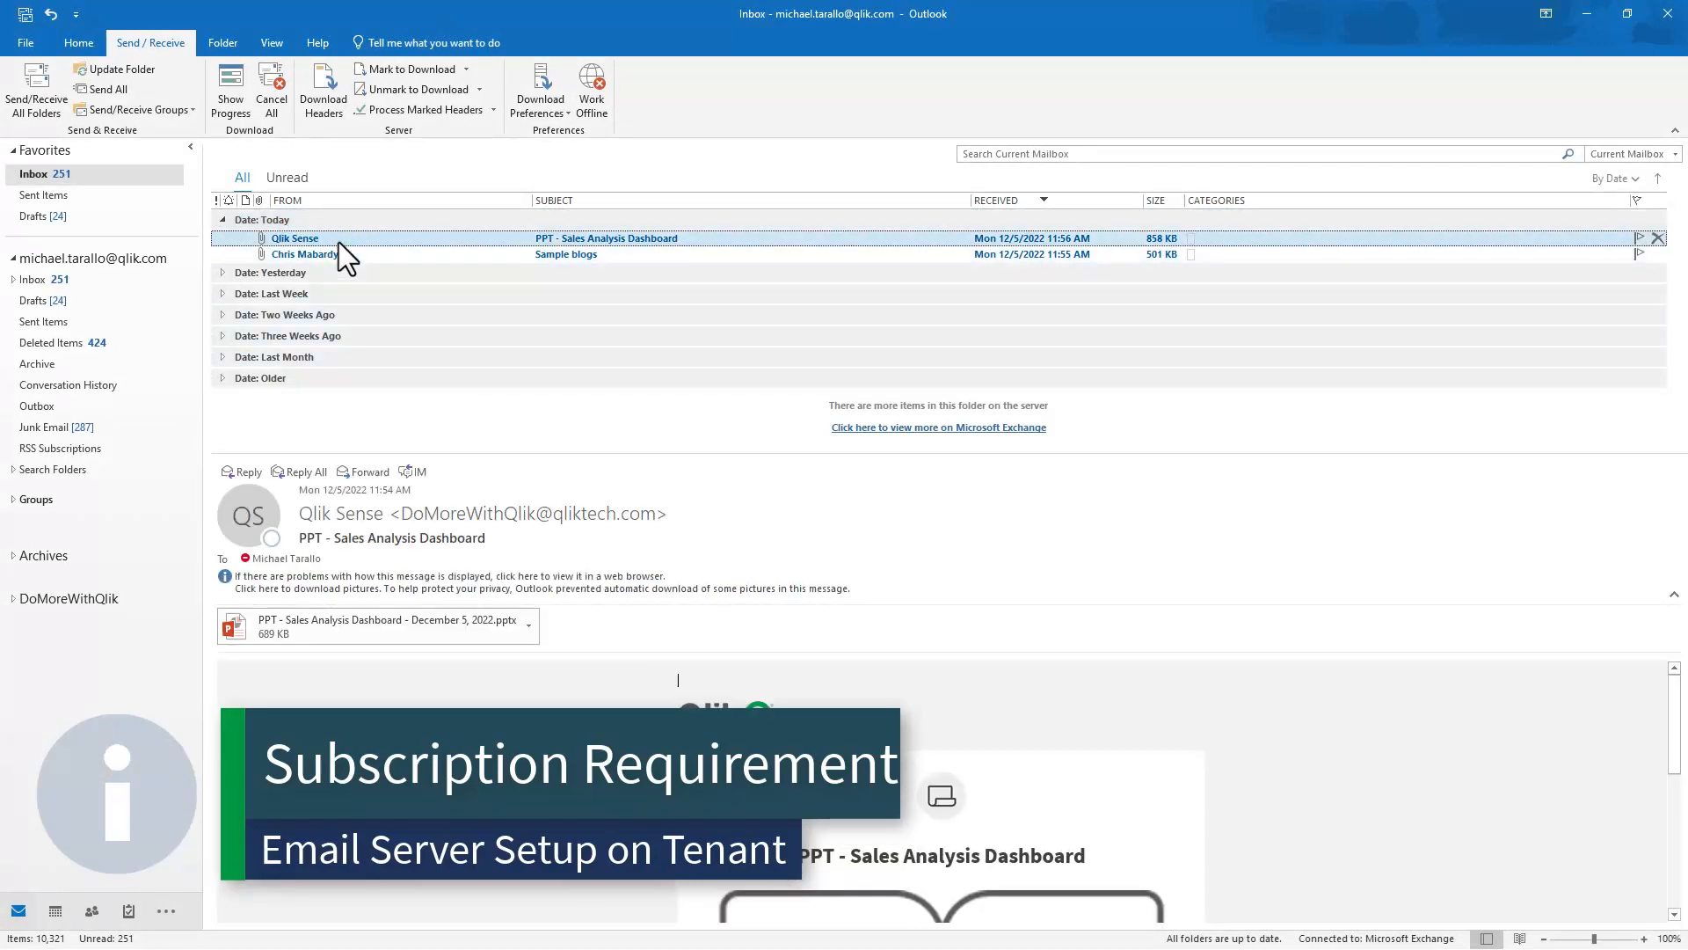
Open the PPT - Sales Analysis Dashboard .pptx attachment from the Qlik Sense email
{"action": "scroll", "scroll_direction": "down", "scroll_amount": 3}
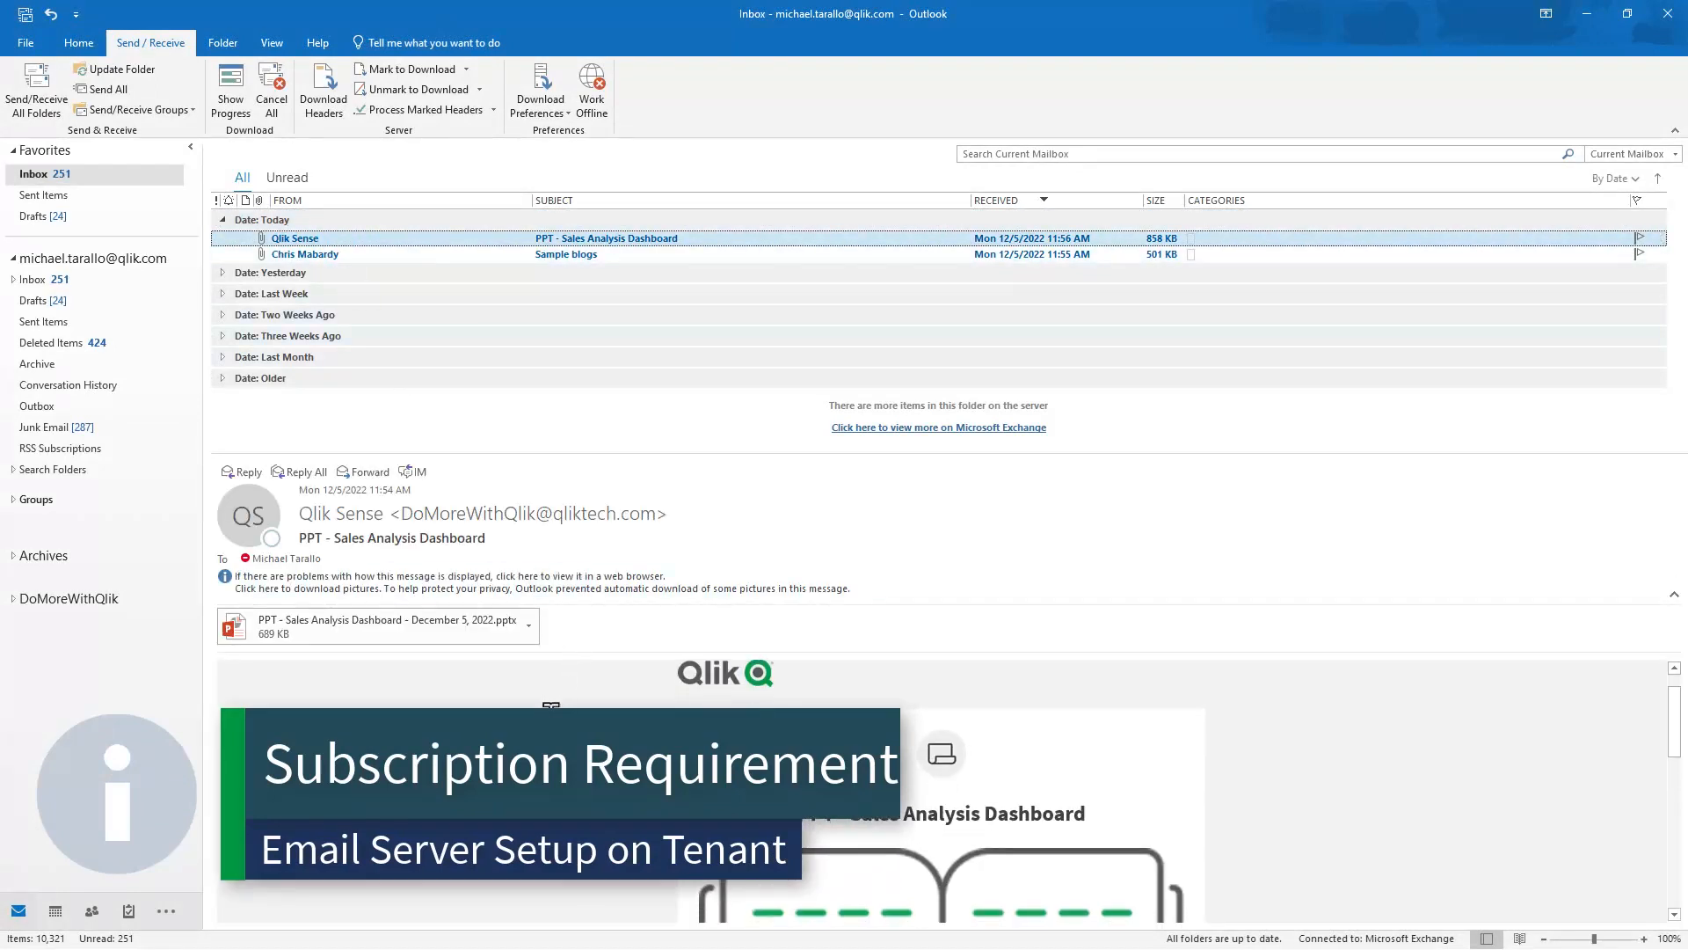
{"action": "left_click", "coordinate": [366, 626]}
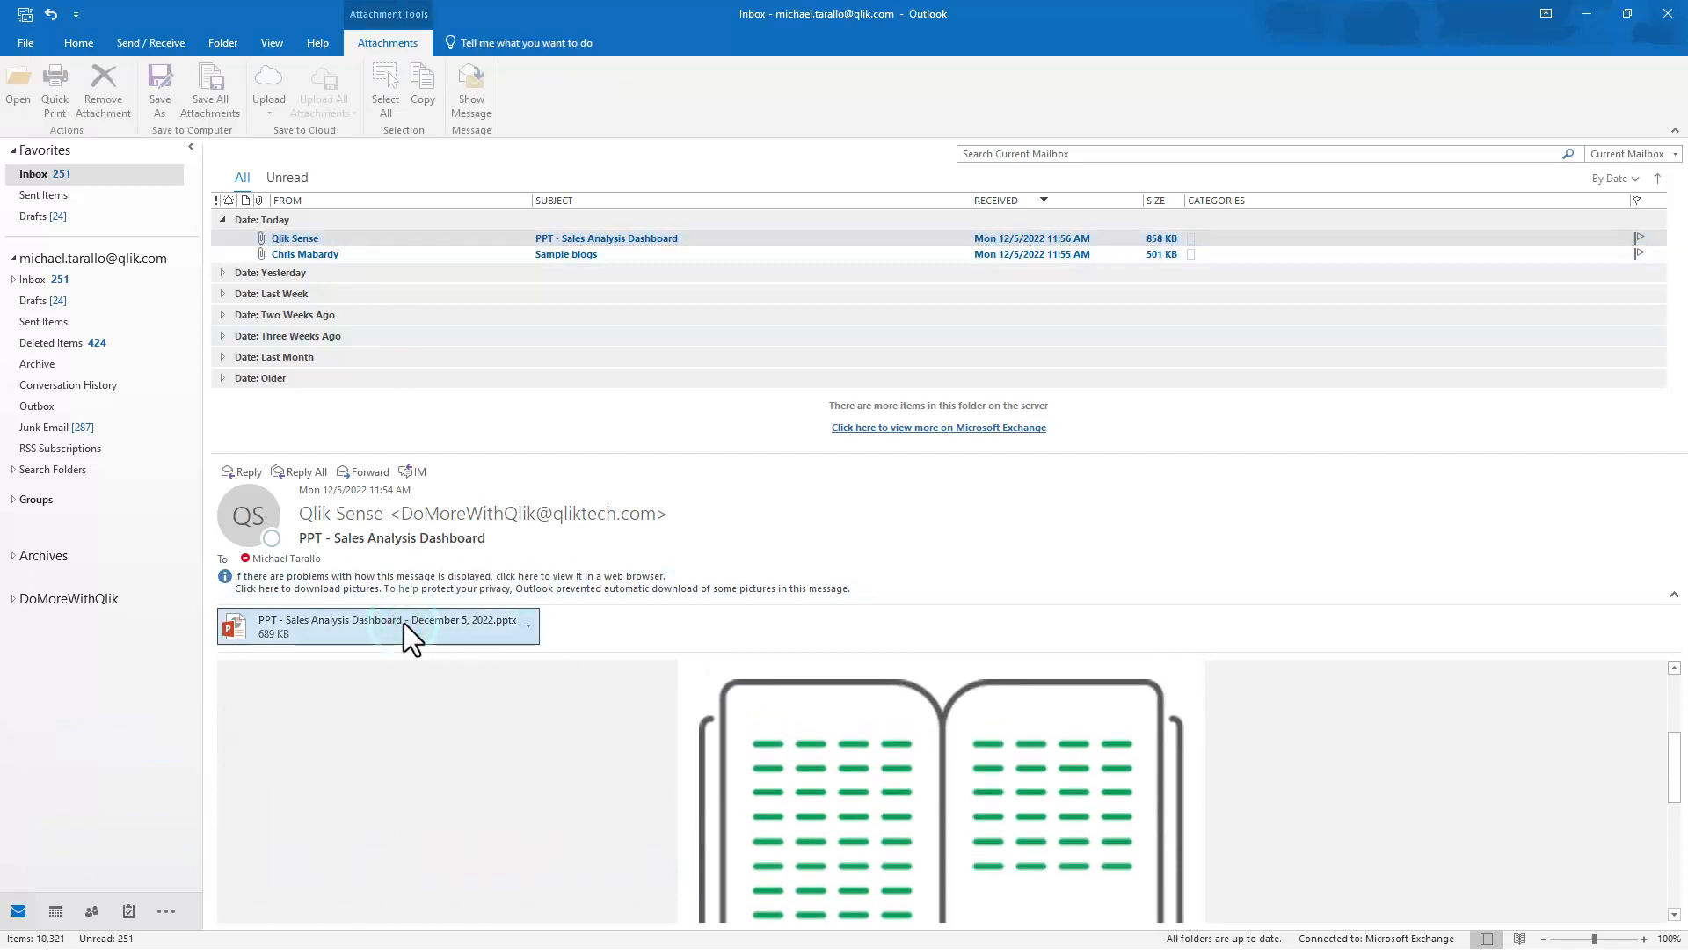
{"action": "double_click", "coordinate": [366, 626]}
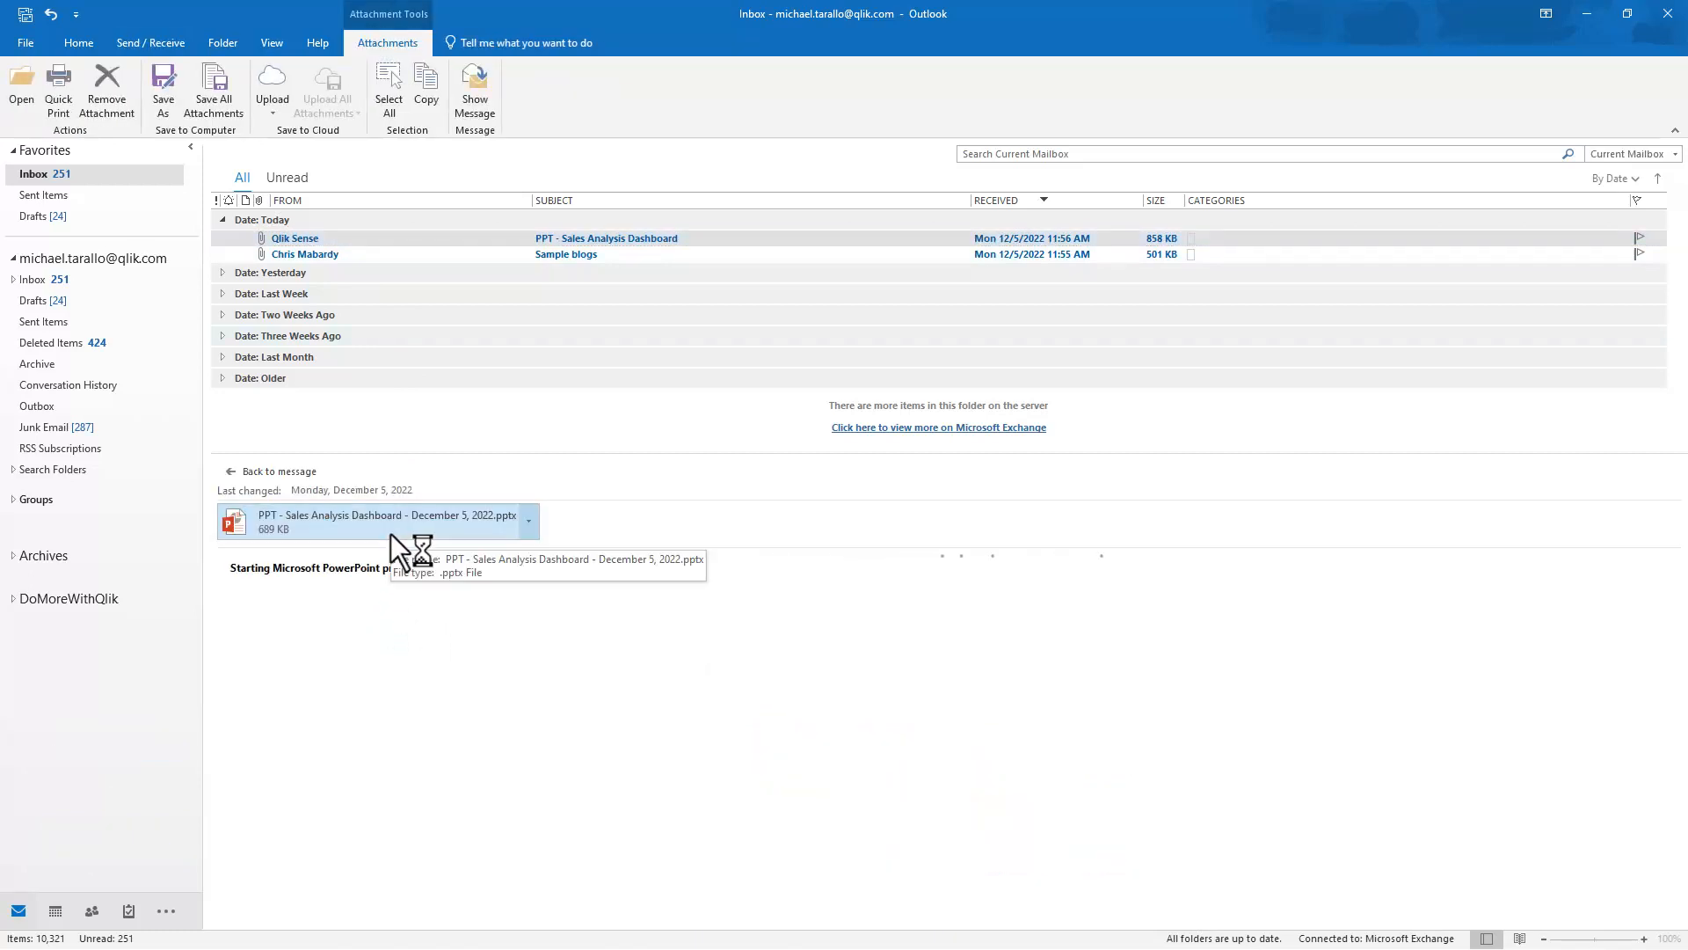
{"action": "double_click", "coordinate": [376, 521]}
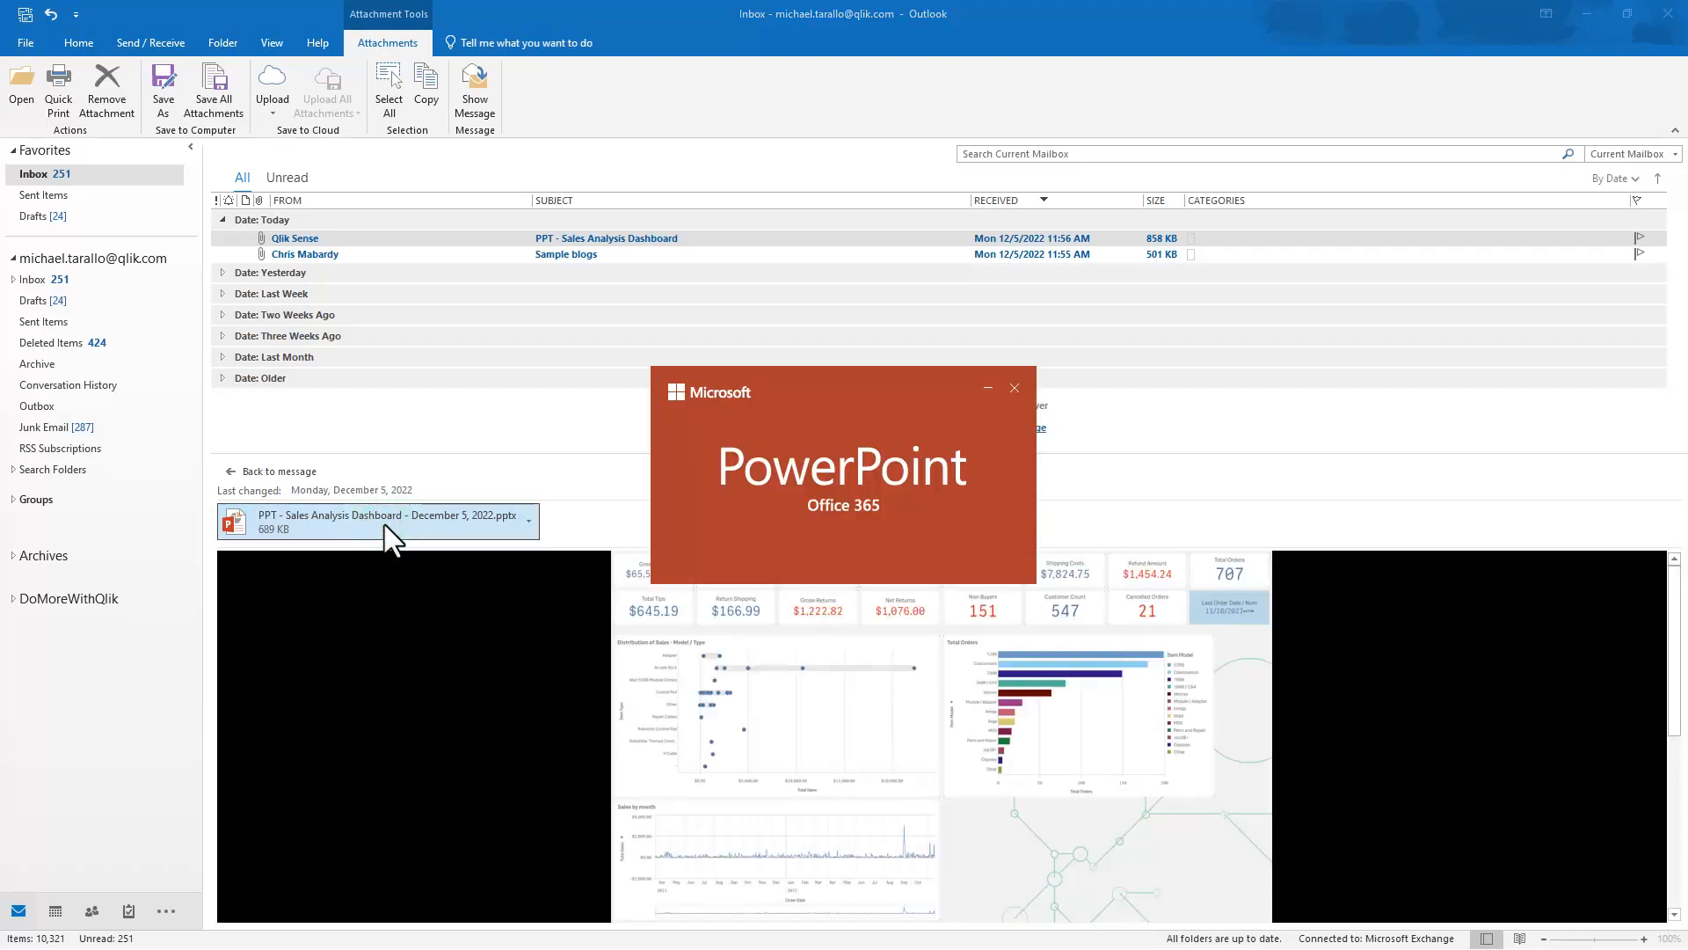
Review both slides of the emailed deck in PowerPoint, then return to the browser
{"action": "double_click", "coordinate": [376, 520]}
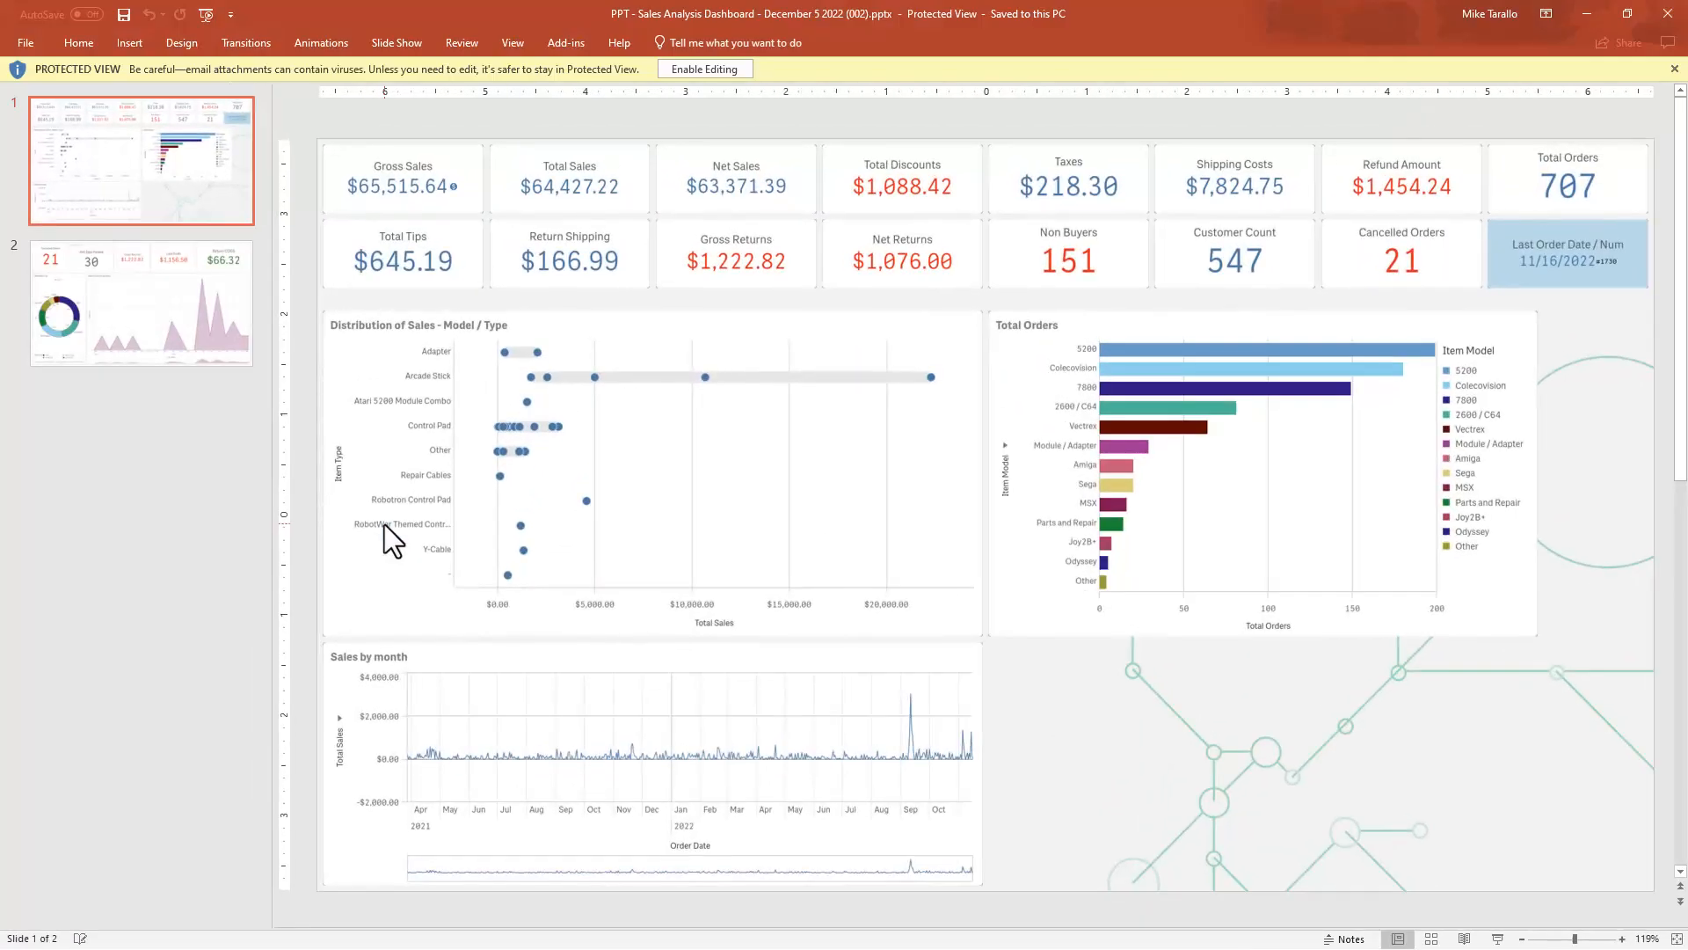
{"action": "mouse_move", "coordinate": [775, 406]}
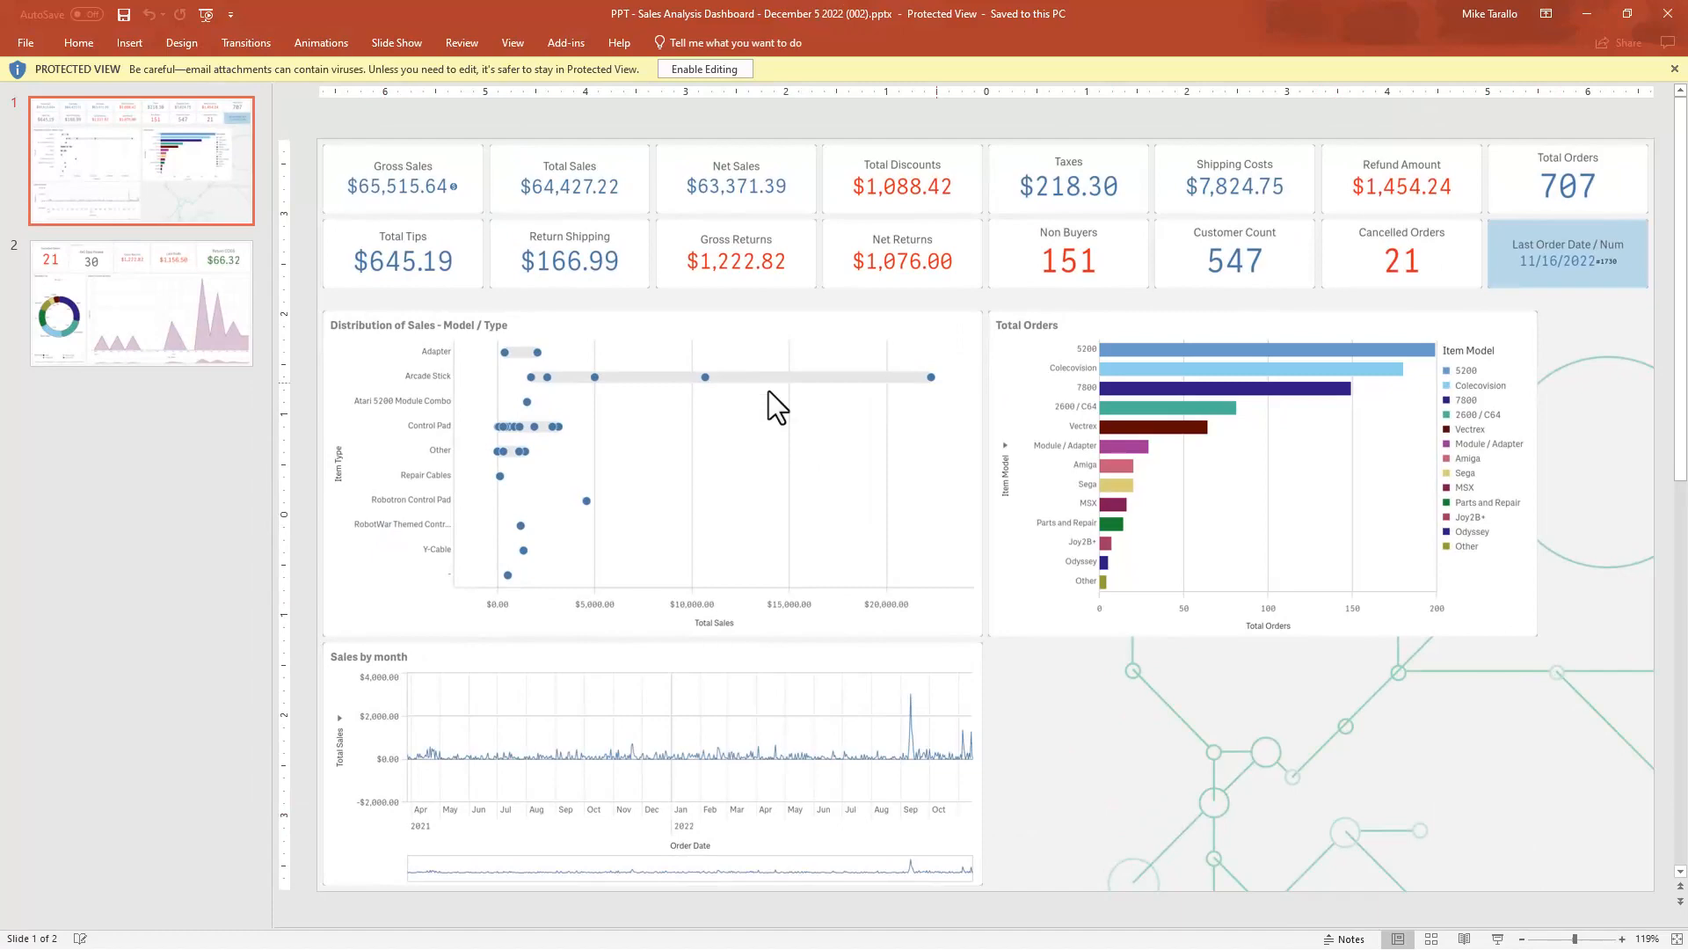
{"action": "left_click", "coordinate": [141, 301]}
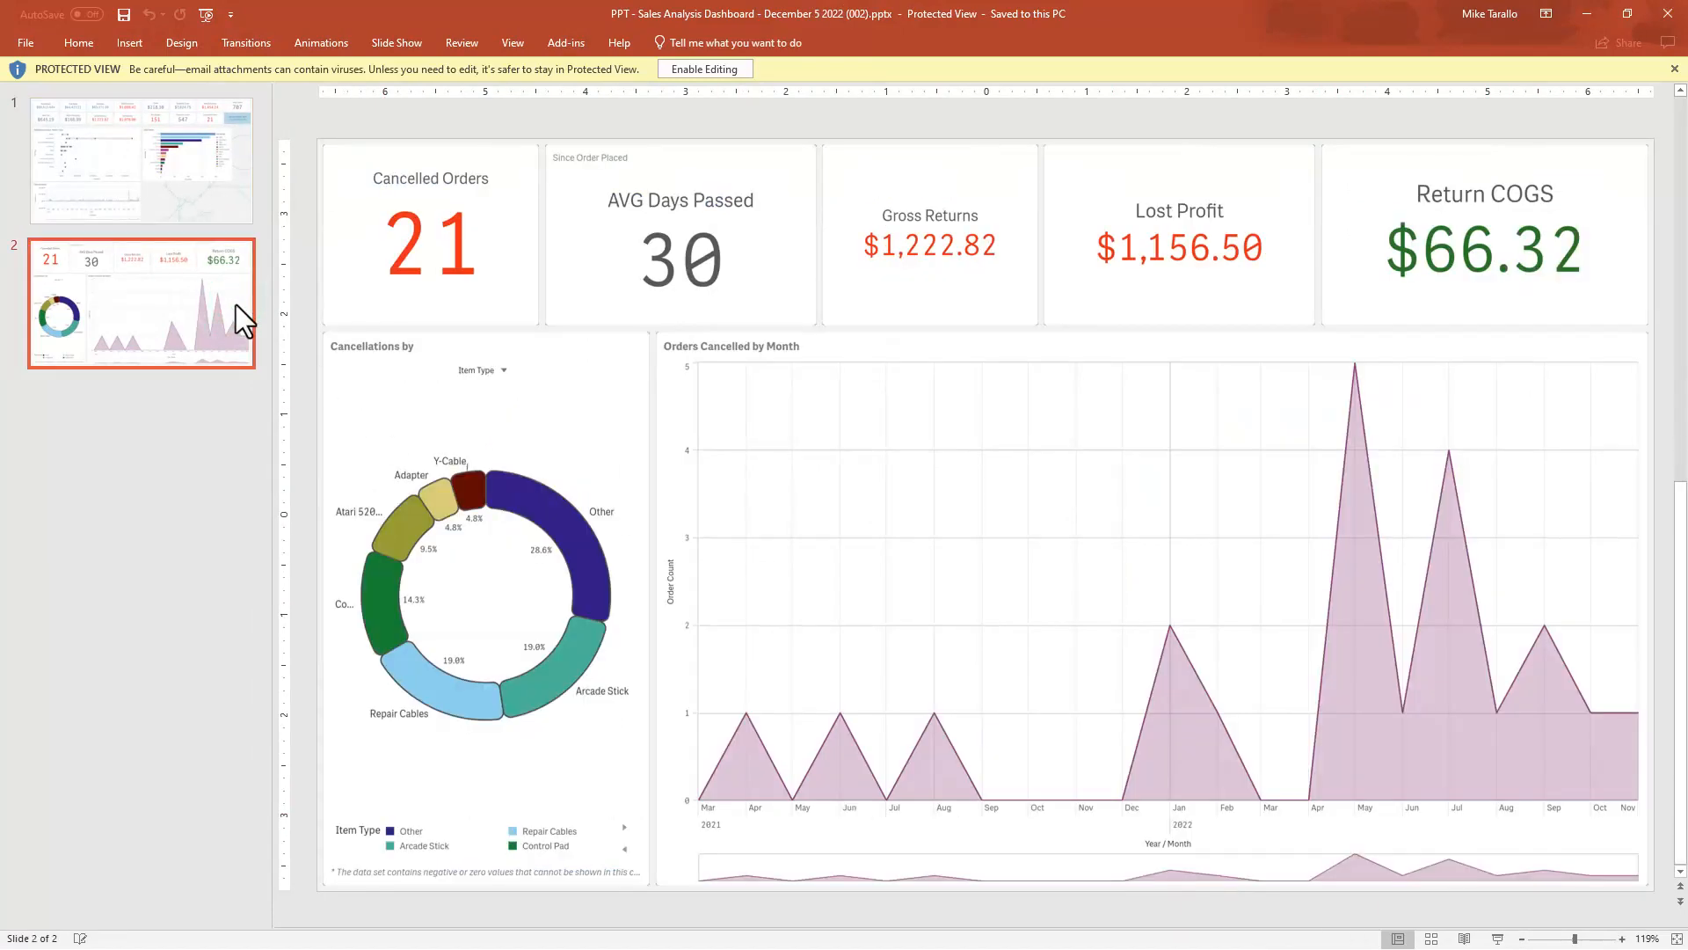
{"action": "left_click", "coordinate": [141, 159]}
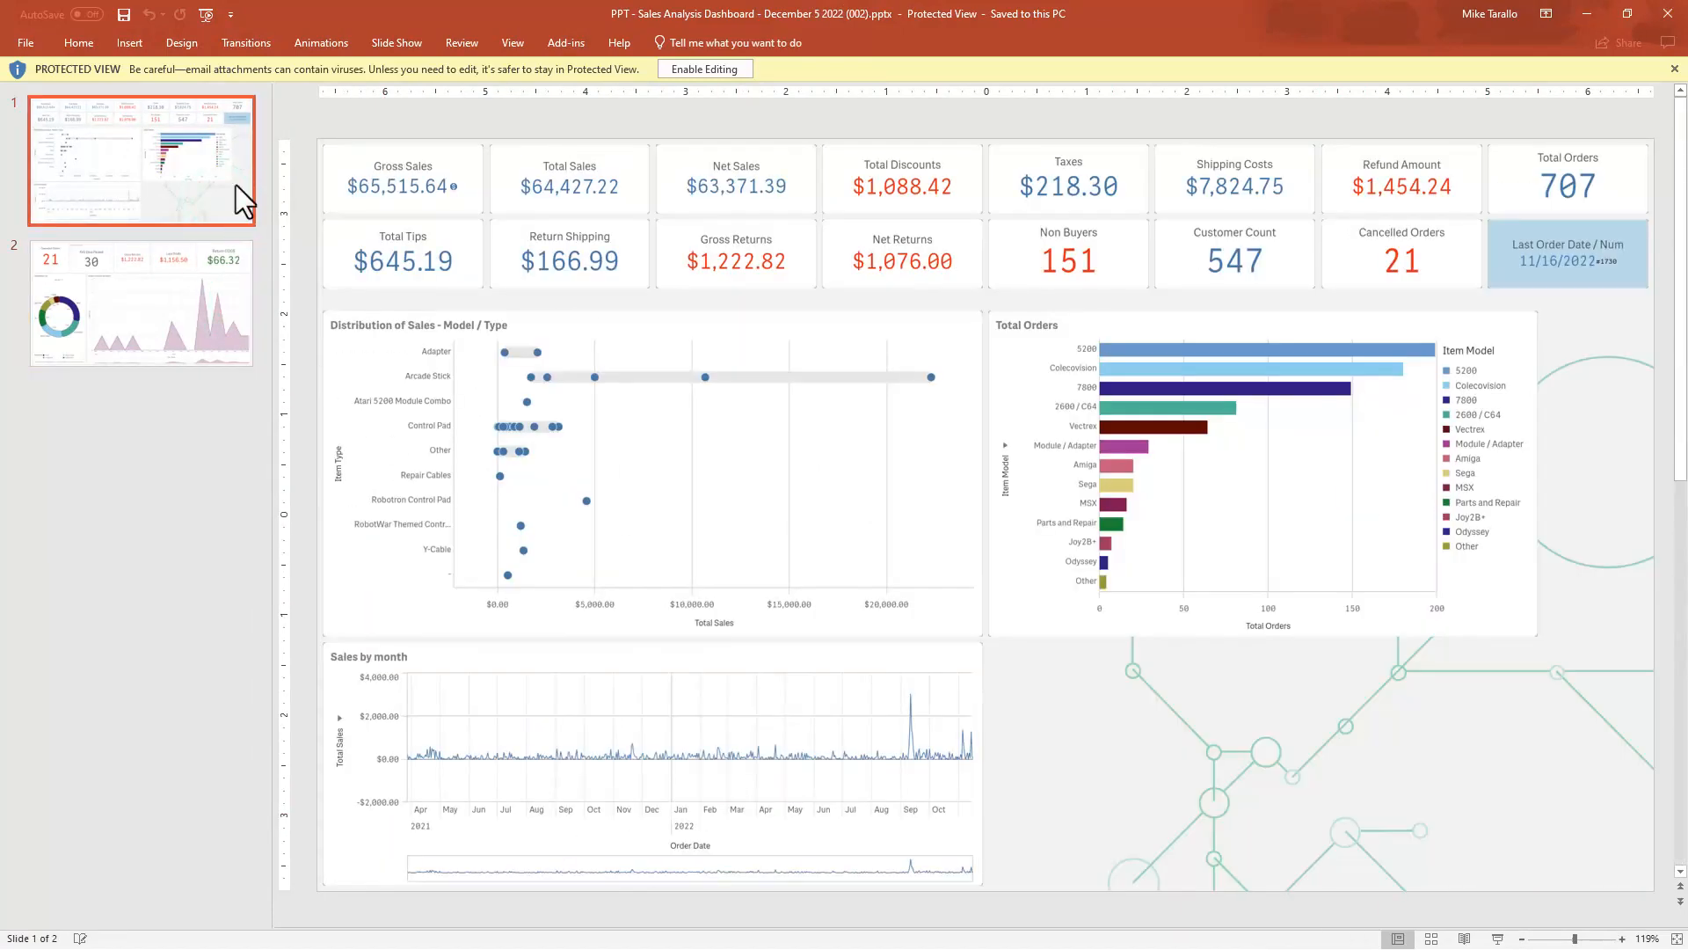
{"action": "mouse_move", "coordinate": [851, 246]}
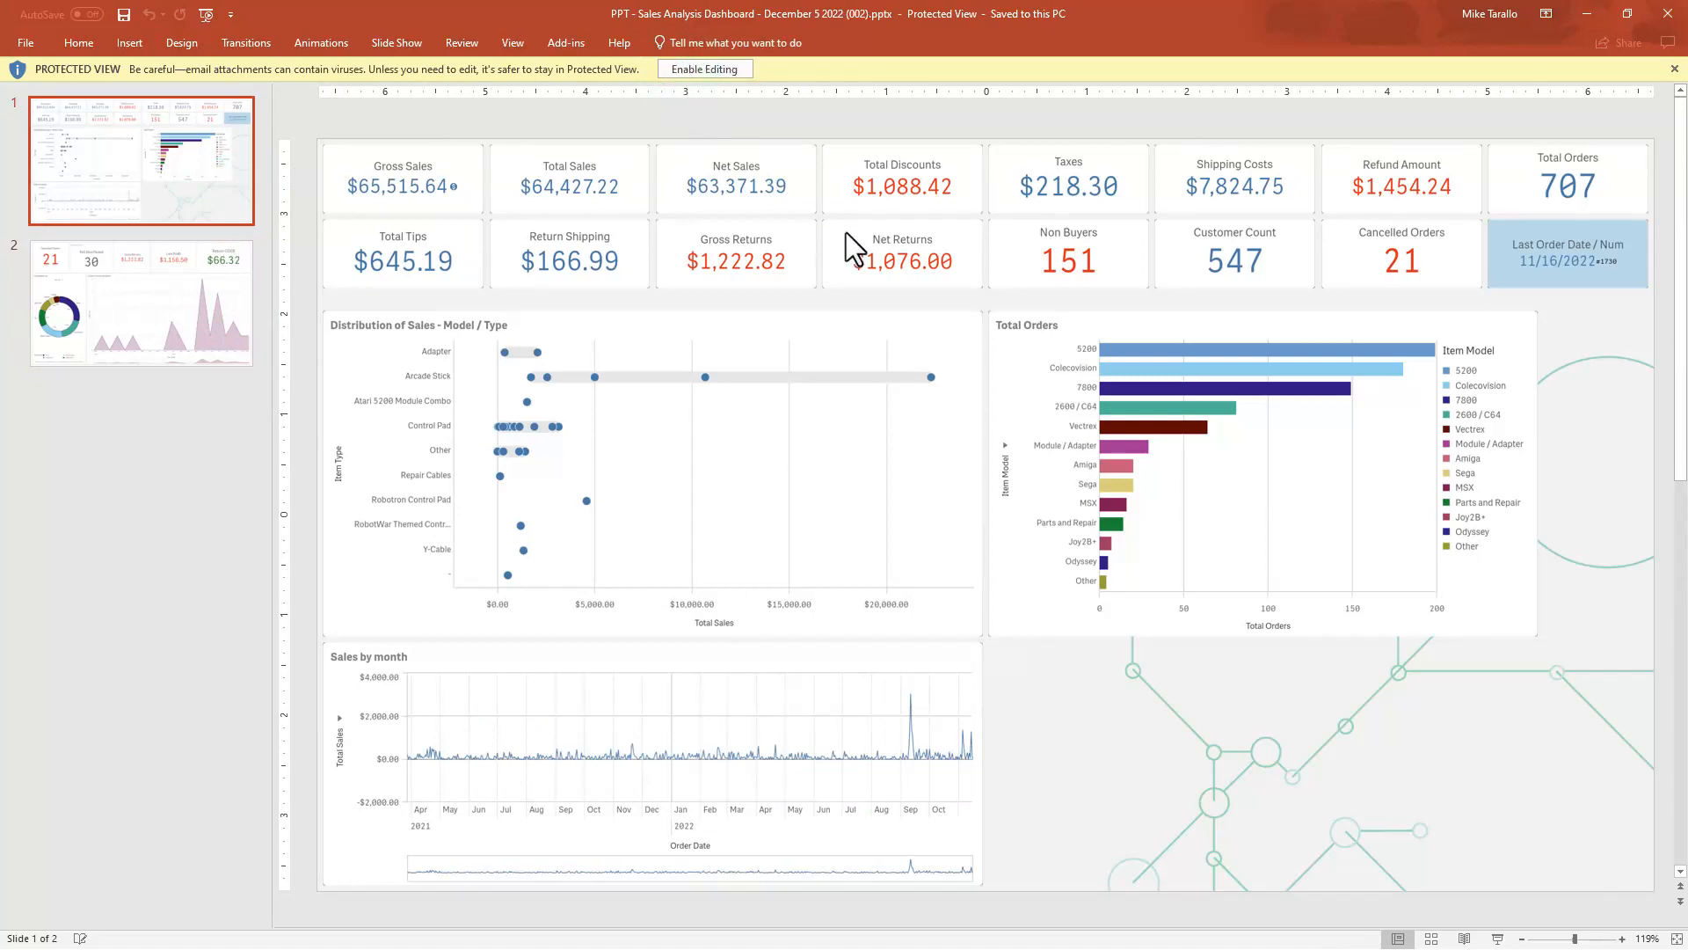
{"action": "left_click", "coordinate": [704, 68]}
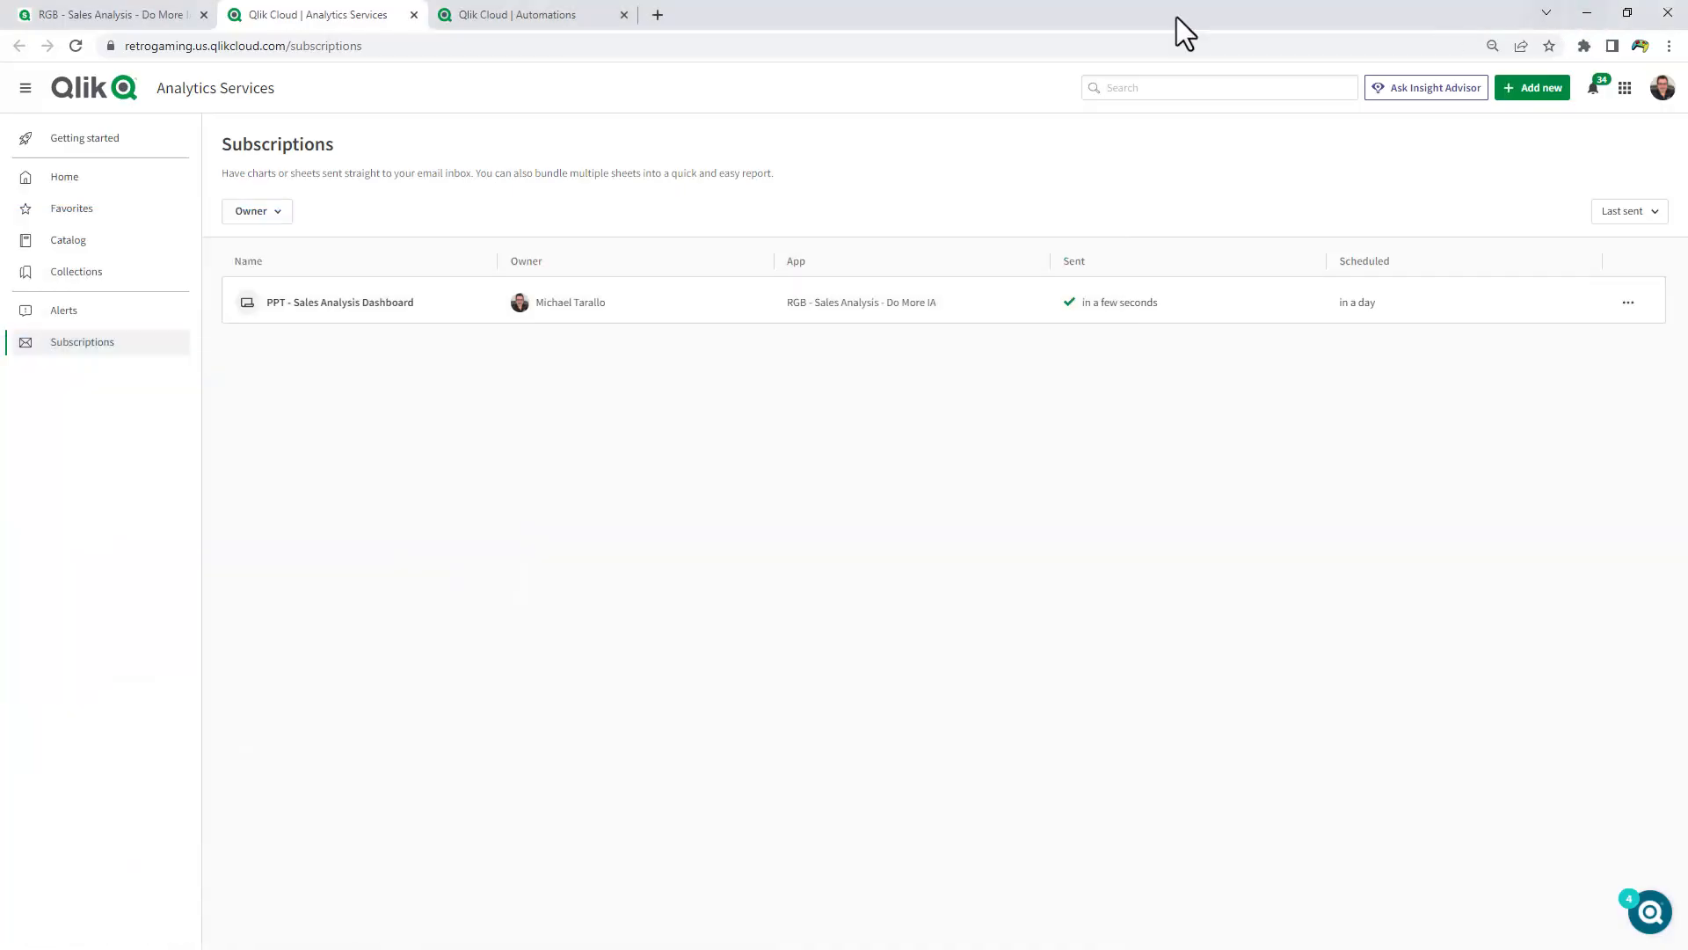
Switch to the Qlik Cloud Automations tab showing the PPT Output Report Services flow
{"action": "left_click", "coordinate": [528, 14]}
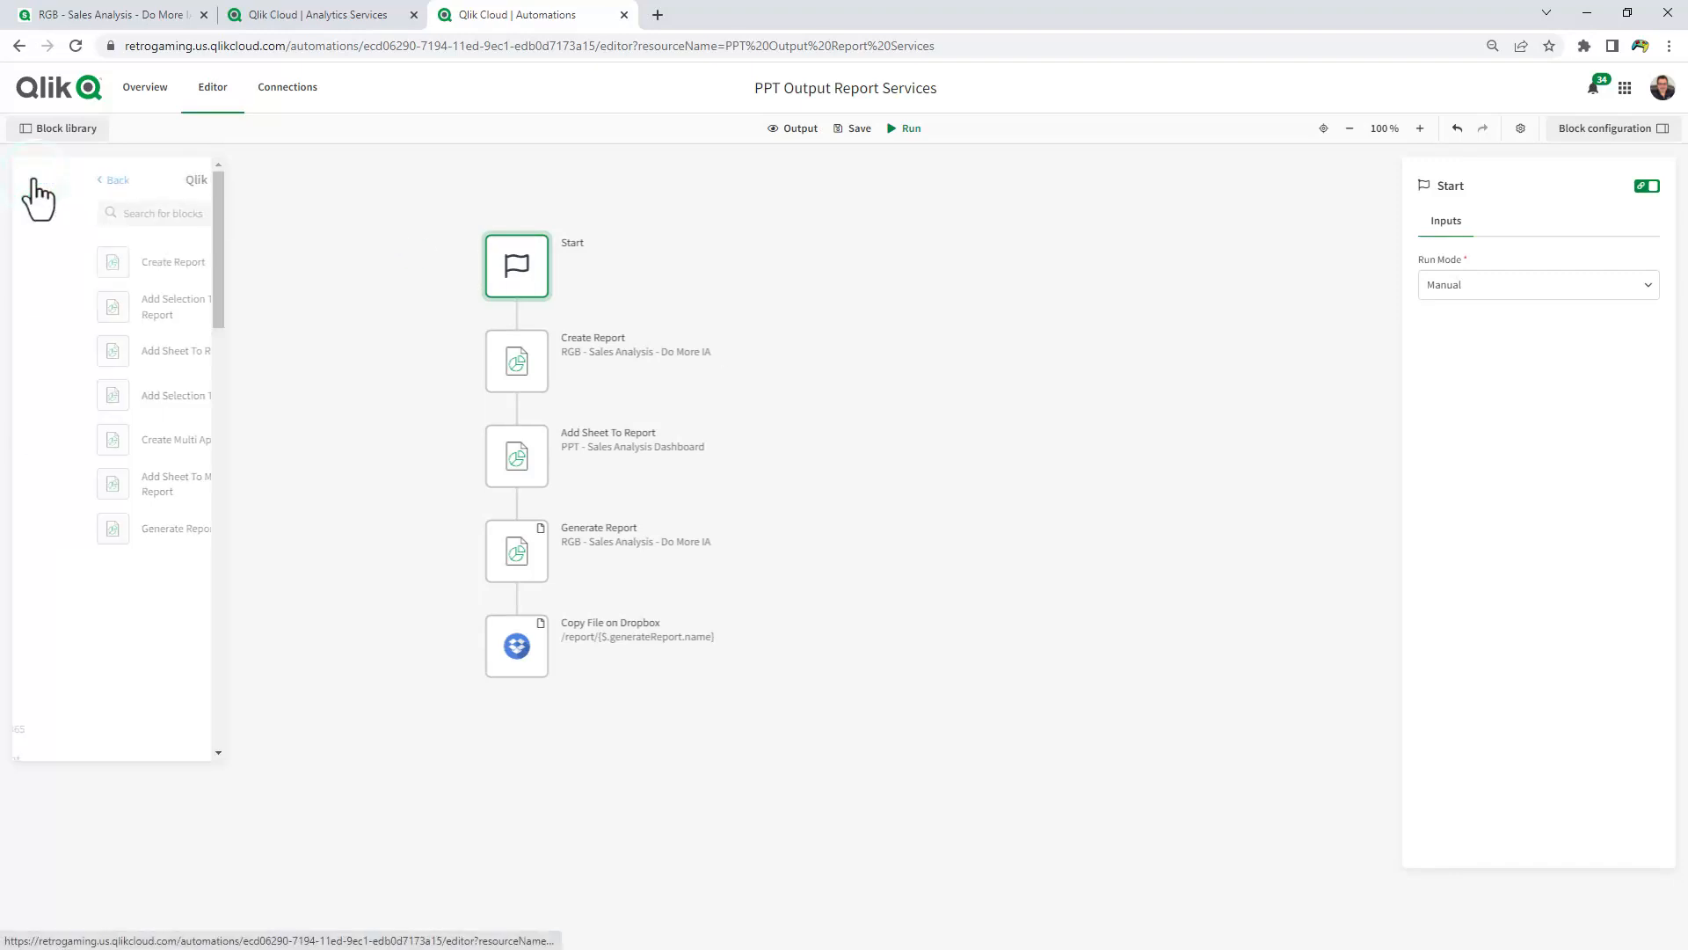
Show the Qlik Reporting blocks in the Block library
{"action": "left_click", "coordinate": [113, 180]}
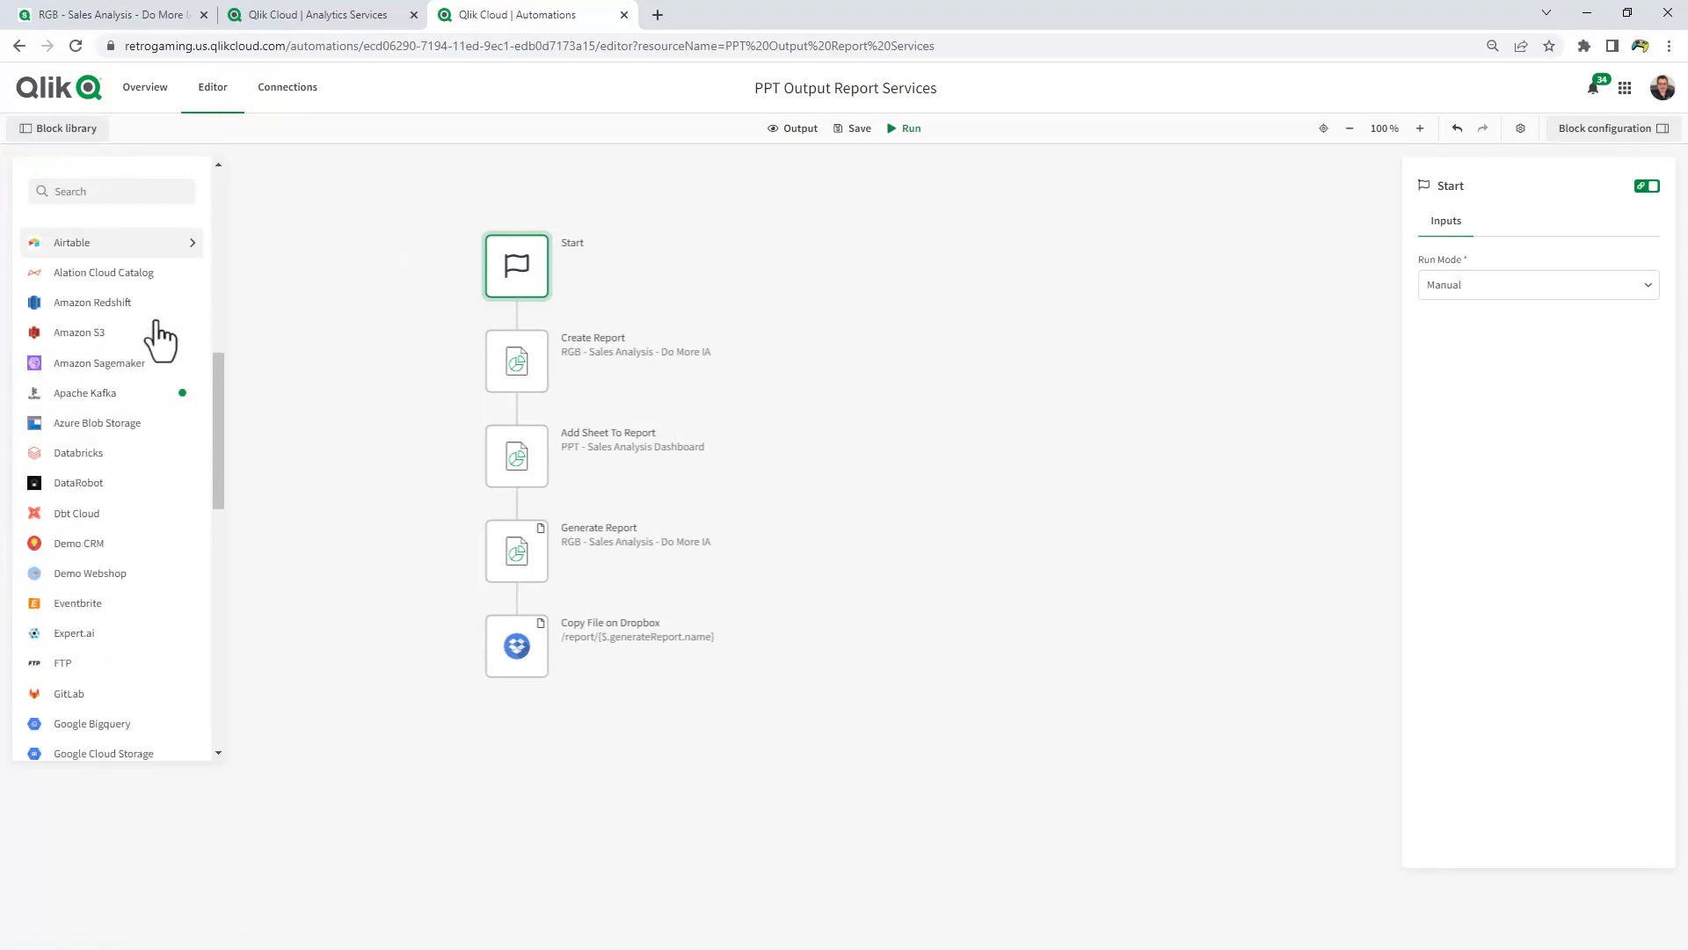
{"action": "scroll", "scroll_direction": "down", "scroll_amount": 3}
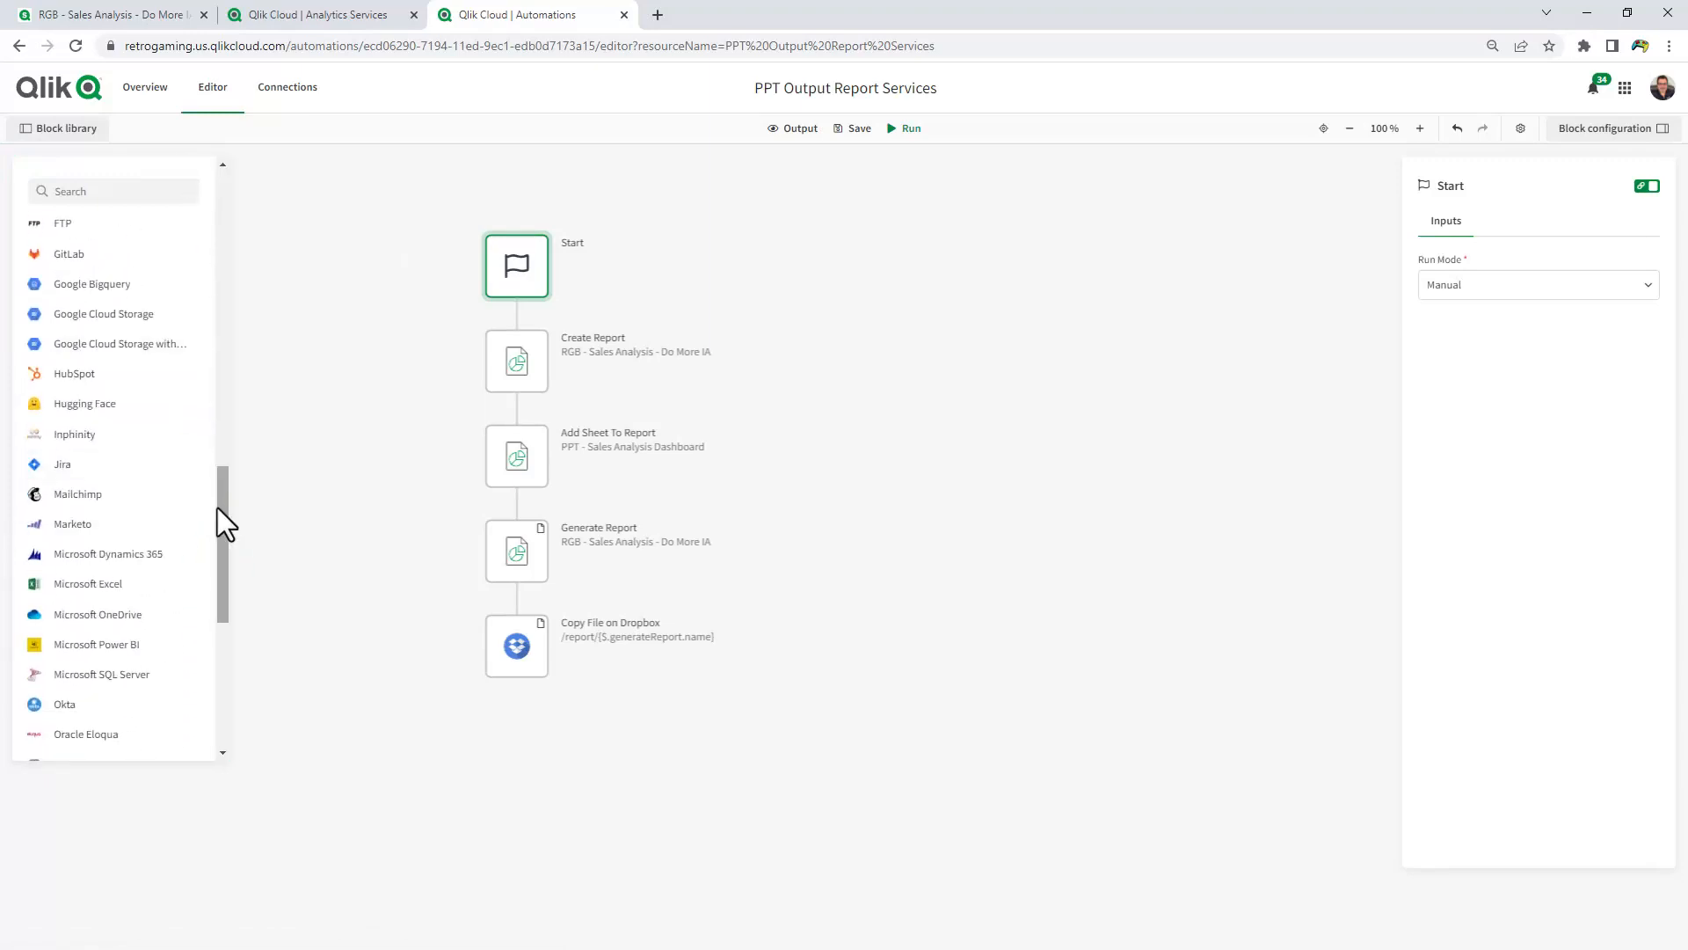
{"action": "scroll", "scroll_direction": "up", "scroll_amount": 3}
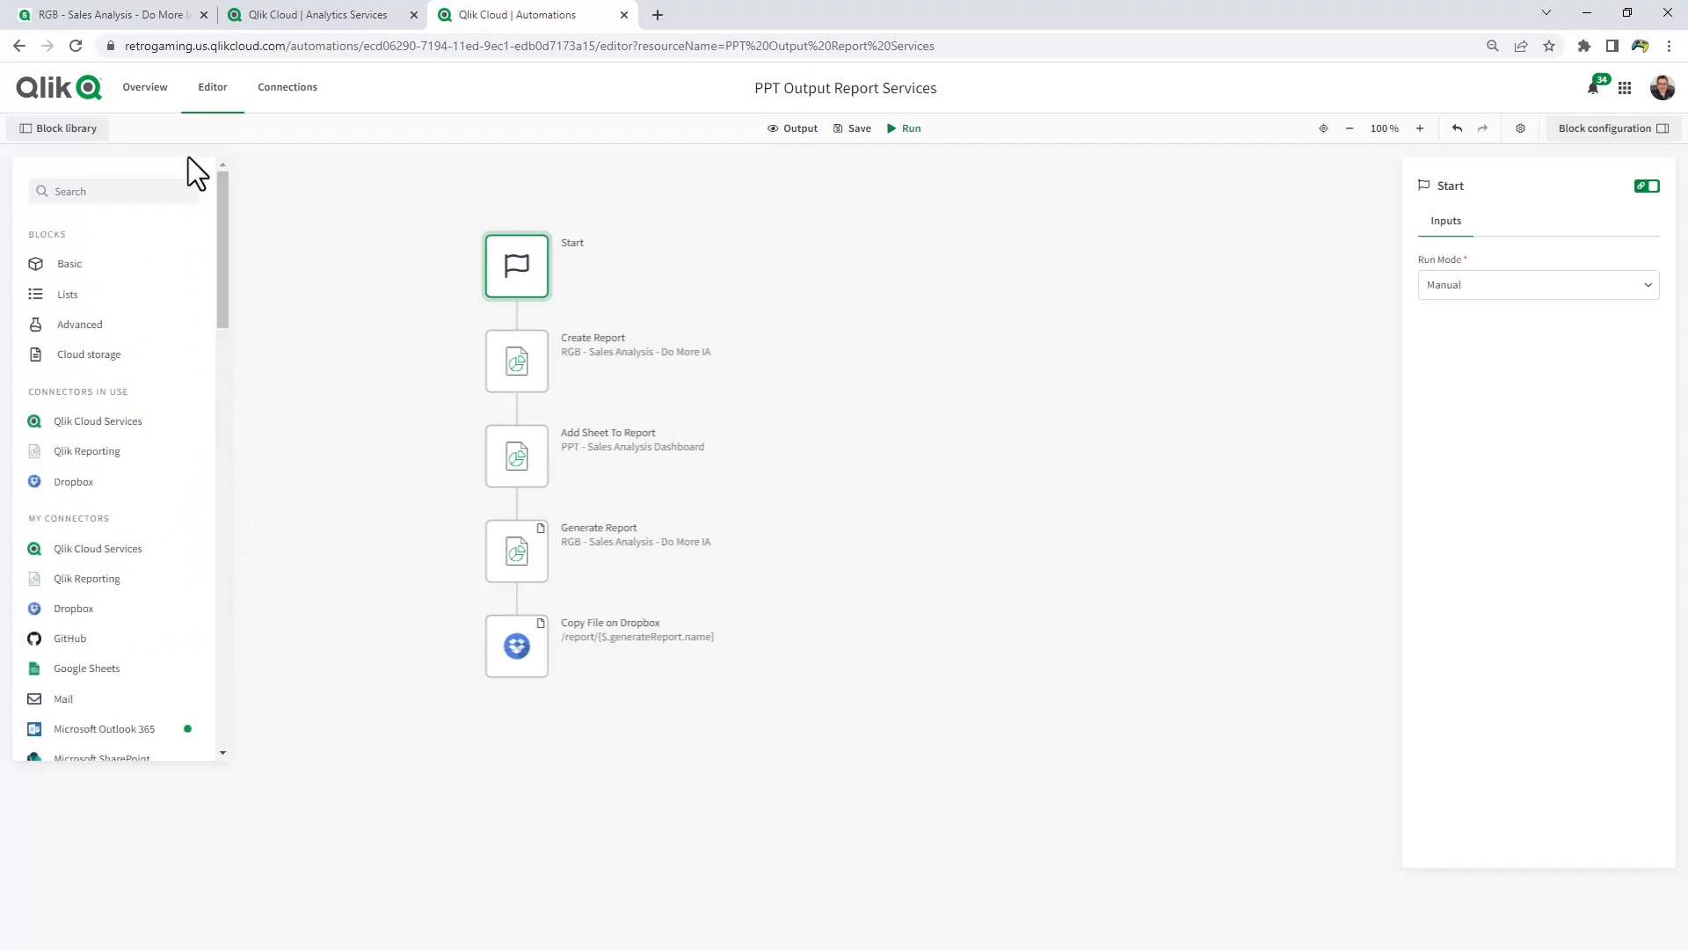
{"action": "left_click", "coordinate": [88, 450]}
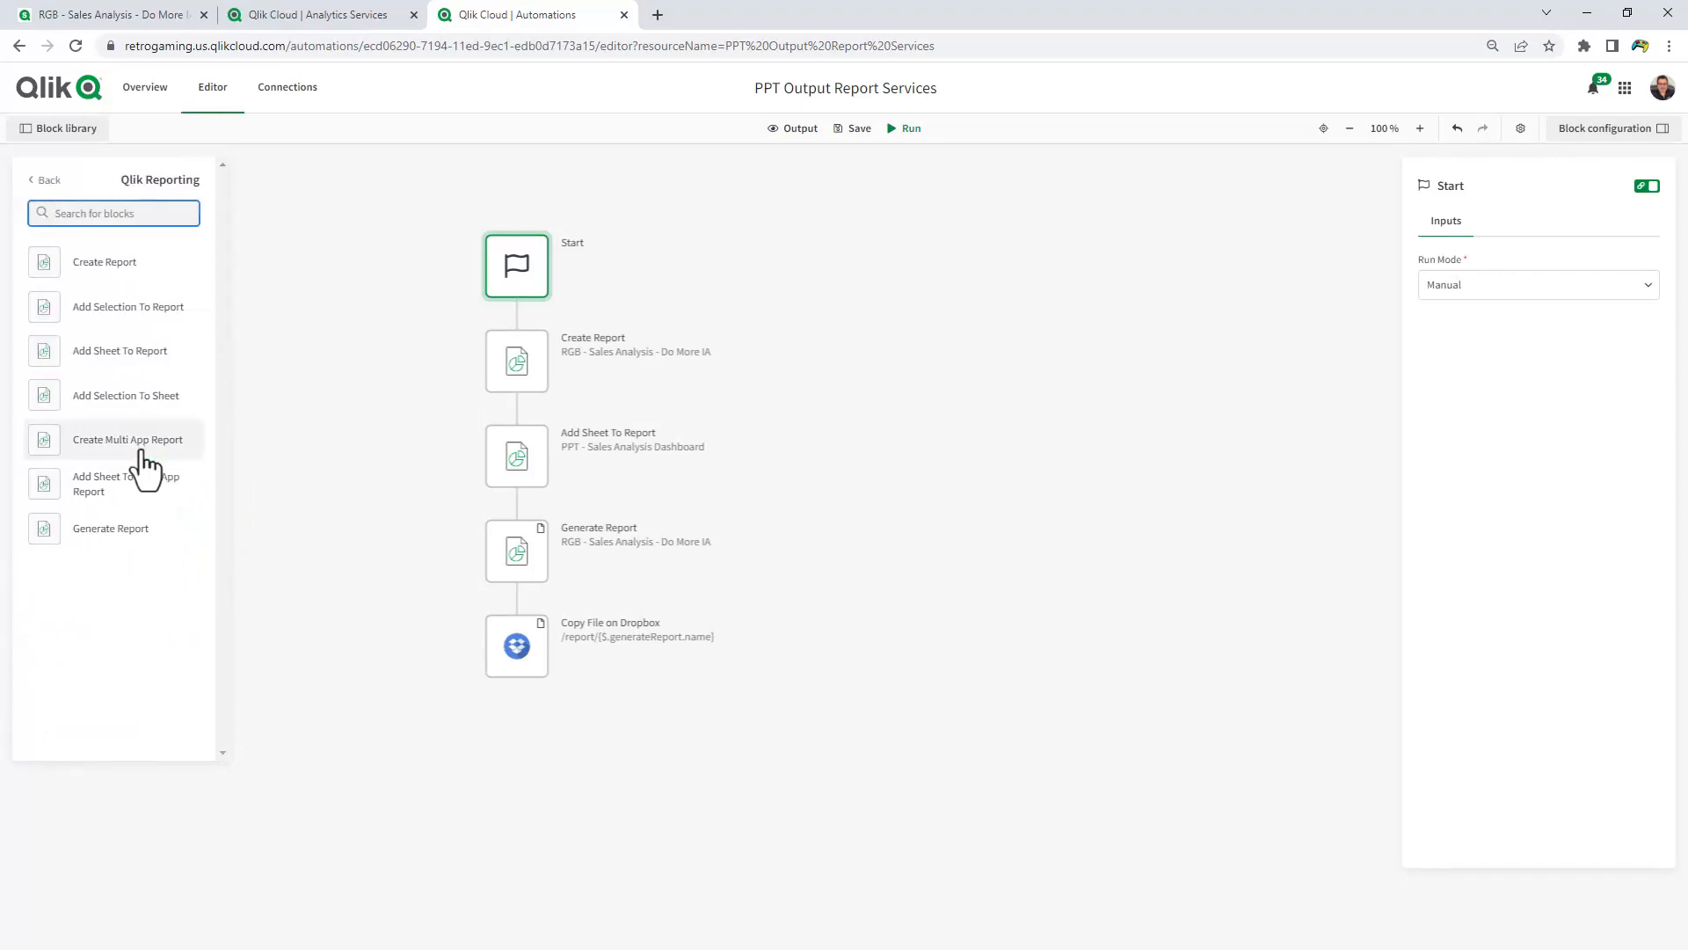
{"action": "mouse_move", "coordinate": [140, 332]}
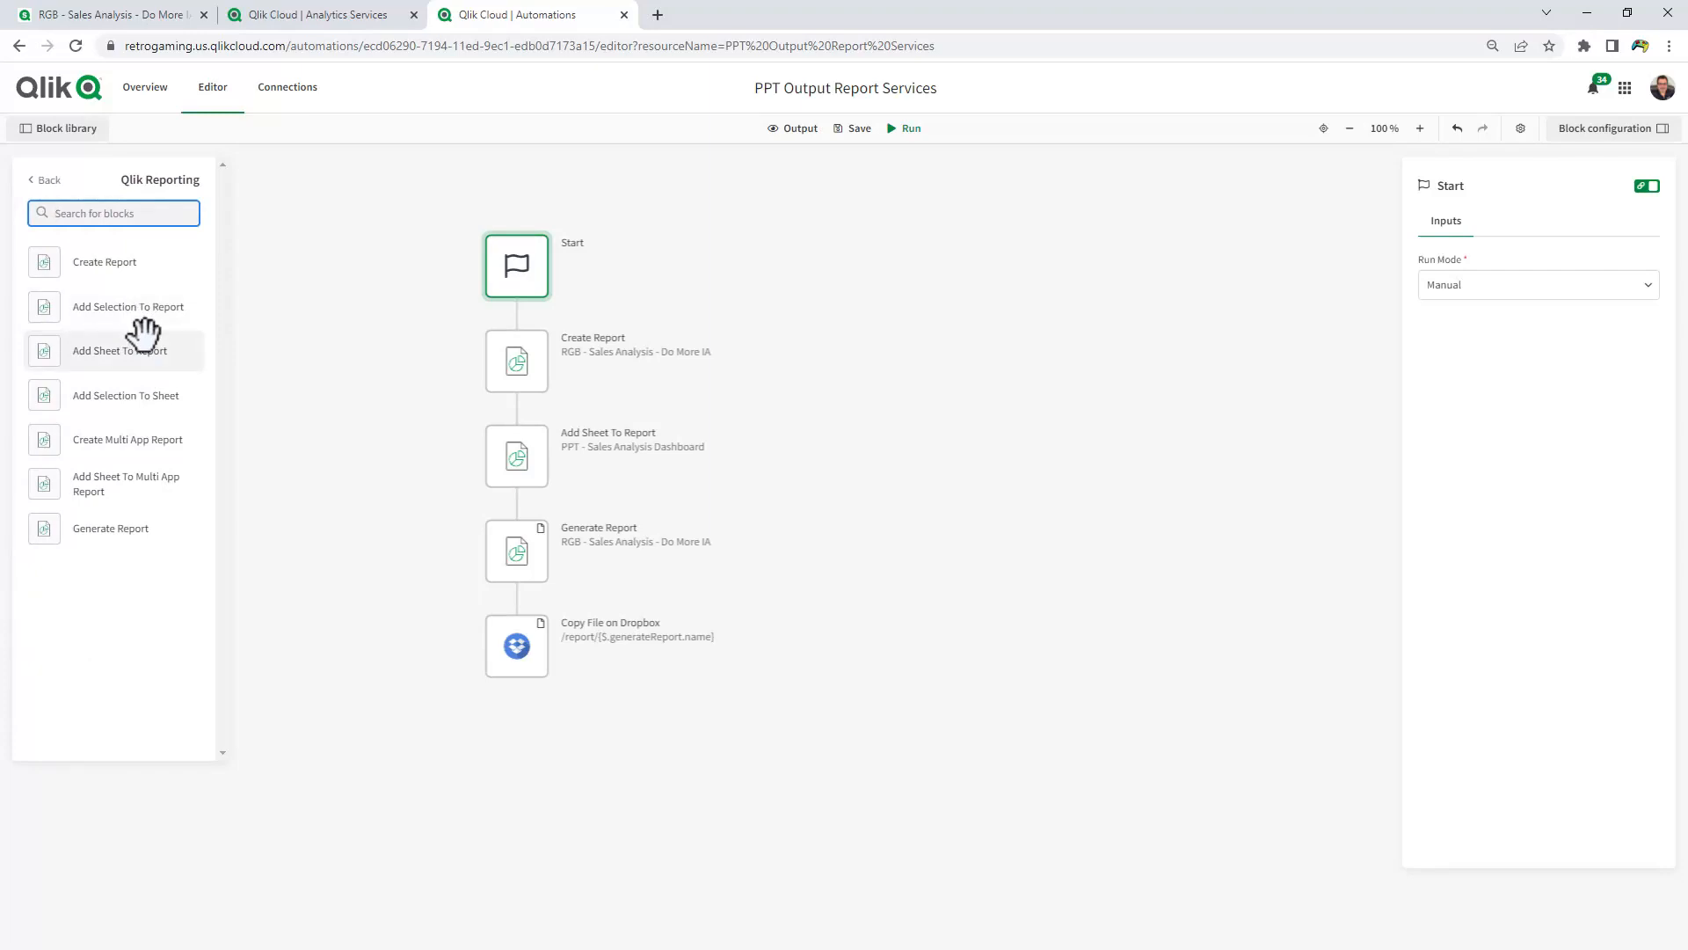
{"action": "mouse_move", "coordinate": [278, 334]}
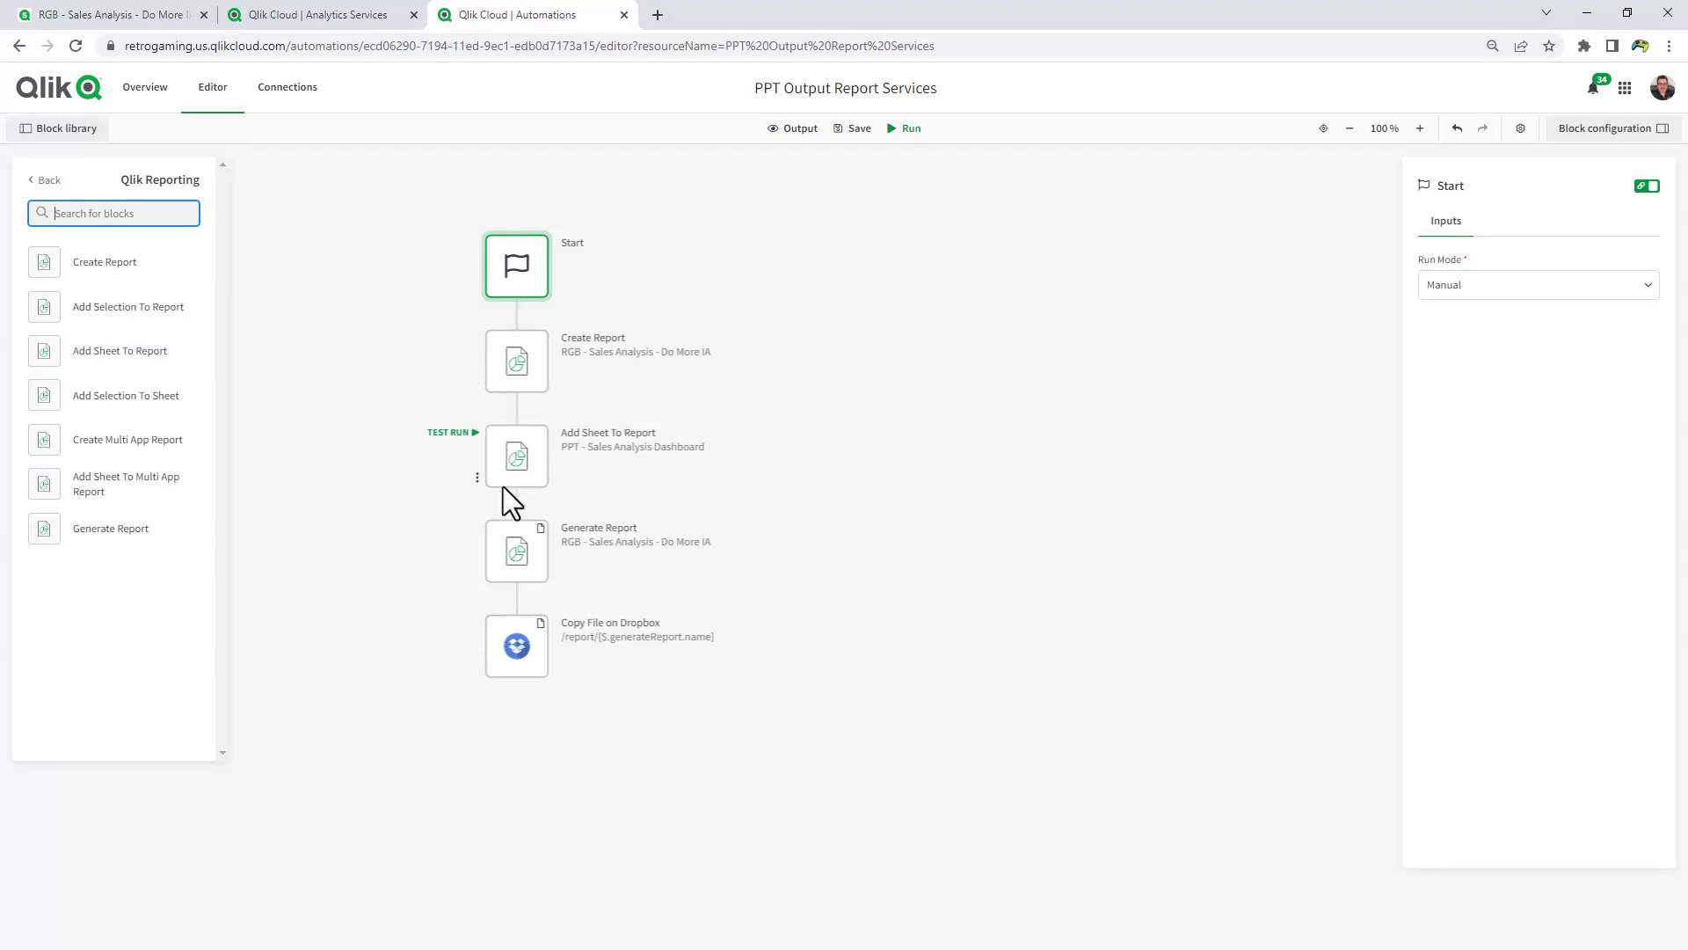
Inspect the Generate Report step to confirm PowerPoint format, then select the preceding block
{"action": "left_click", "coordinate": [515, 551]}
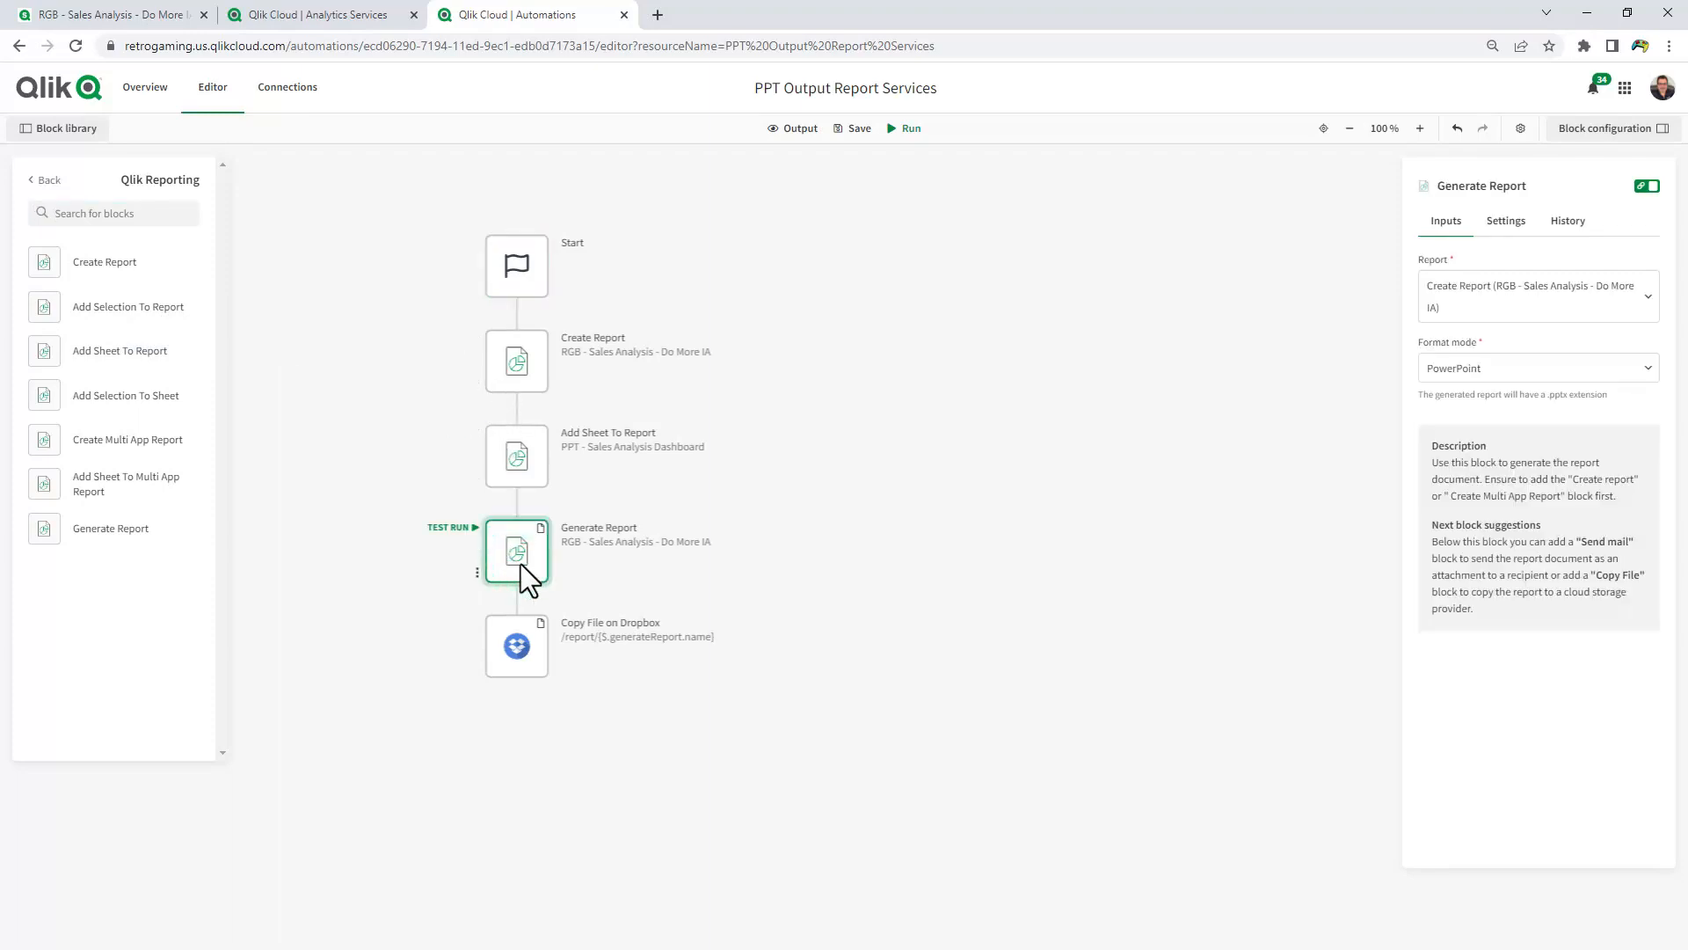
{"action": "mouse_move", "coordinate": [1541, 382]}
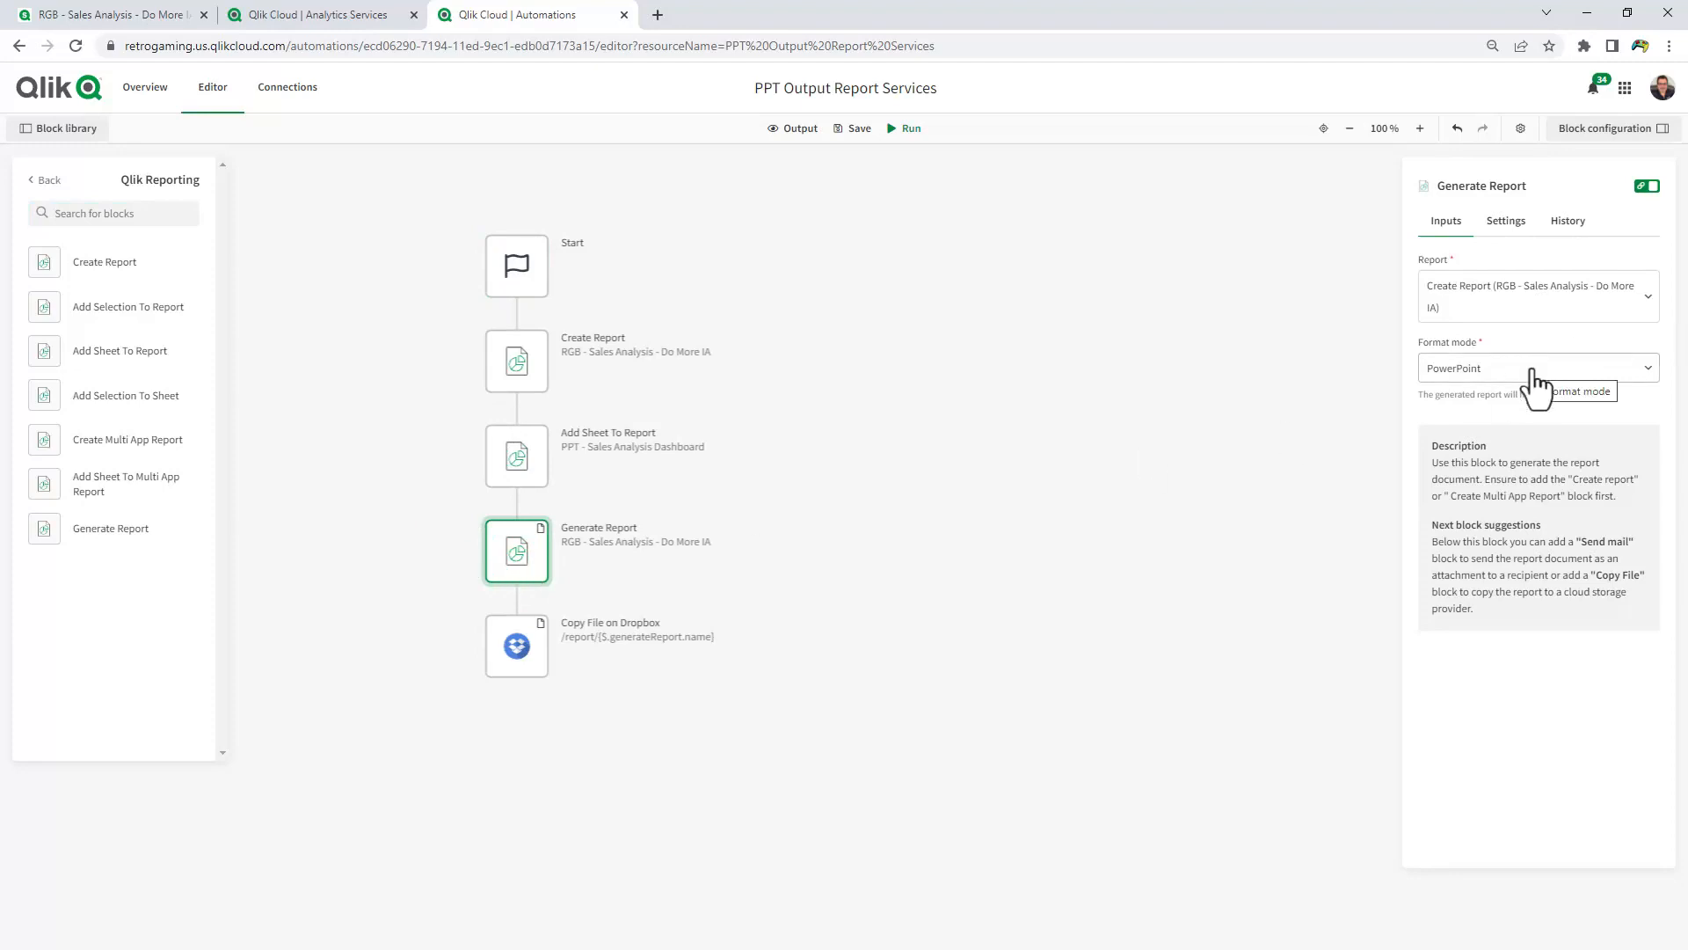
{"action": "mouse_move", "coordinate": [538, 487]}
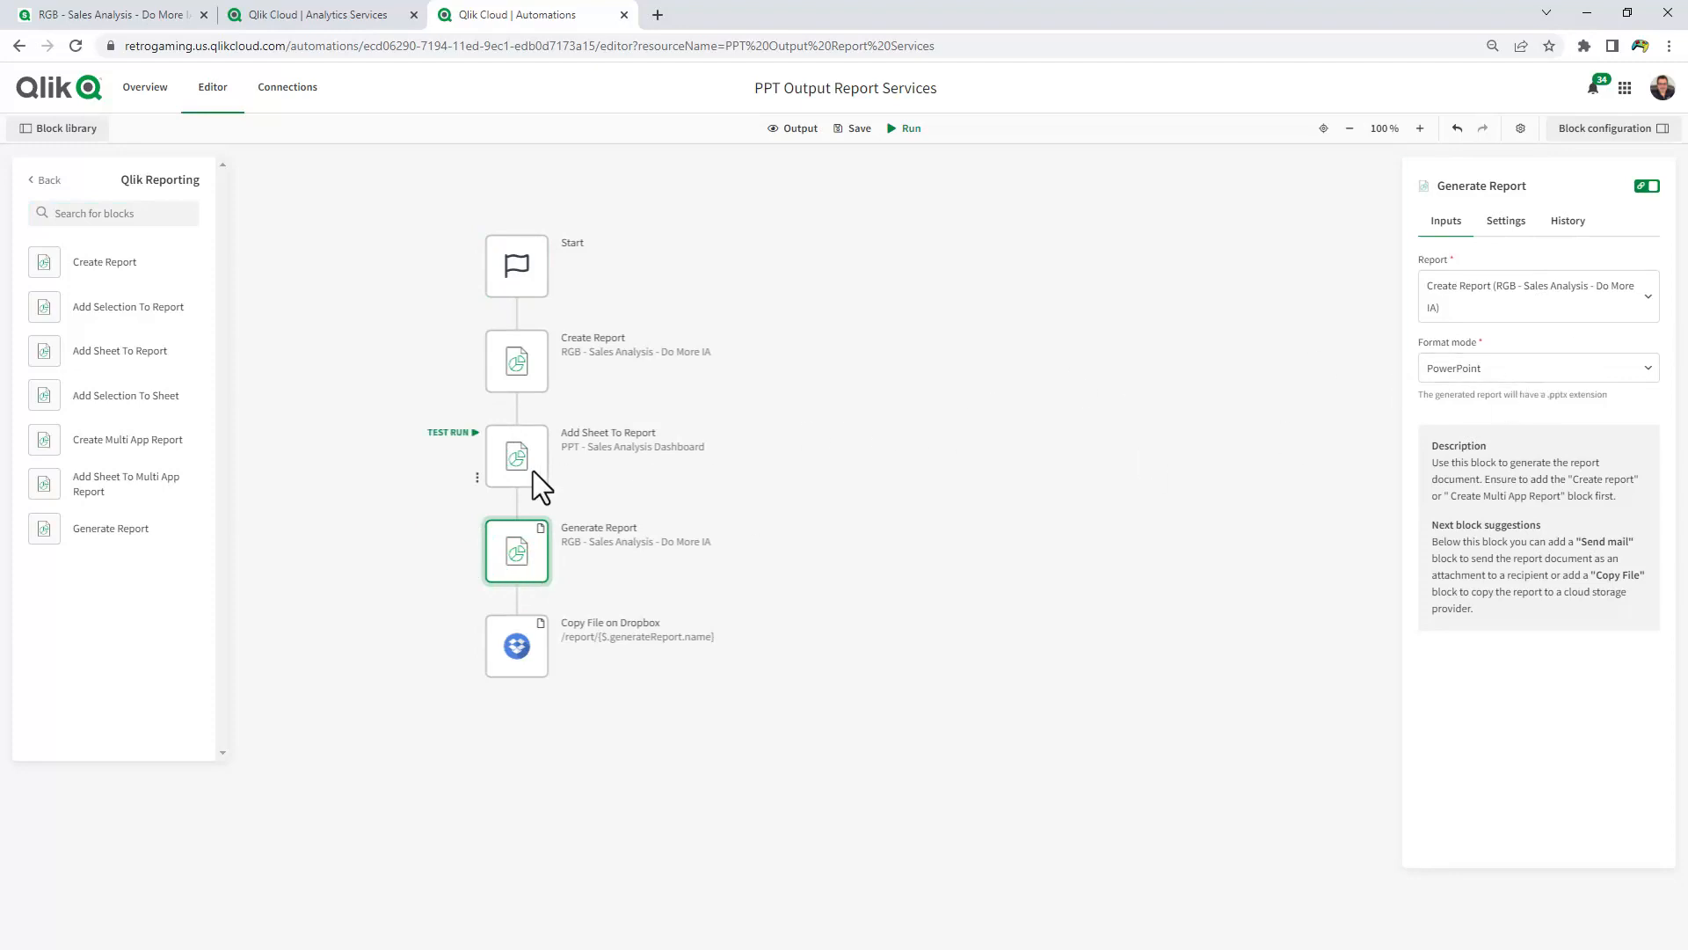
{"action": "left_click", "coordinate": [516, 454]}
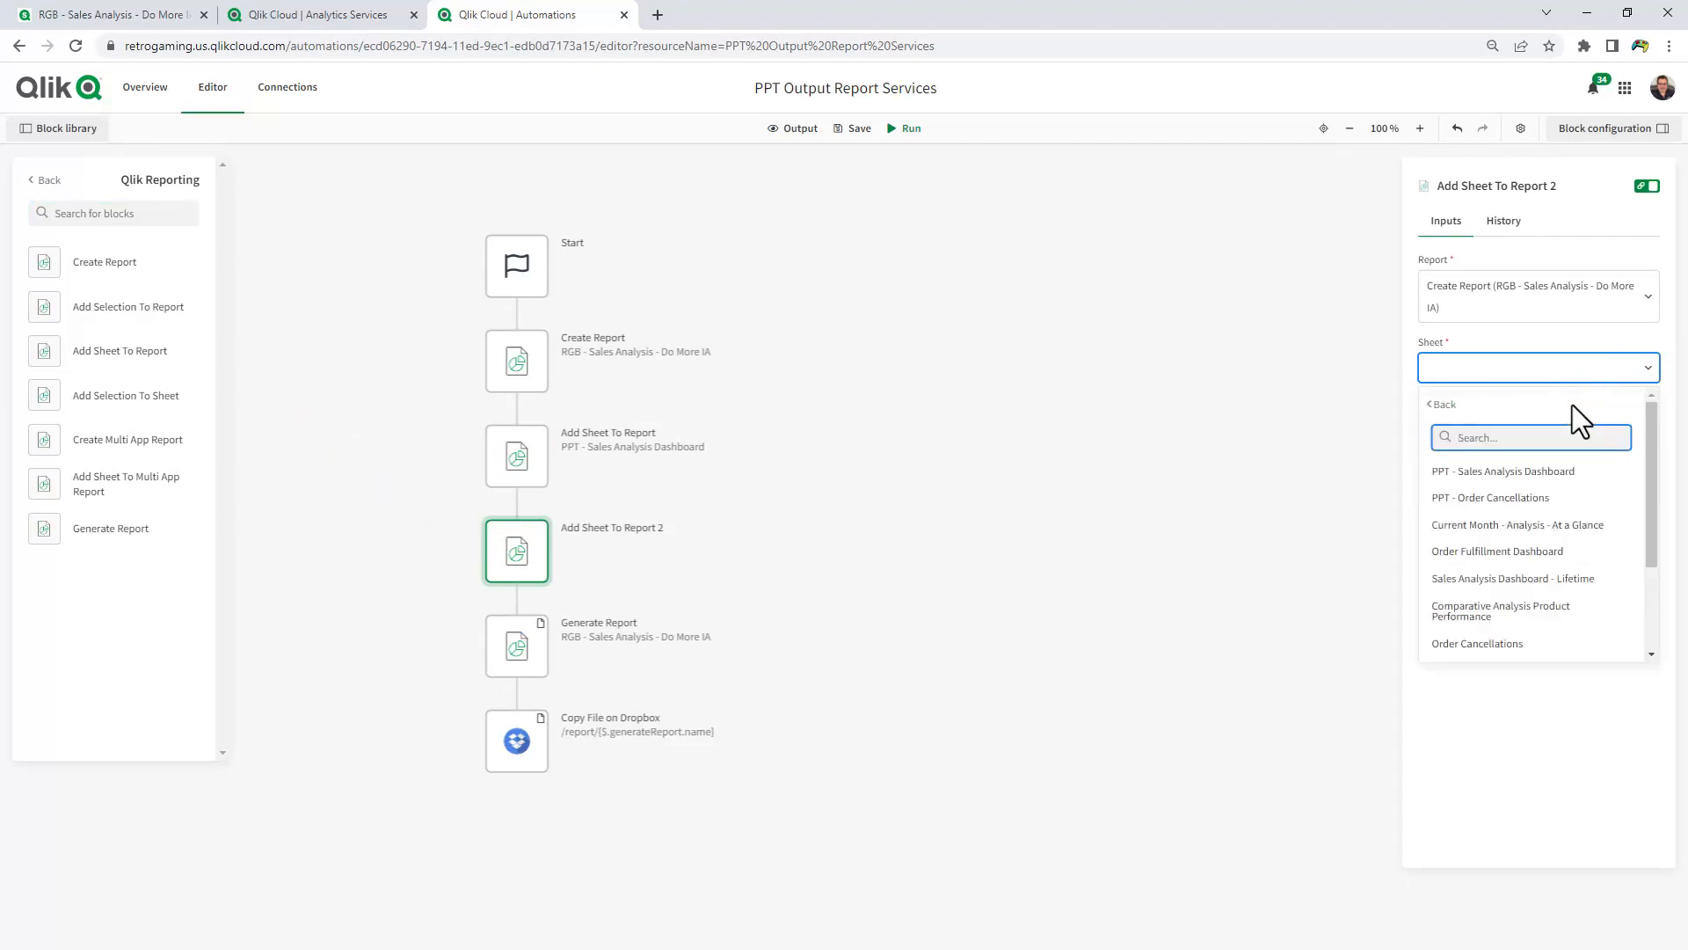
{"action": "mouse_move", "coordinate": [1507, 506]}
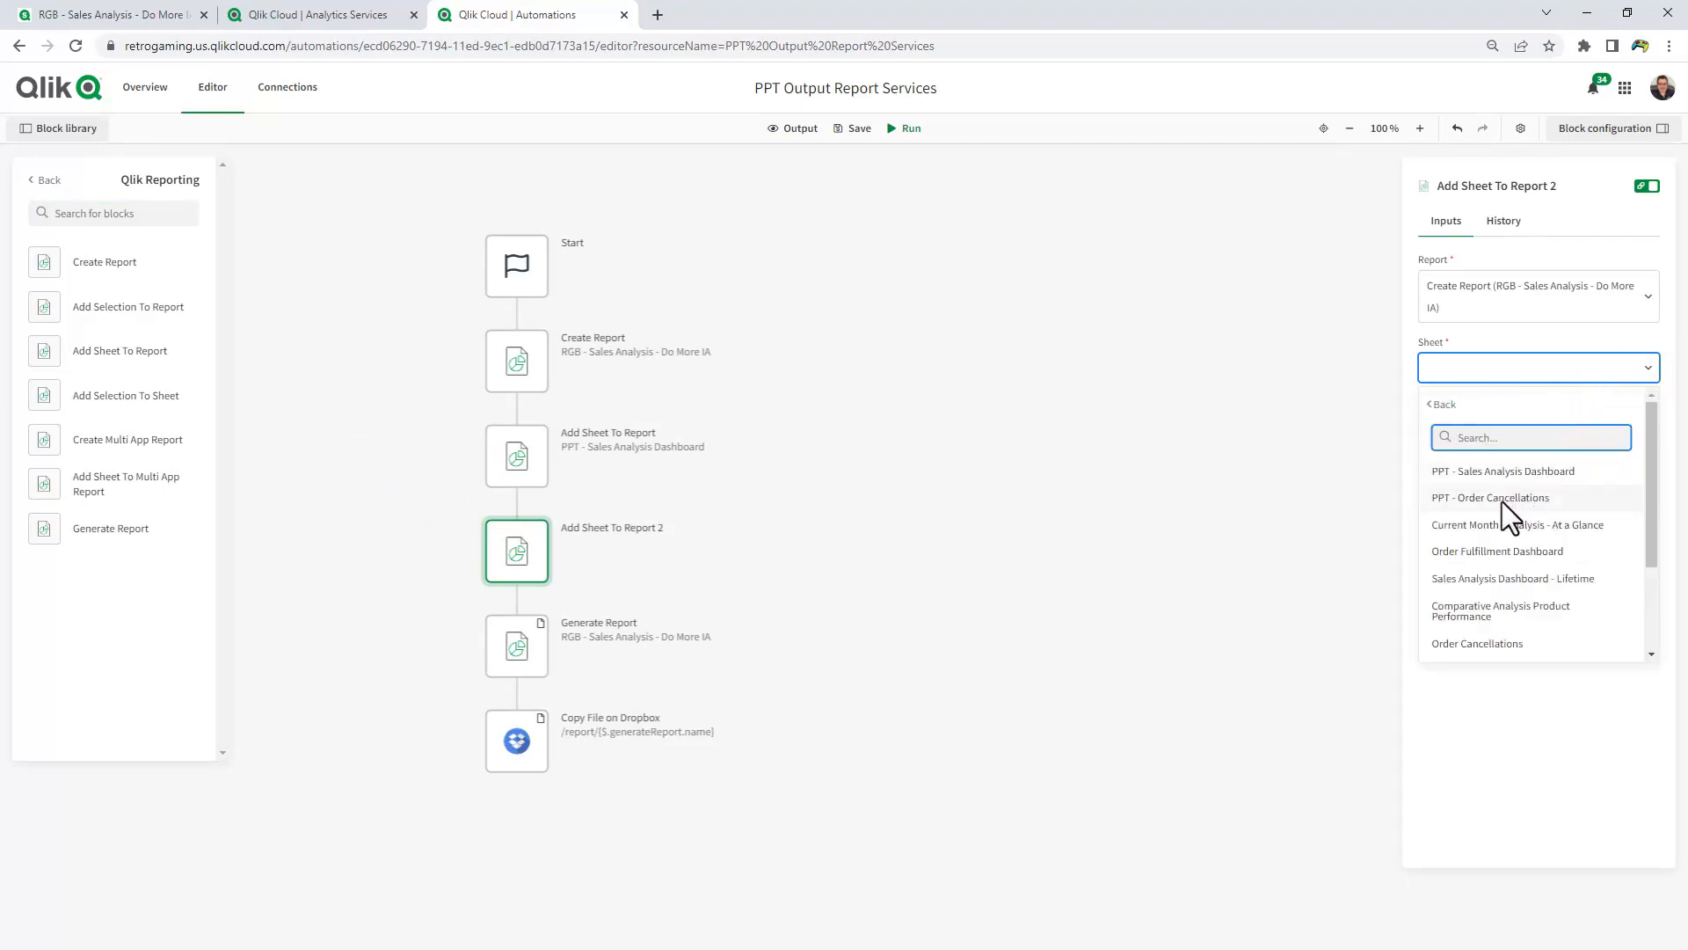
Choose PPT - Order Cancellations as the sheet in the second Add Sheet To Report block
{"action": "left_click", "coordinate": [1489, 497]}
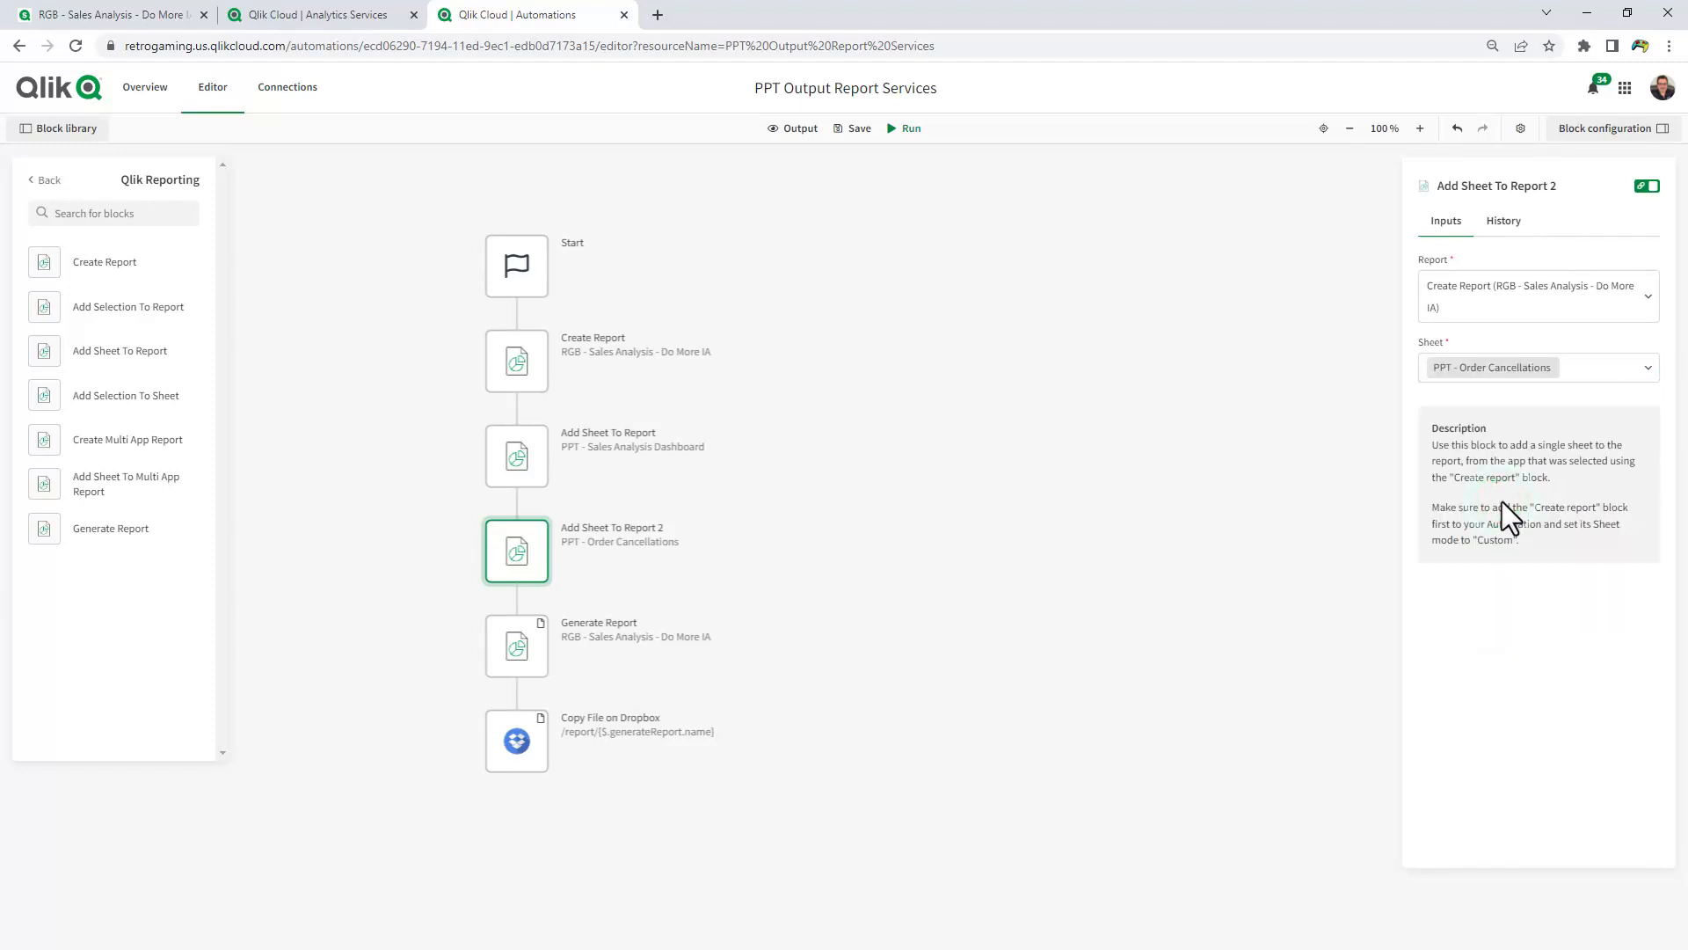
{"action": "mouse_move", "coordinate": [842, 498]}
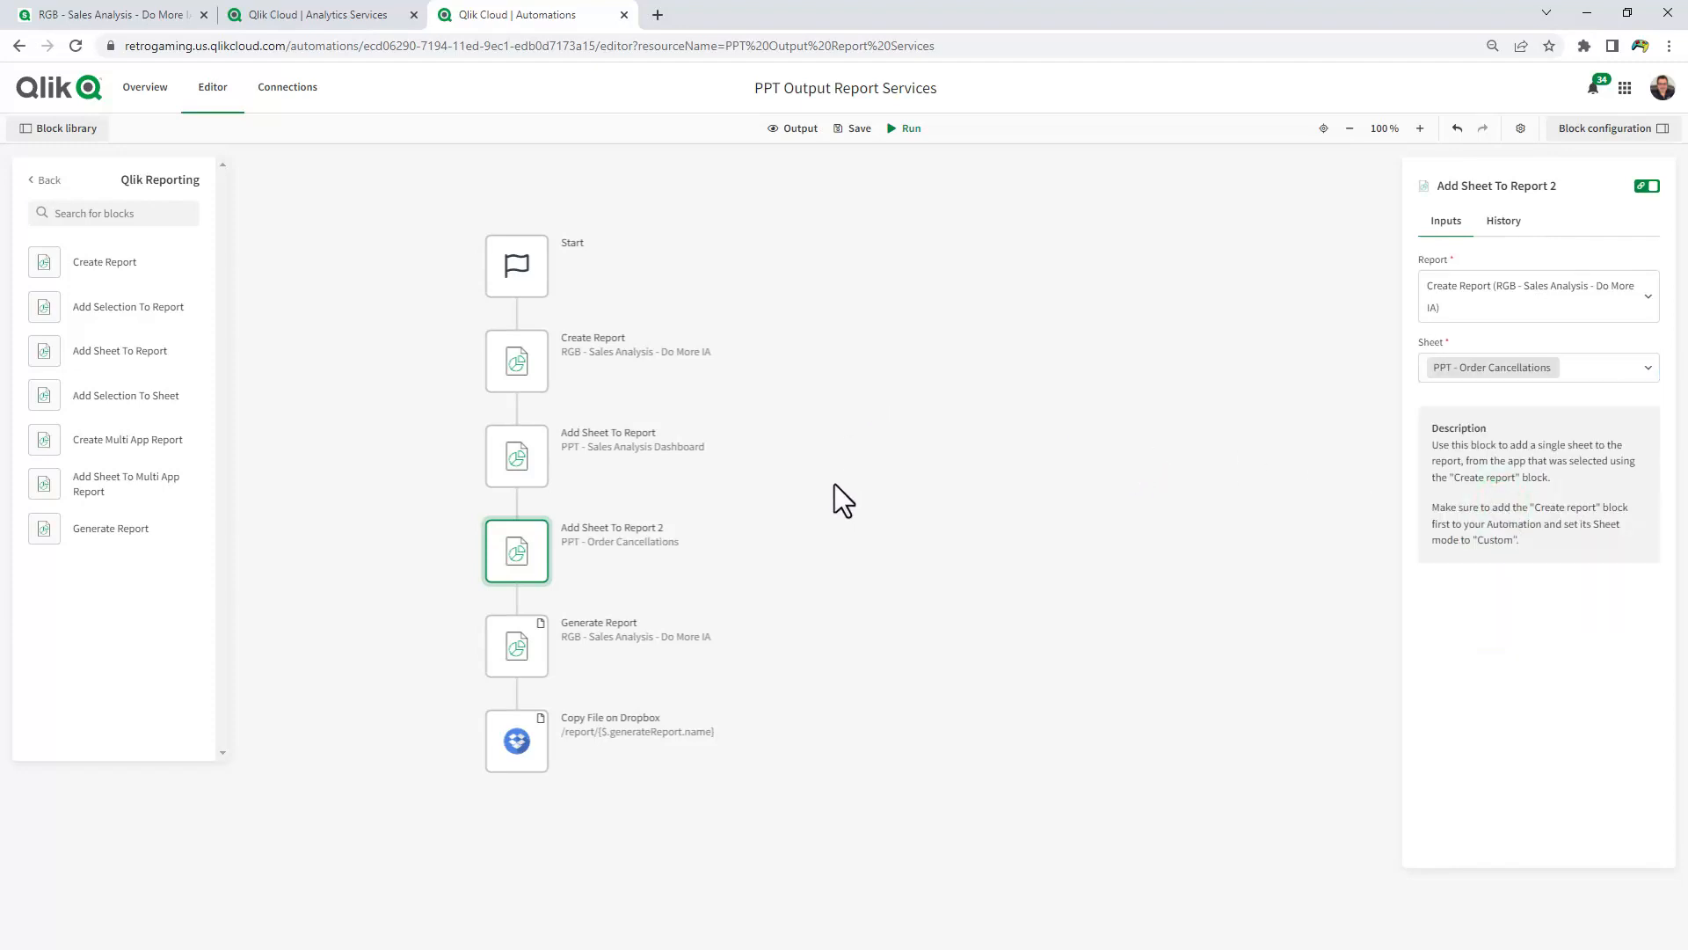
{"action": "mouse_move", "coordinate": [839, 529]}
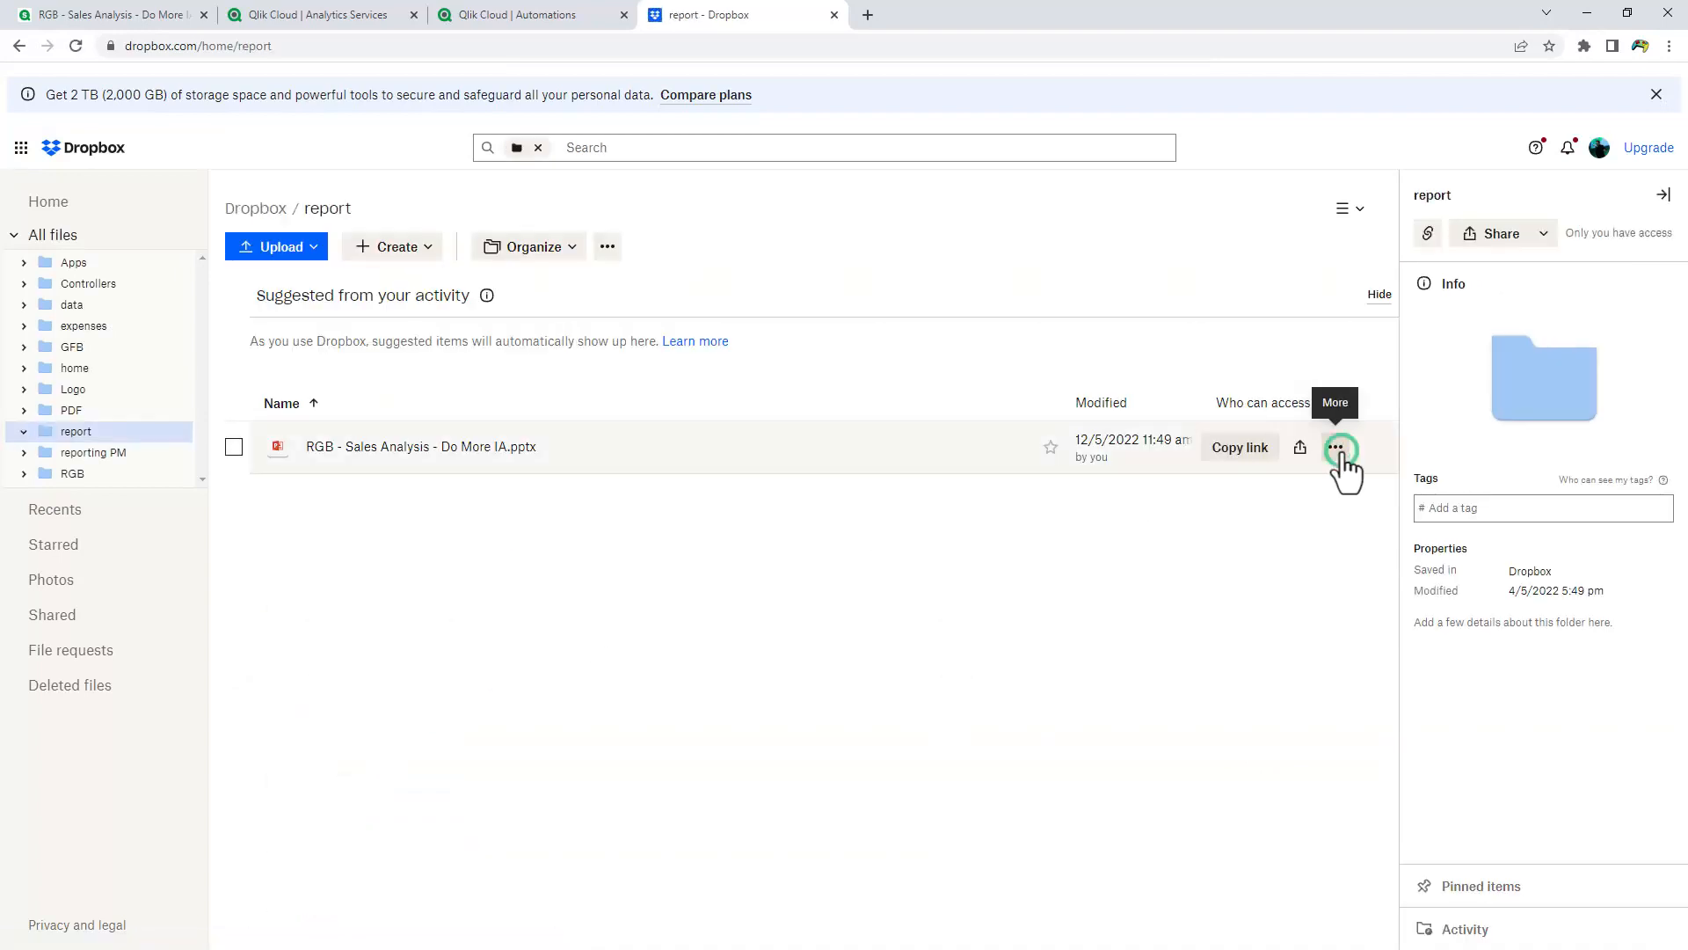
Delete the old RGB - Sales Analysis - Do More IA.pptx from the Dropbox report folder and return to the automation
{"action": "left_click", "coordinate": [1337, 447]}
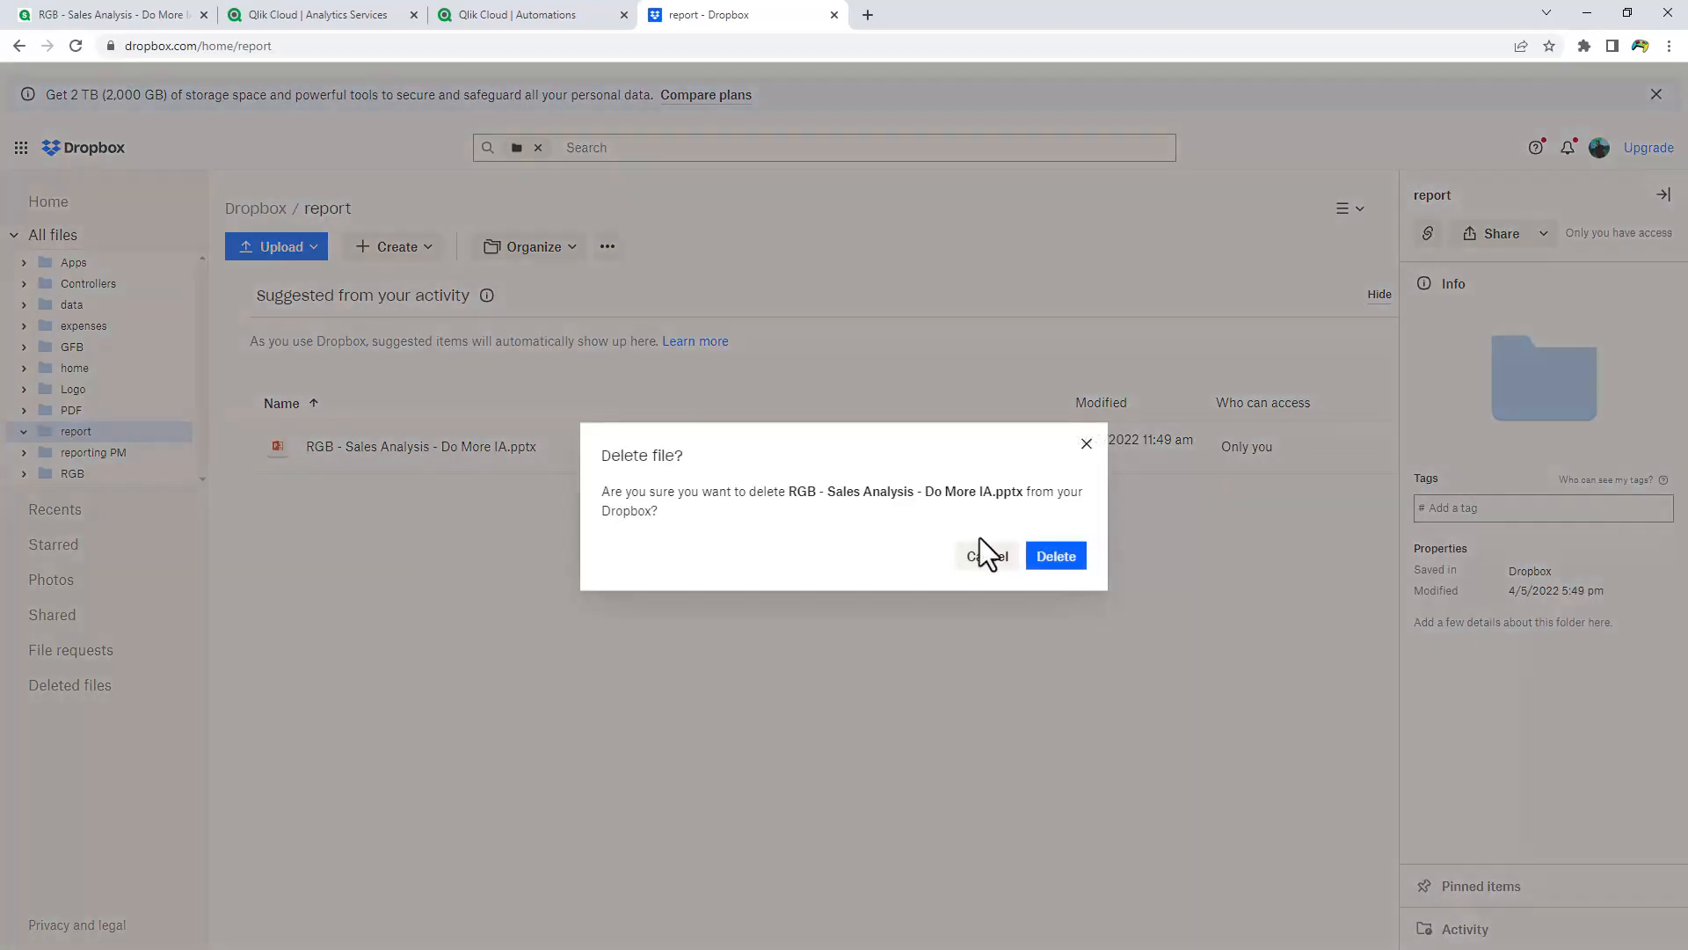
{"action": "left_click", "coordinate": [1055, 556]}
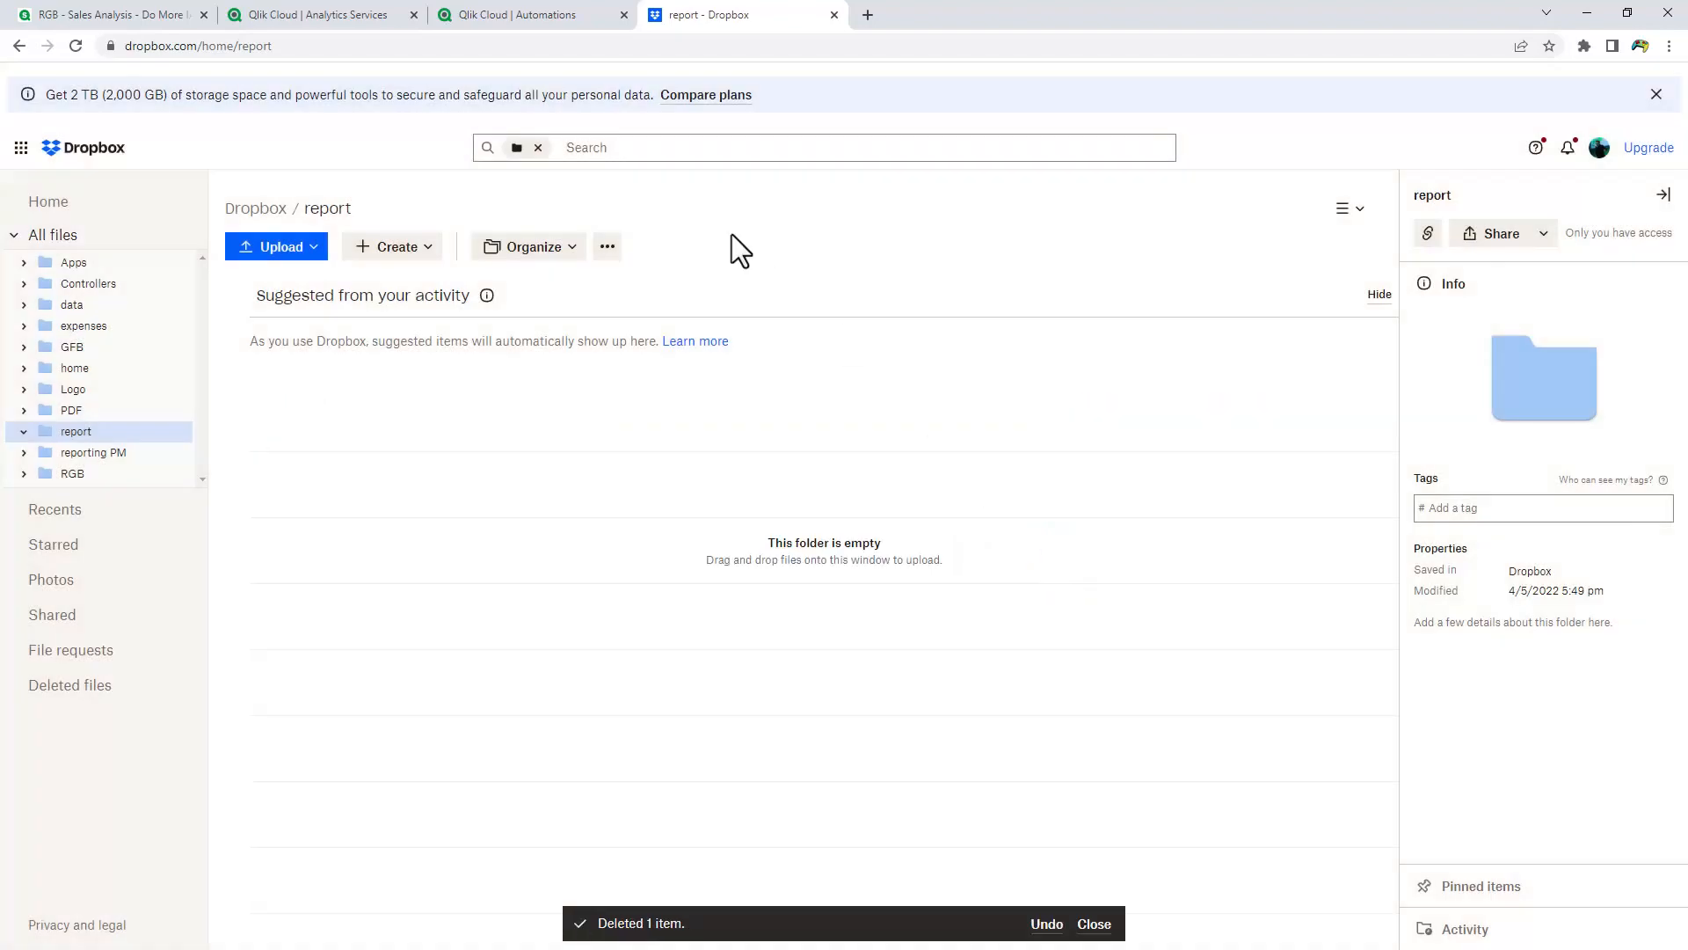
{"action": "left_click", "coordinate": [527, 14]}
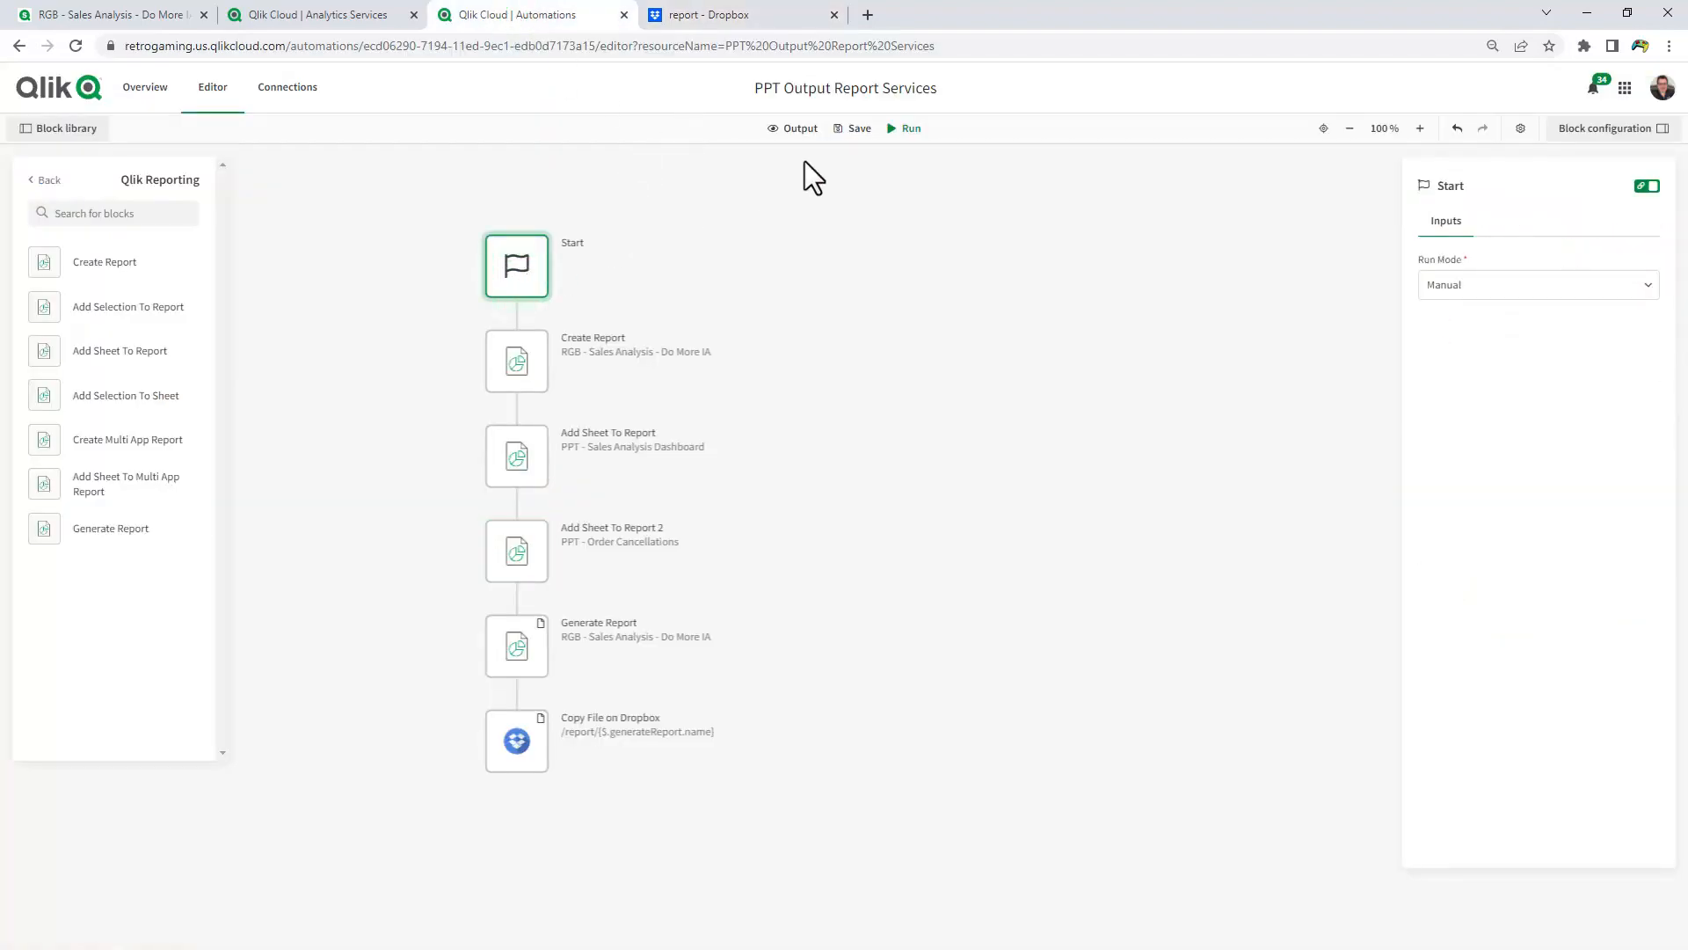
Run the report automation and view its output log in chronological order
{"action": "left_click", "coordinate": [909, 128]}
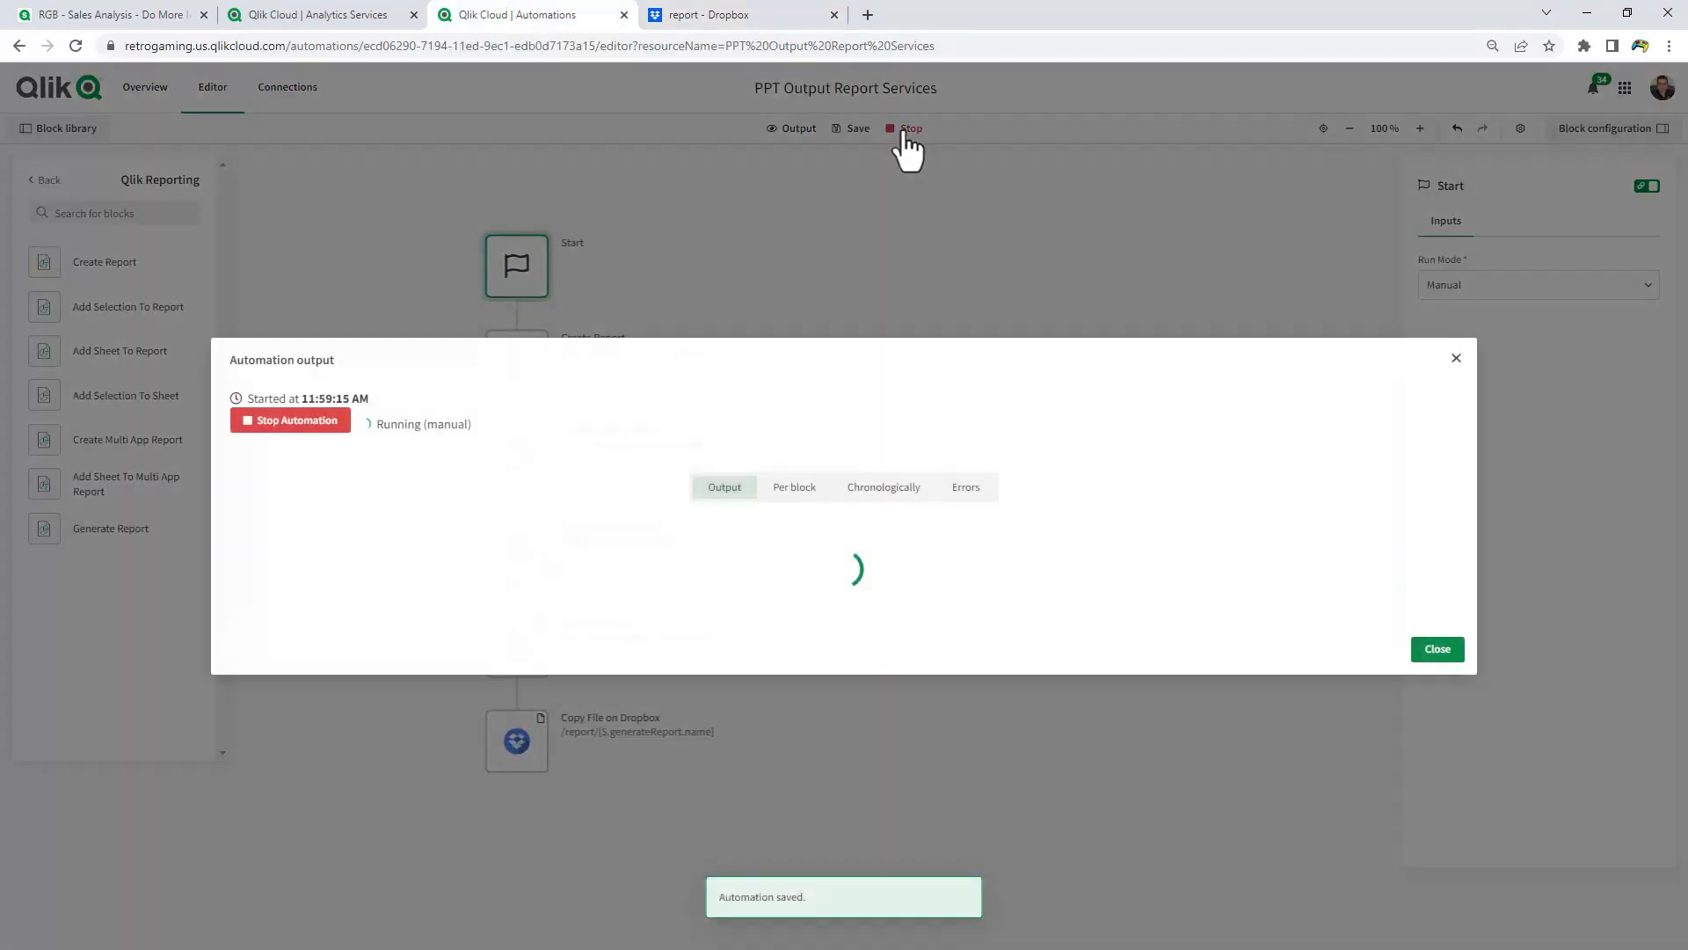
{"action": "mouse_move", "coordinate": [895, 507]}
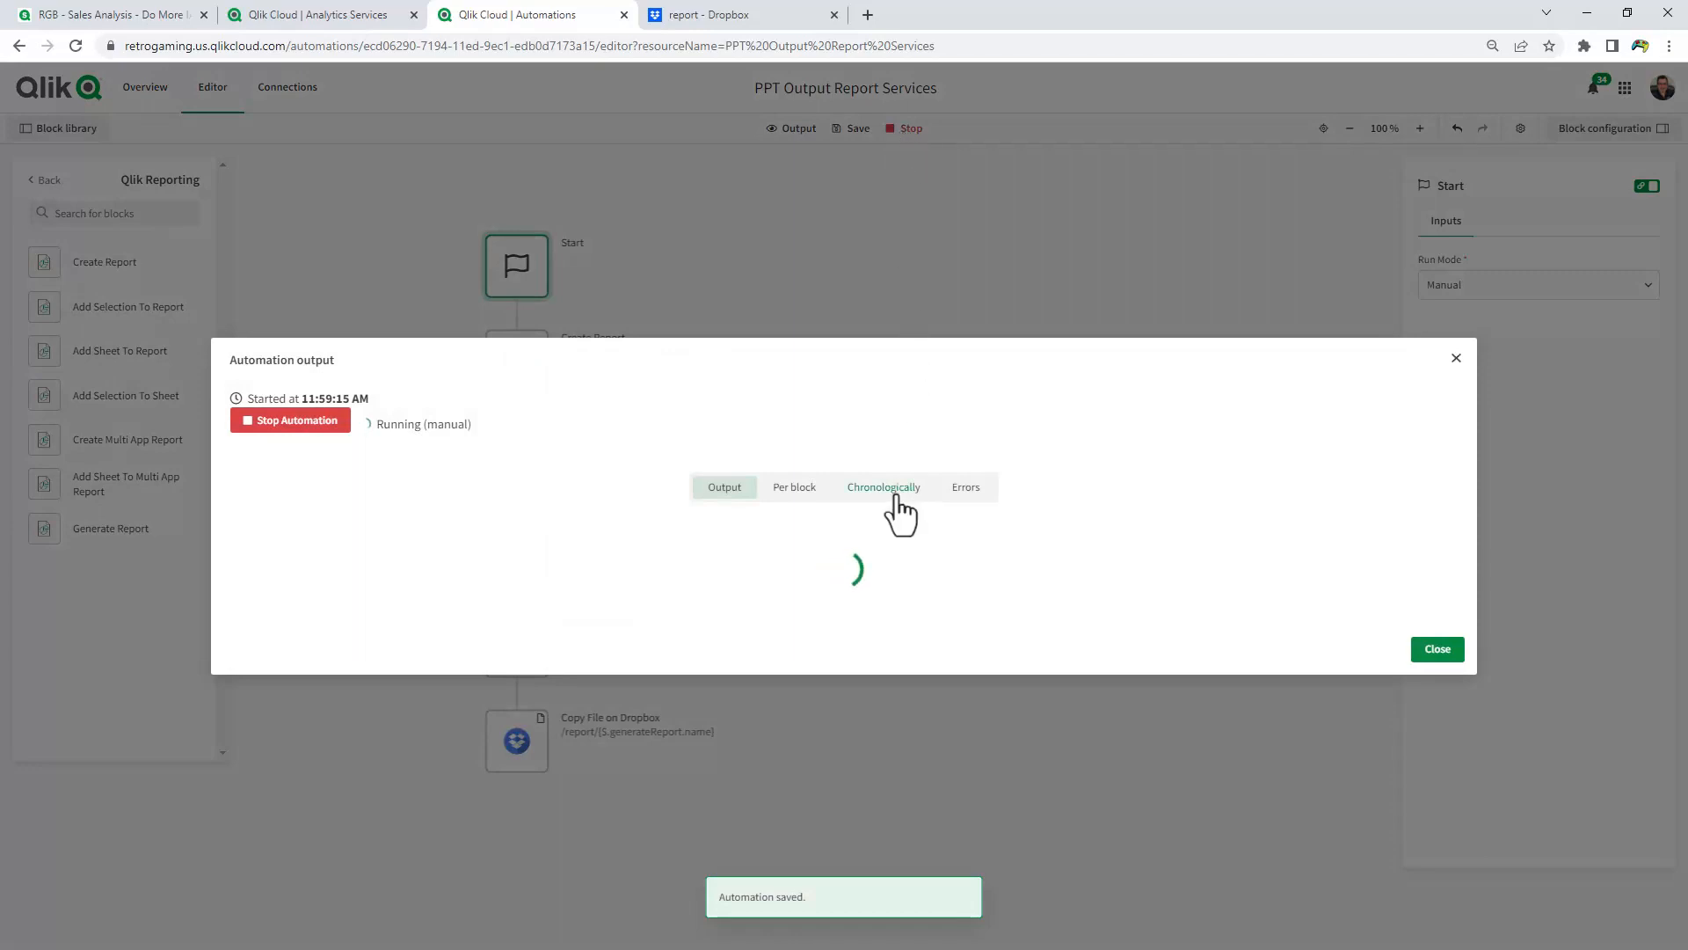
{"action": "left_click", "coordinate": [883, 487]}
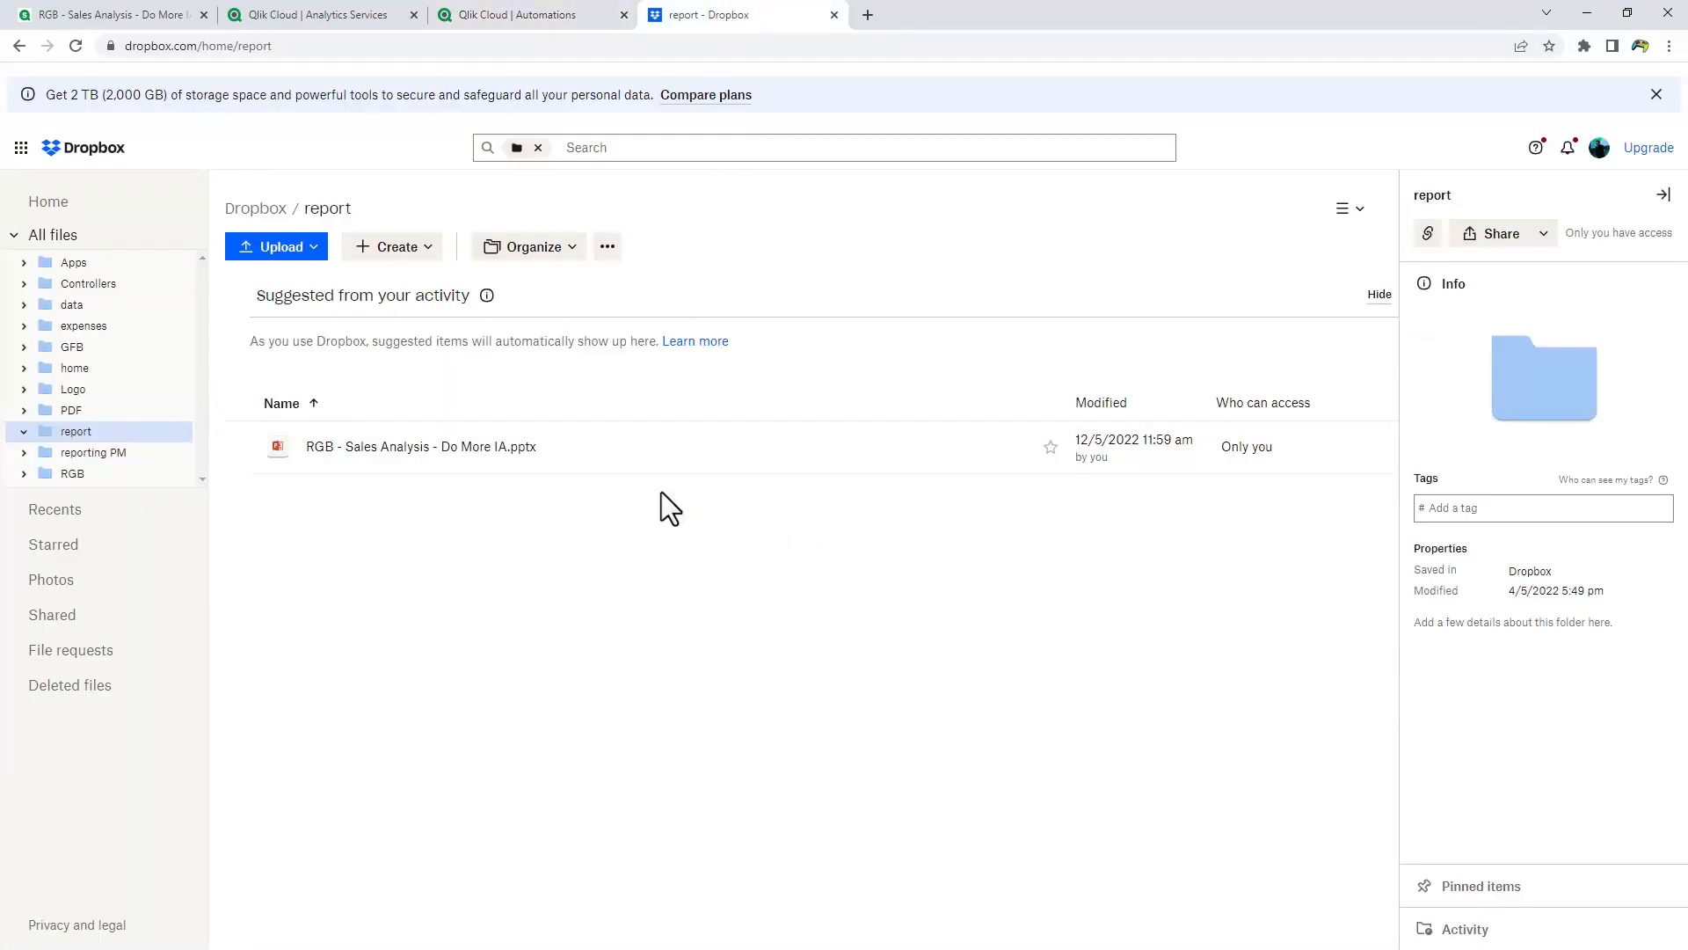
Preview the regenerated pptx in Dropbox, reviewing the sales dashboard and order cancellations slides, then return to the automation
{"action": "double_click", "coordinate": [420, 445]}
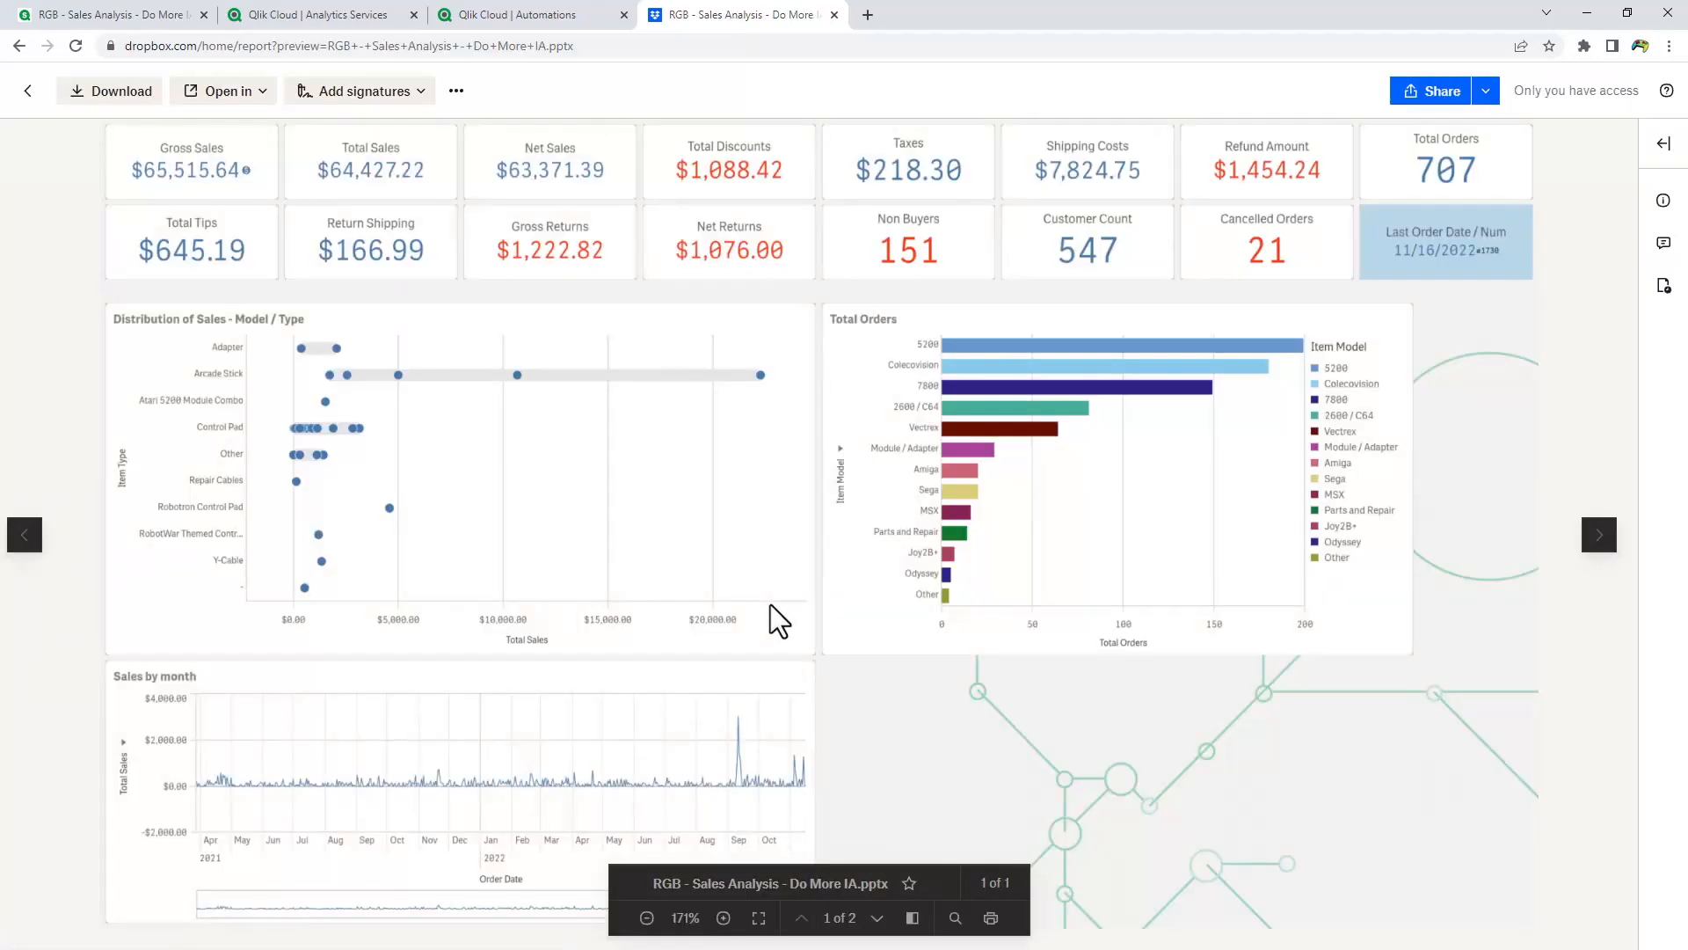
{"action": "mouse_move", "coordinate": [1086, 552]}
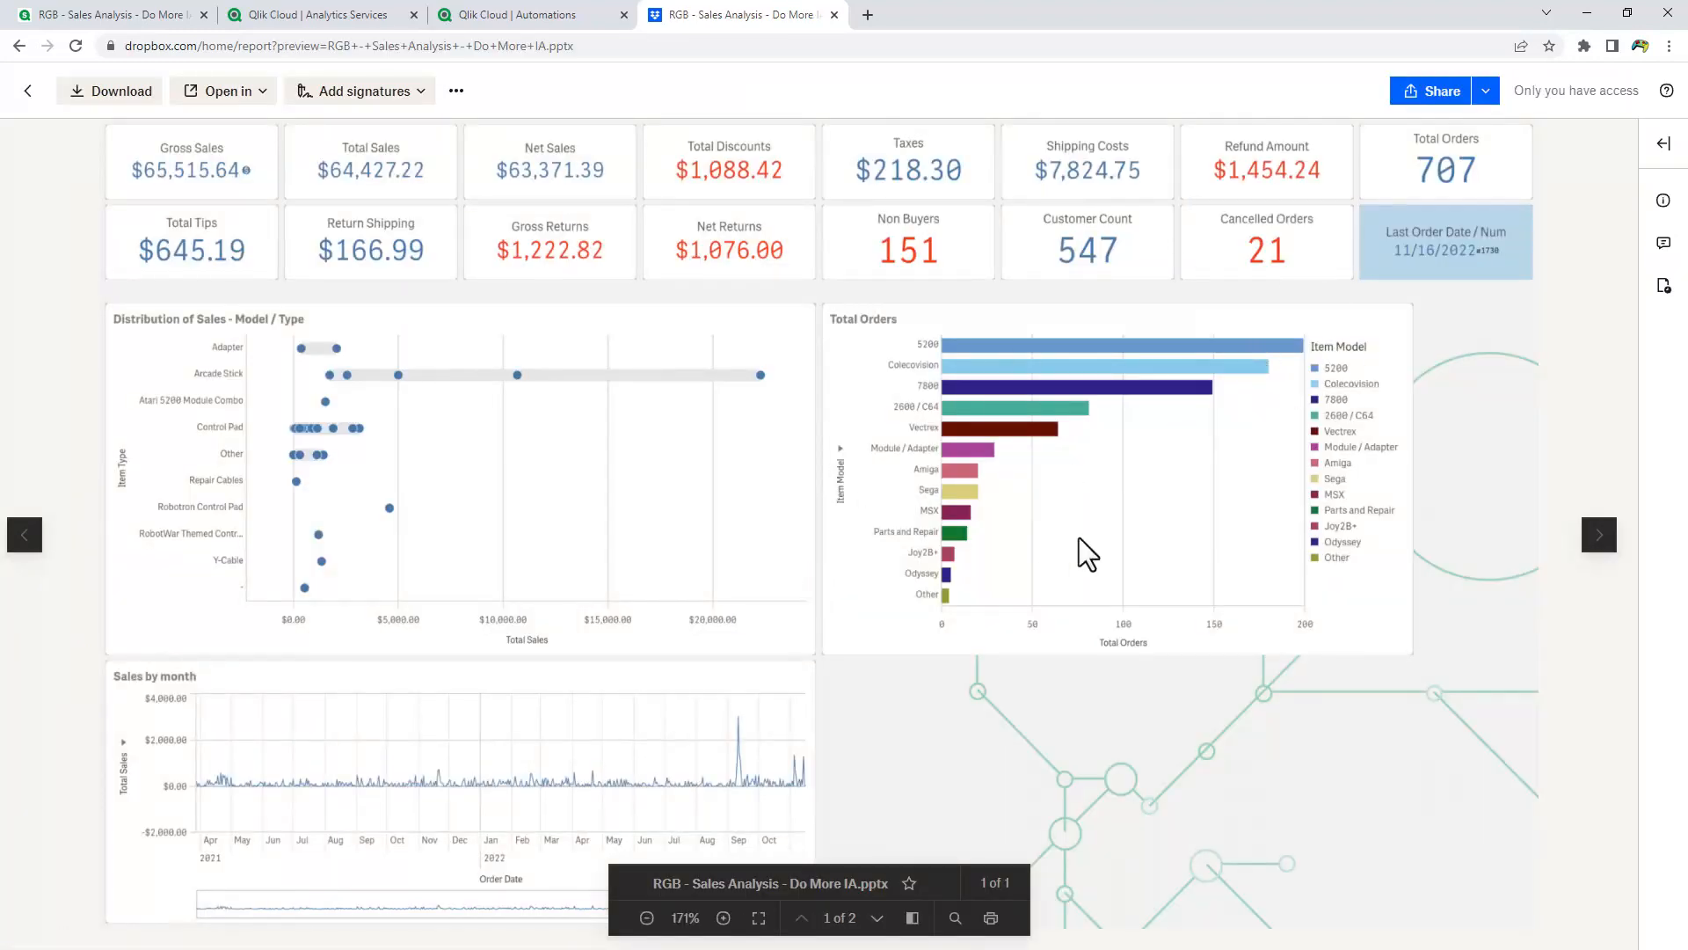
{"action": "mouse_move", "coordinate": [843, 933]}
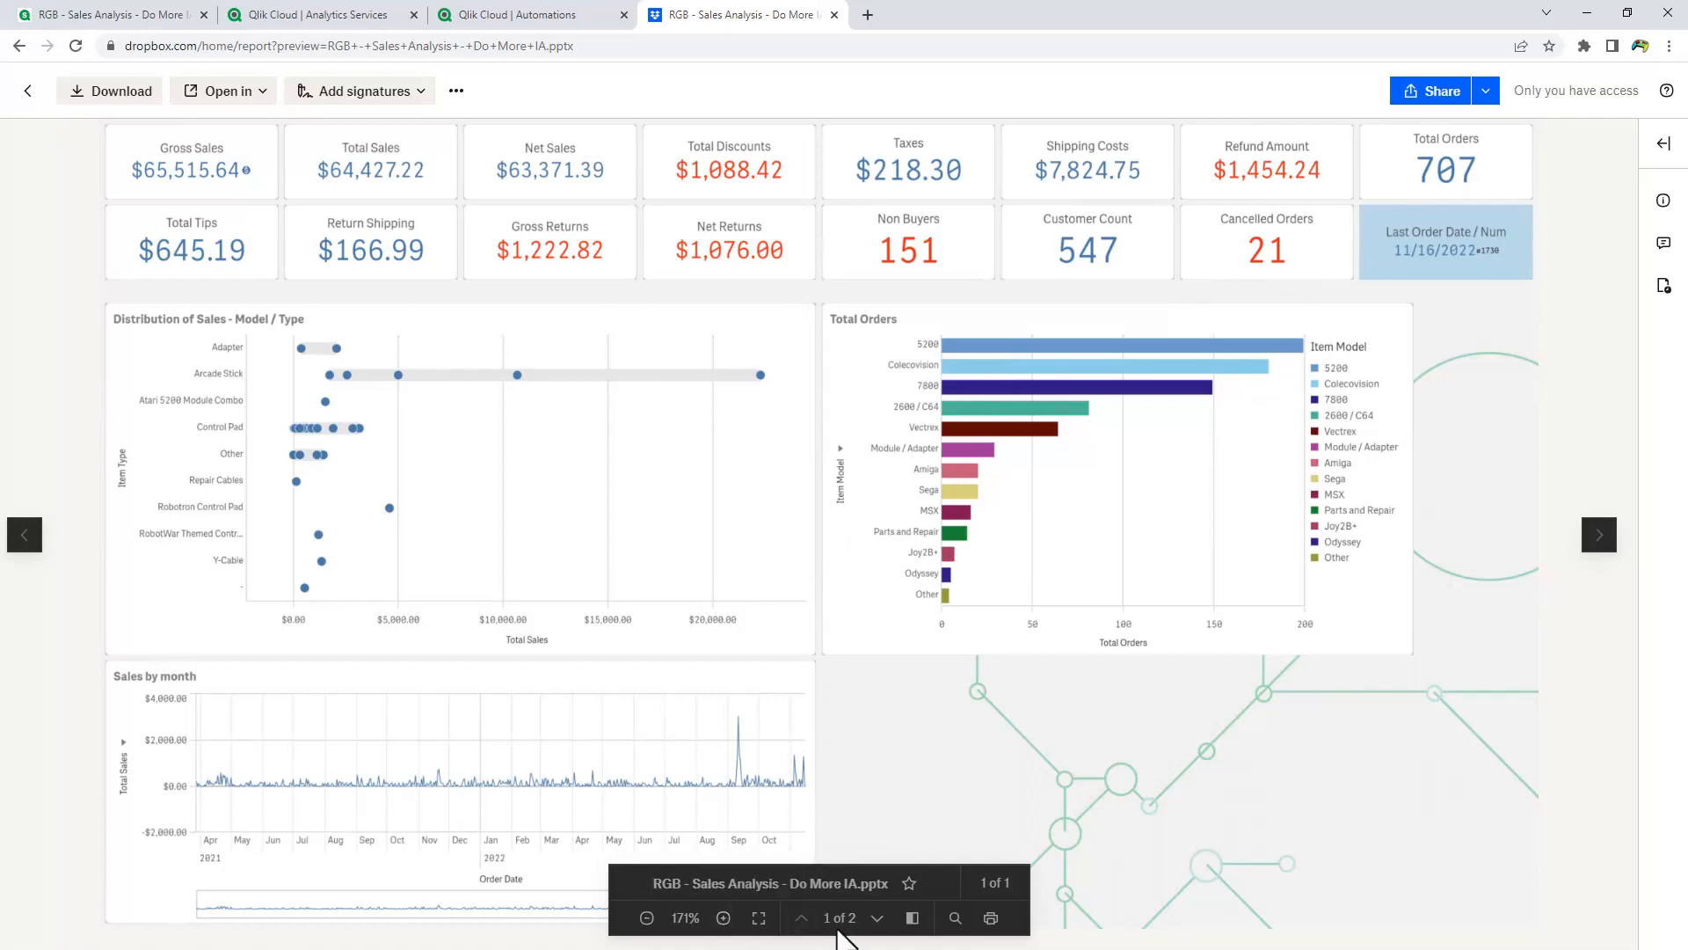
{"action": "left_click", "coordinate": [876, 918]}
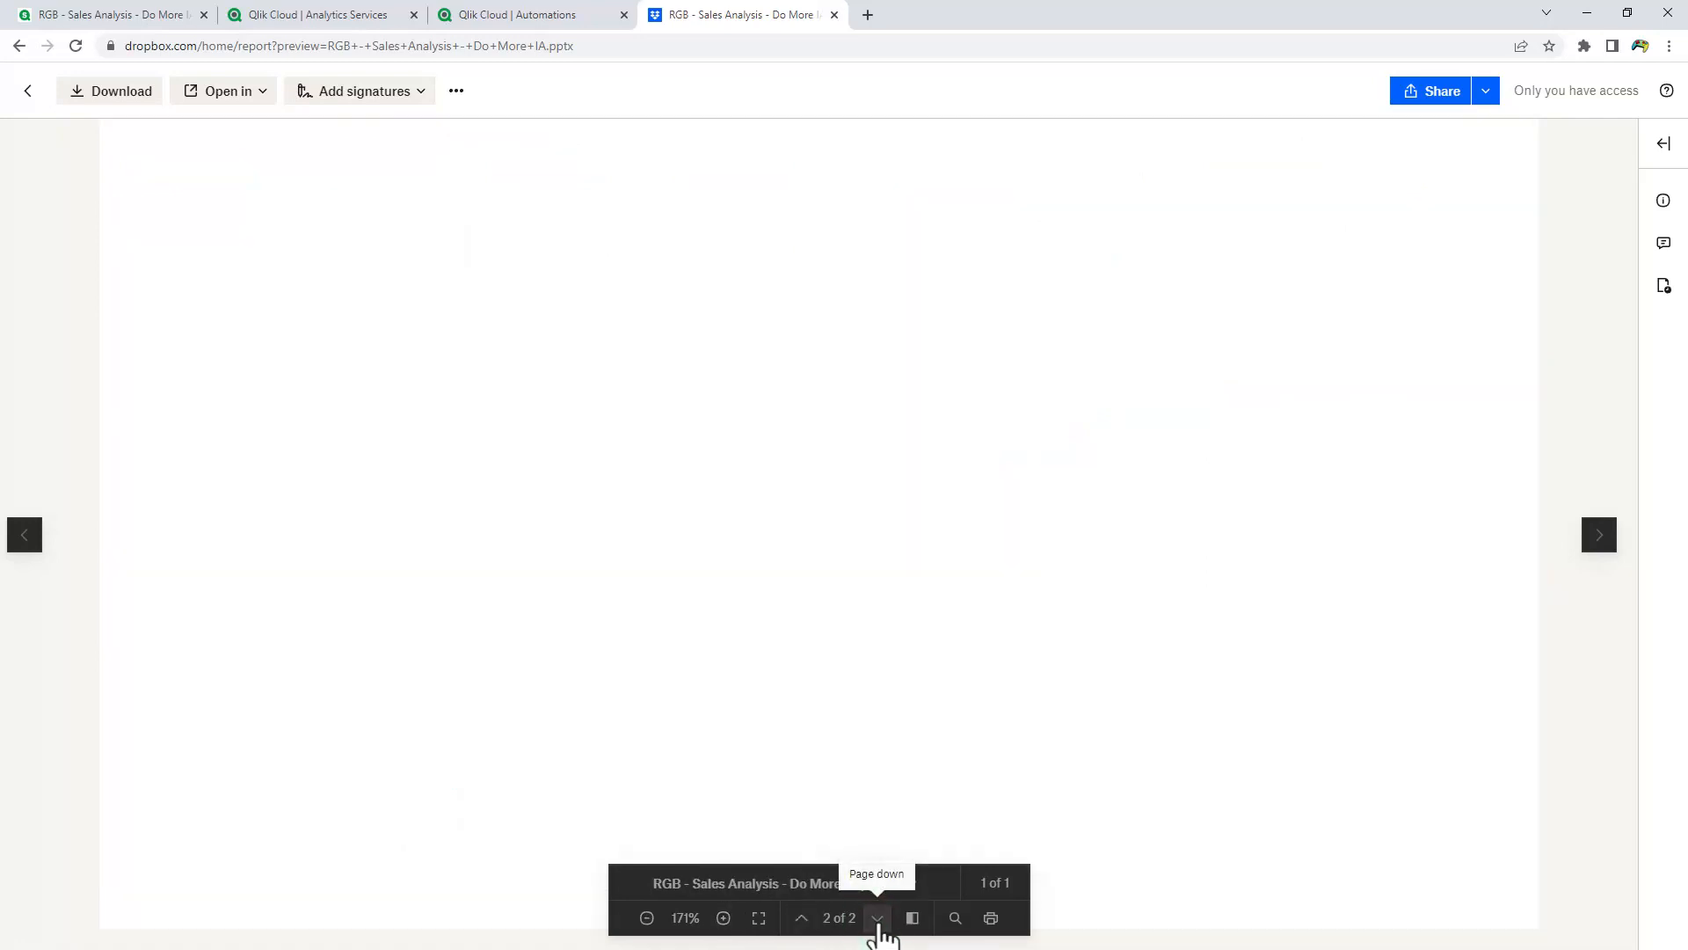
{"action": "left_click", "coordinate": [876, 918]}
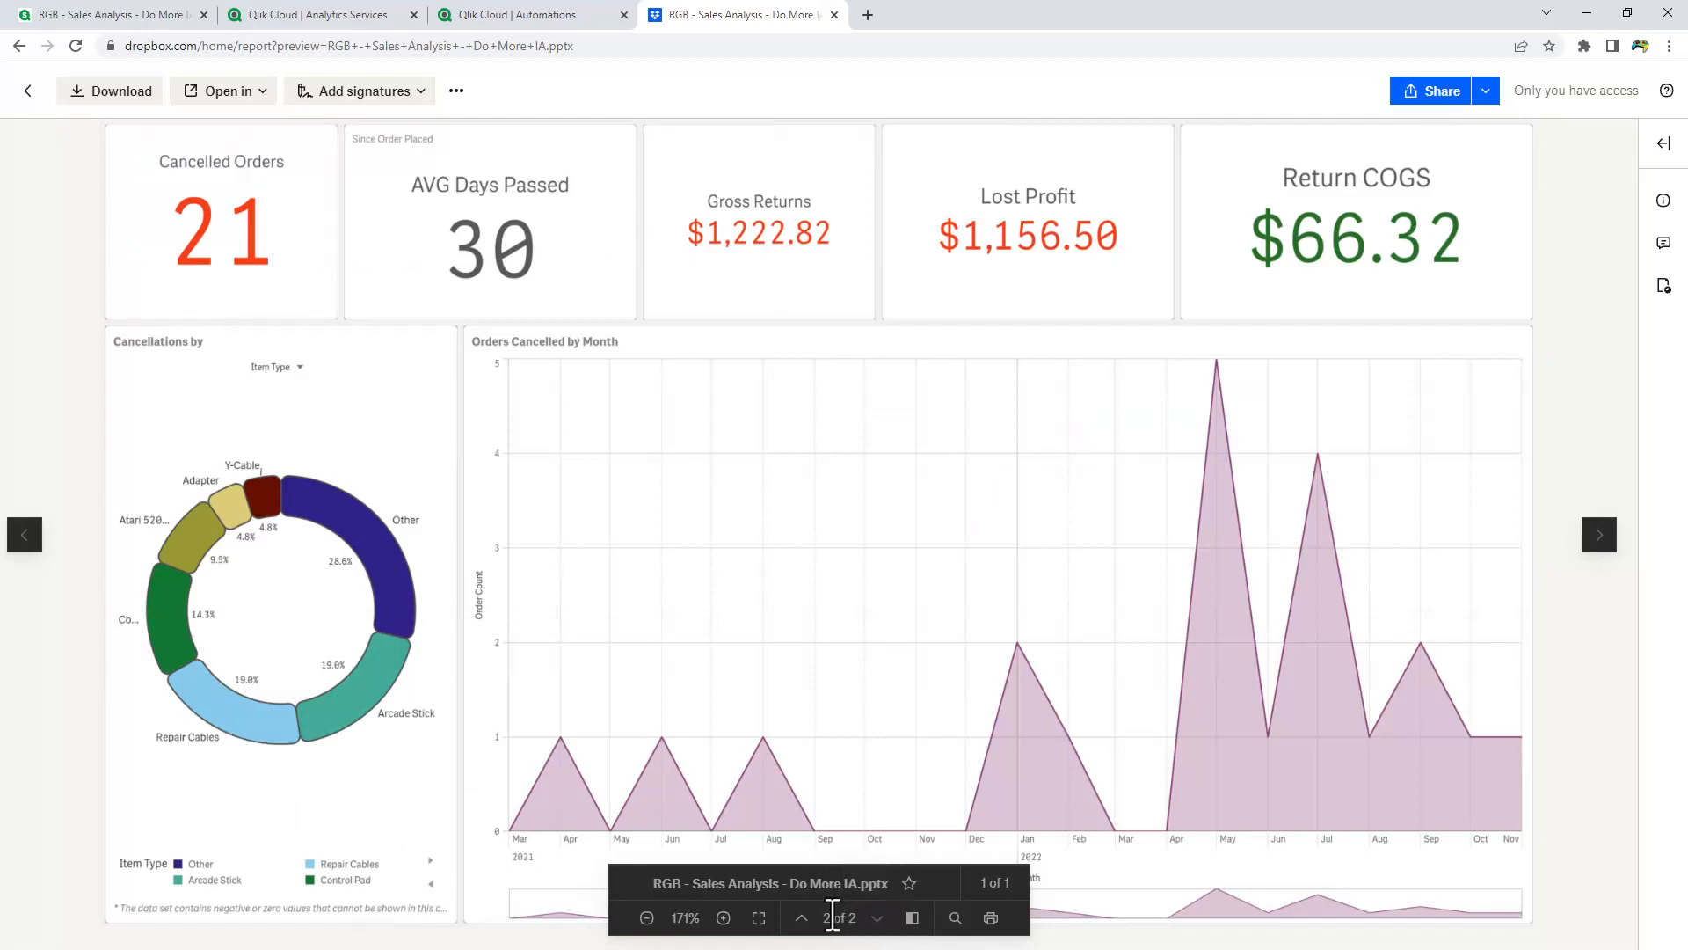
{"action": "left_click", "coordinate": [800, 918]}
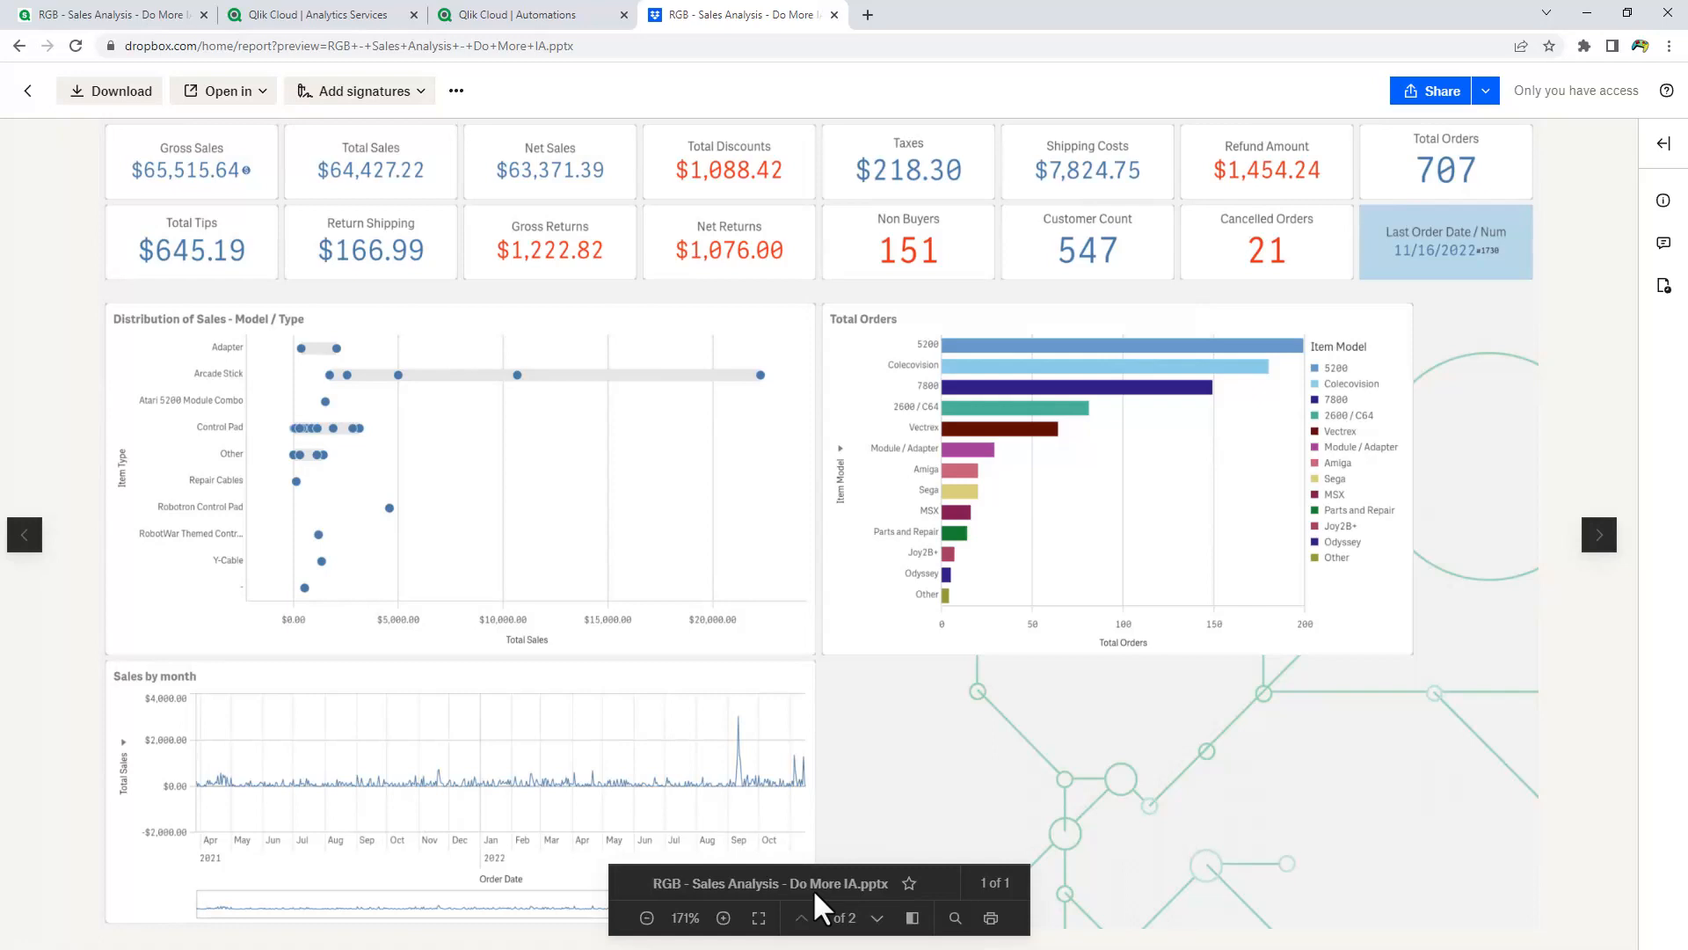
{"action": "mouse_move", "coordinate": [698, 553]}
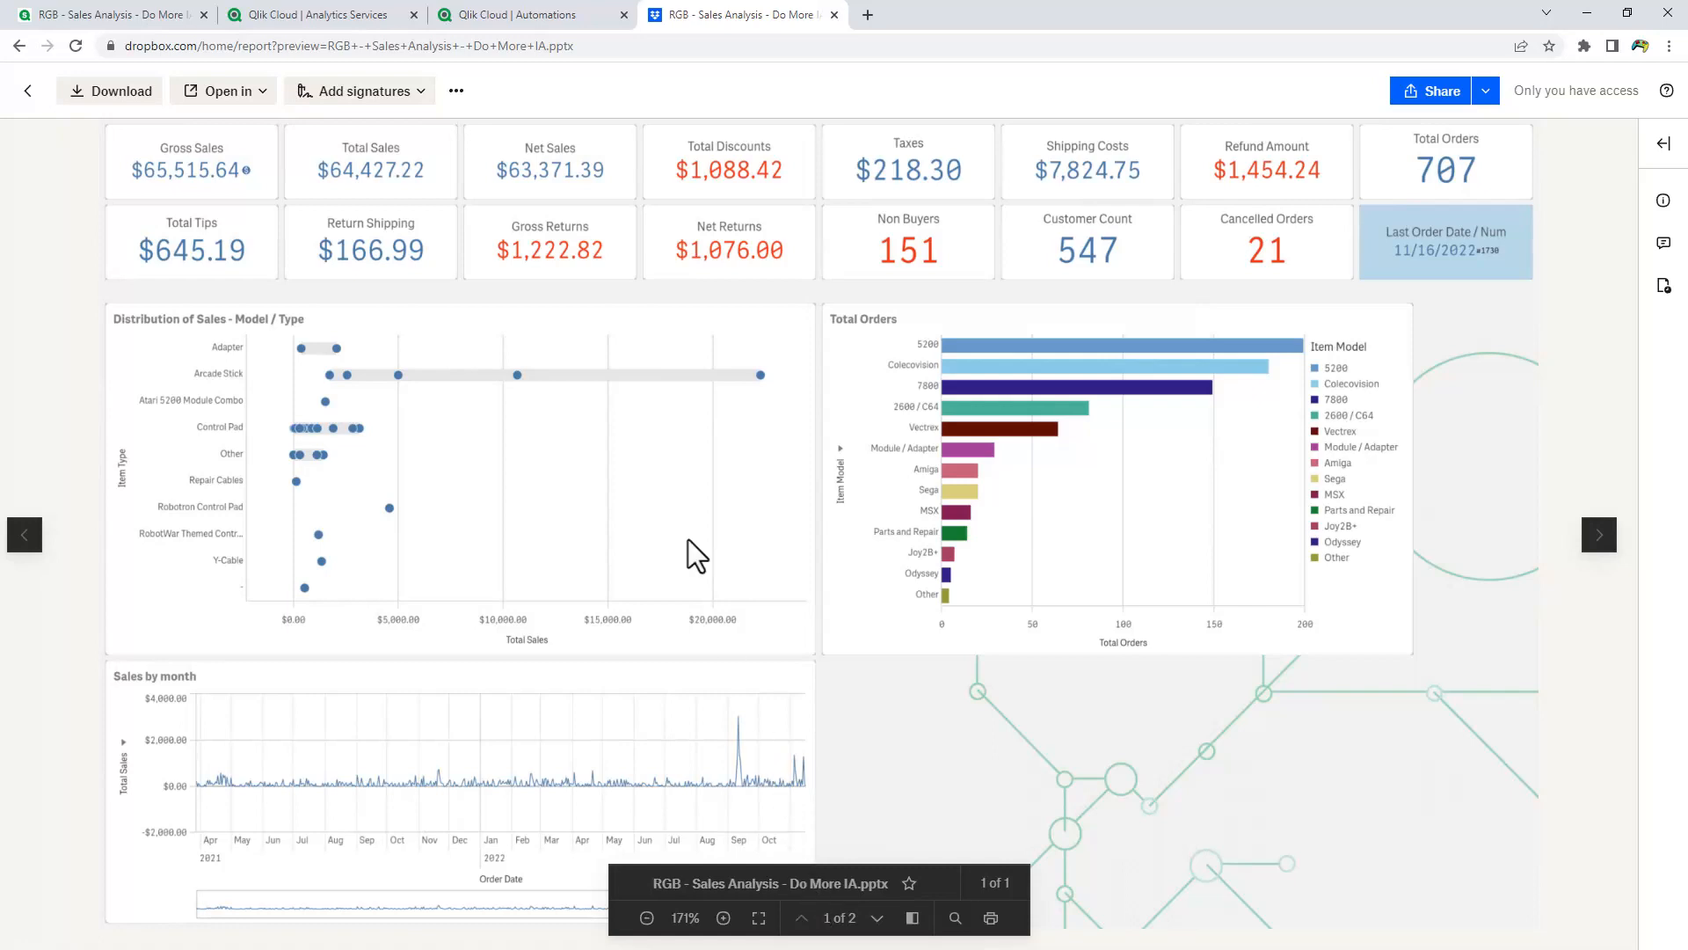
{"action": "left_click", "coordinate": [531, 14]}
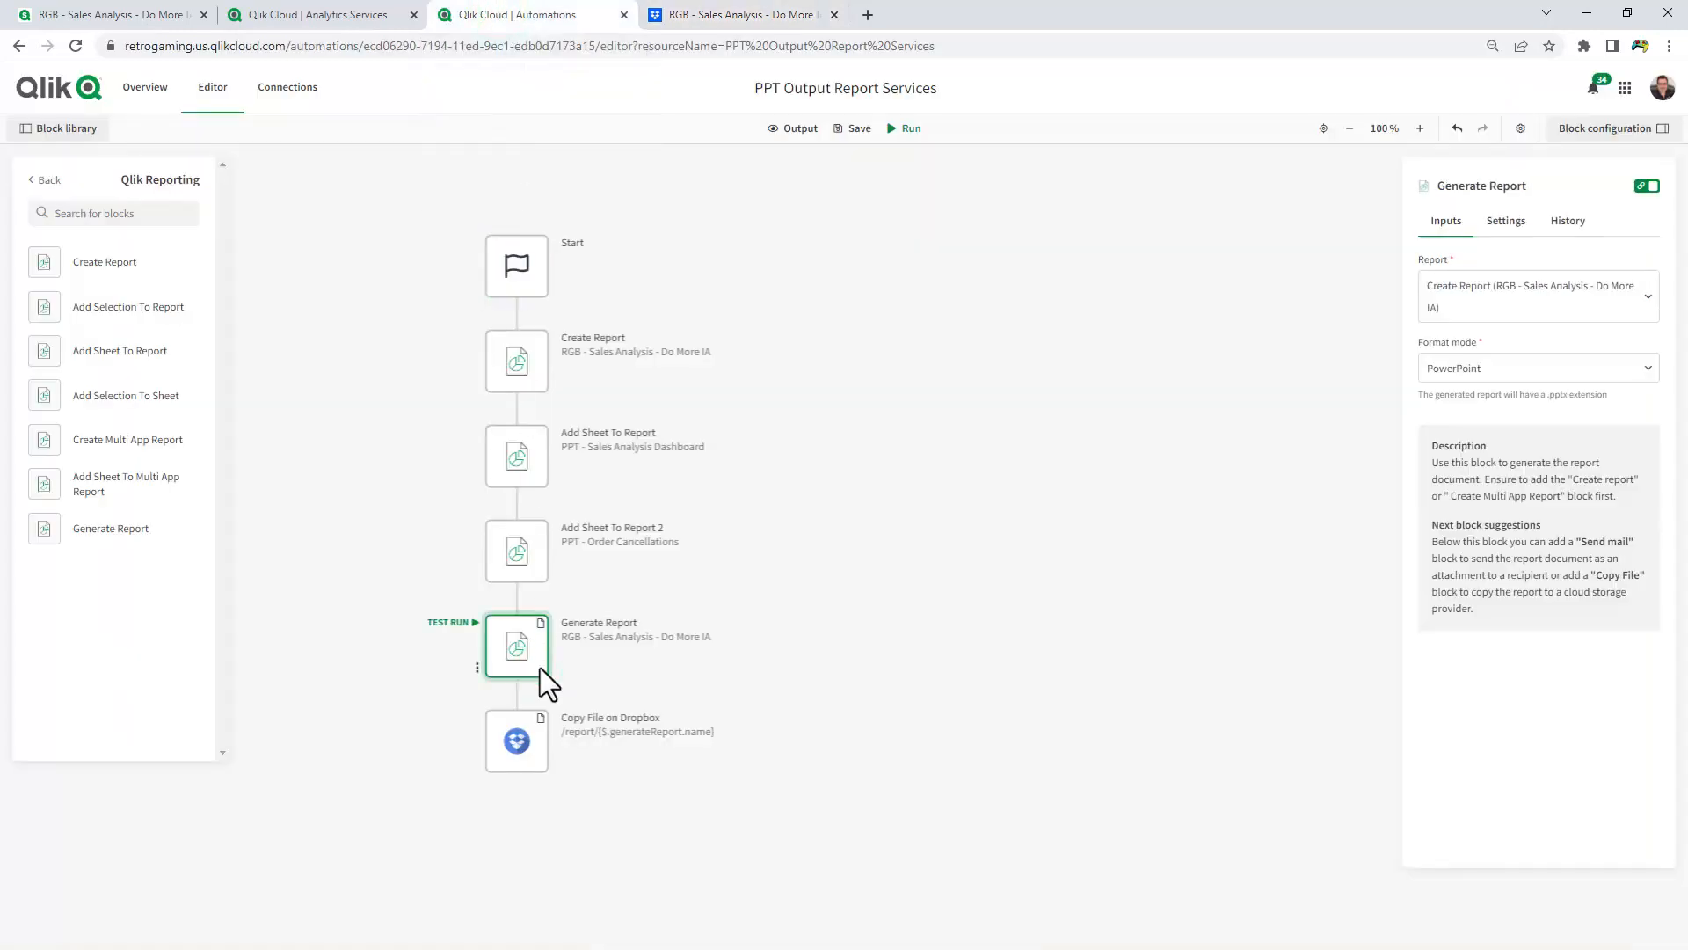